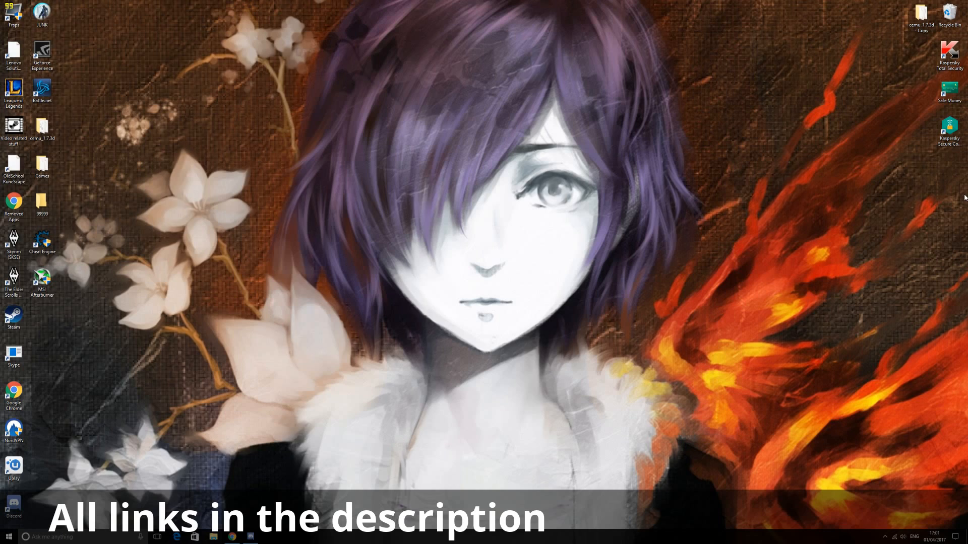
{"action": "mouse_move", "coordinate": [622, 298]}
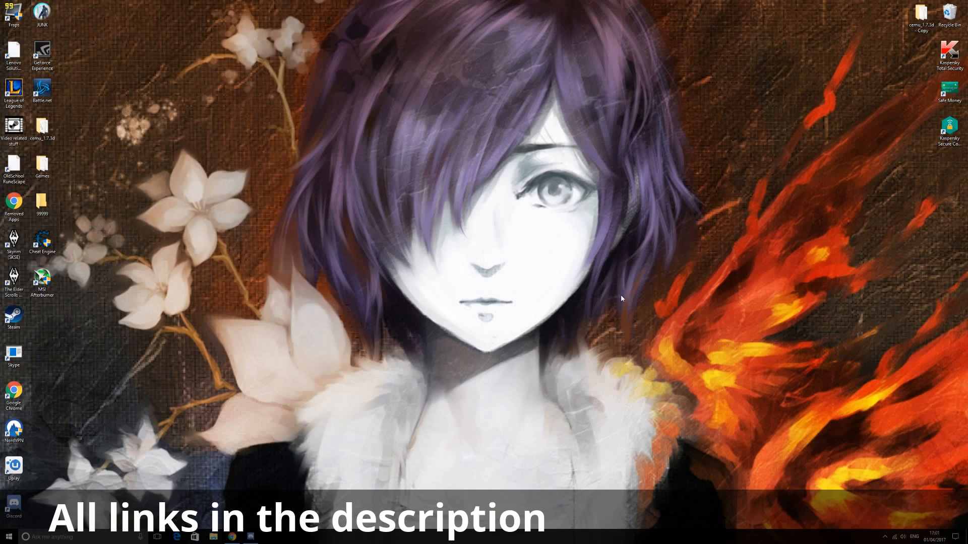
{"action": "mouse_move", "coordinate": [626, 295]}
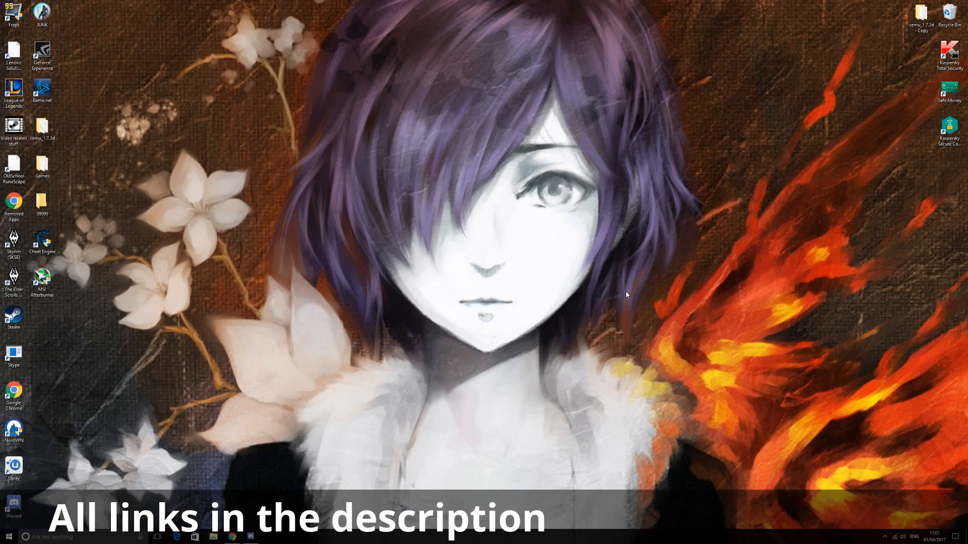
{"action": "mouse_move", "coordinate": [618, 284]}
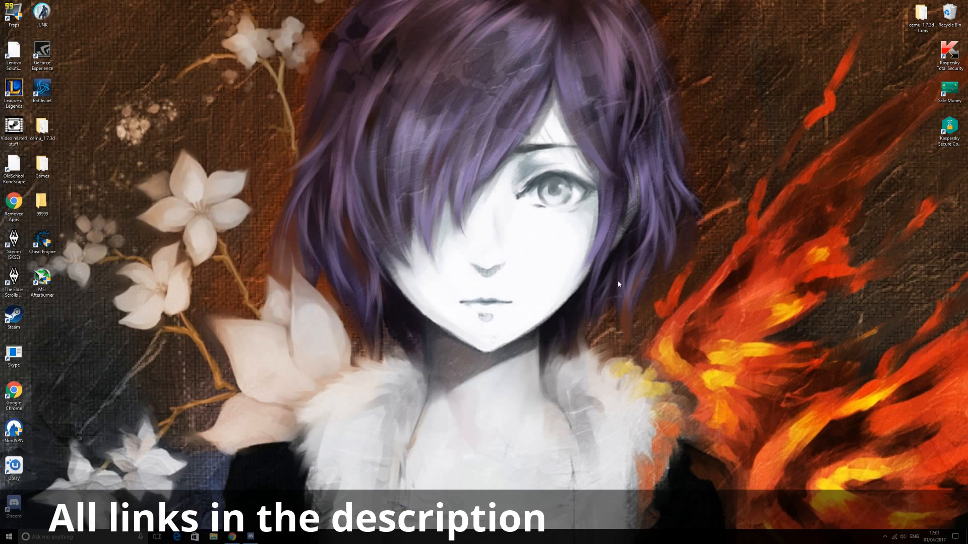
{"action": "mouse_move", "coordinate": [608, 267]}
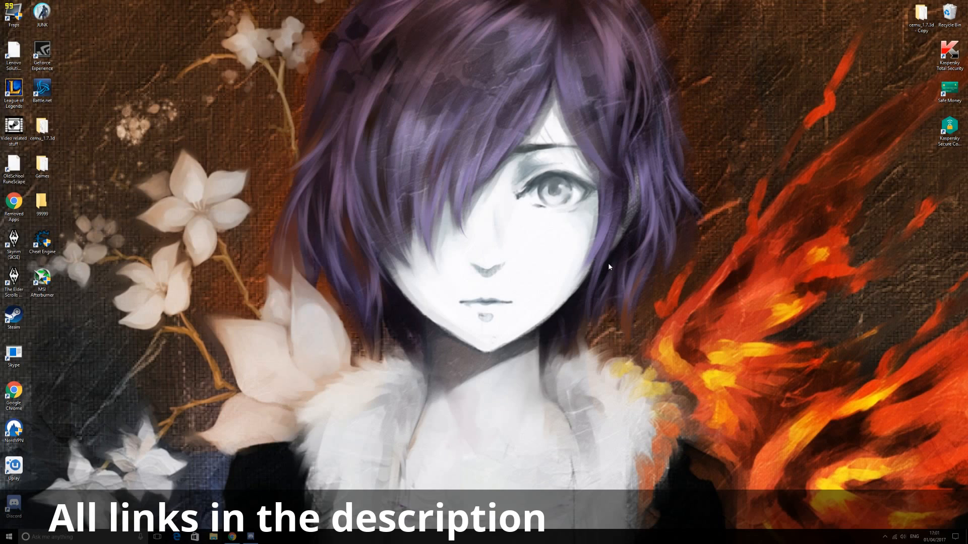
{"action": "mouse_move", "coordinate": [595, 315]}
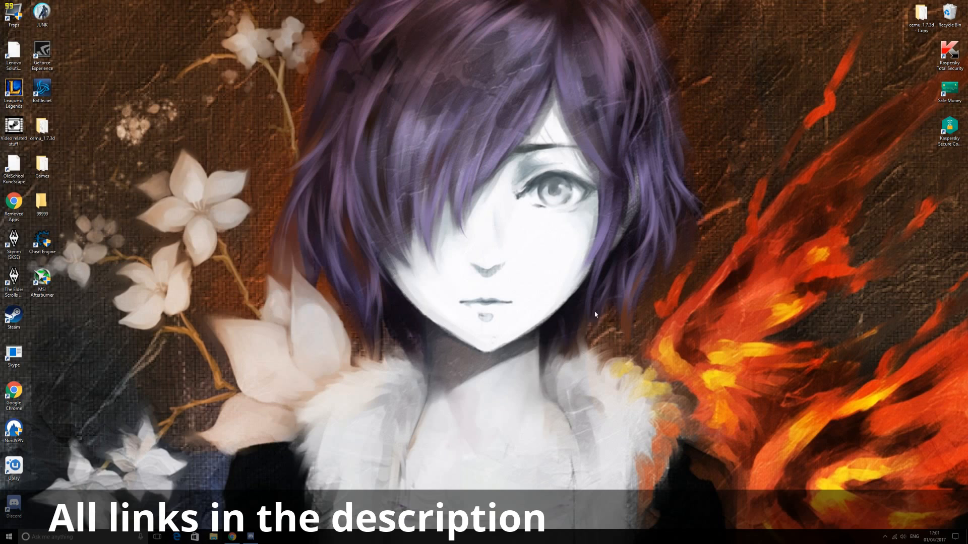
{"action": "mouse_move", "coordinate": [409, 245]}
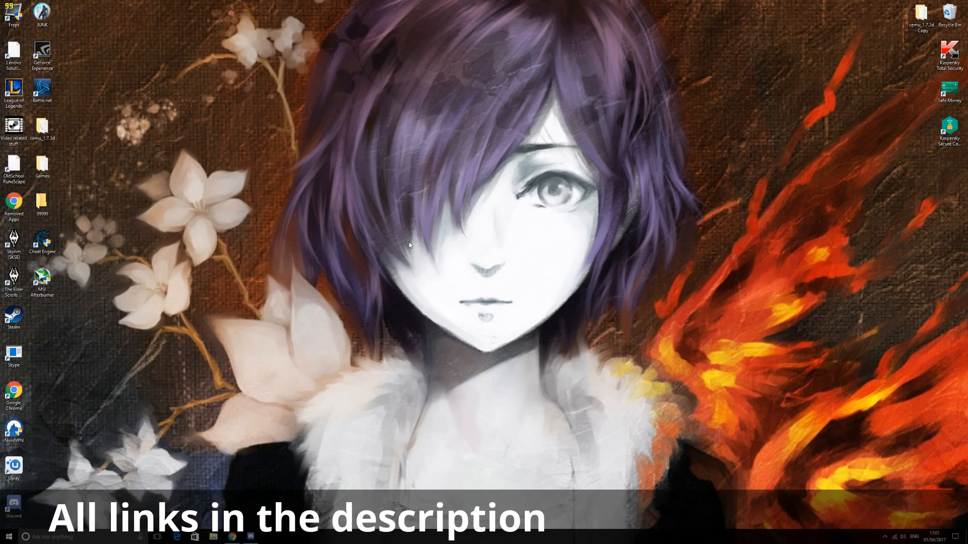
- Open NVIDIA Control Panel from the desktop menu and go to Manage 3D settings' Program Settings
{"action": "right_click", "coordinate": [409, 245]}
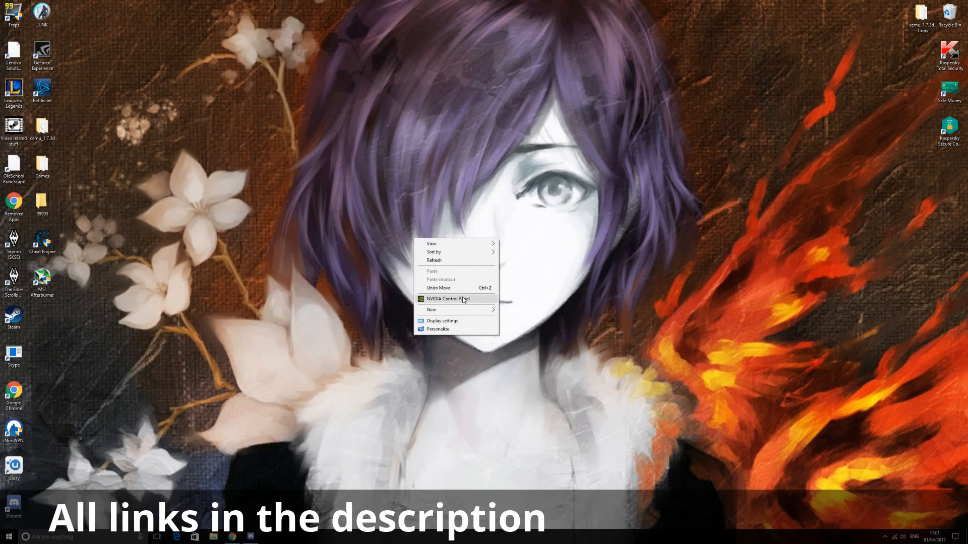
{"action": "left_click", "coordinate": [230, 286]}
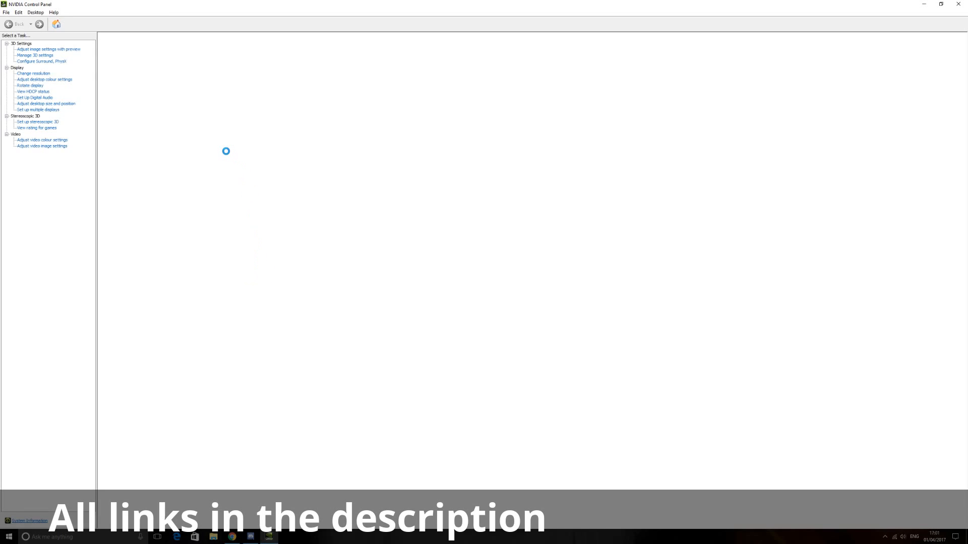
{"action": "left_click", "coordinate": [35, 56]}
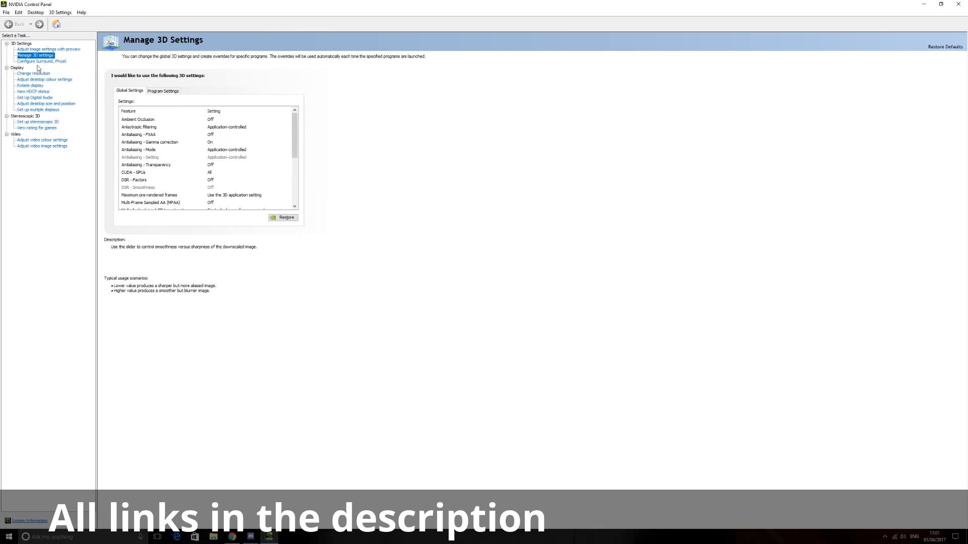
{"action": "left_click", "coordinate": [137, 119]}
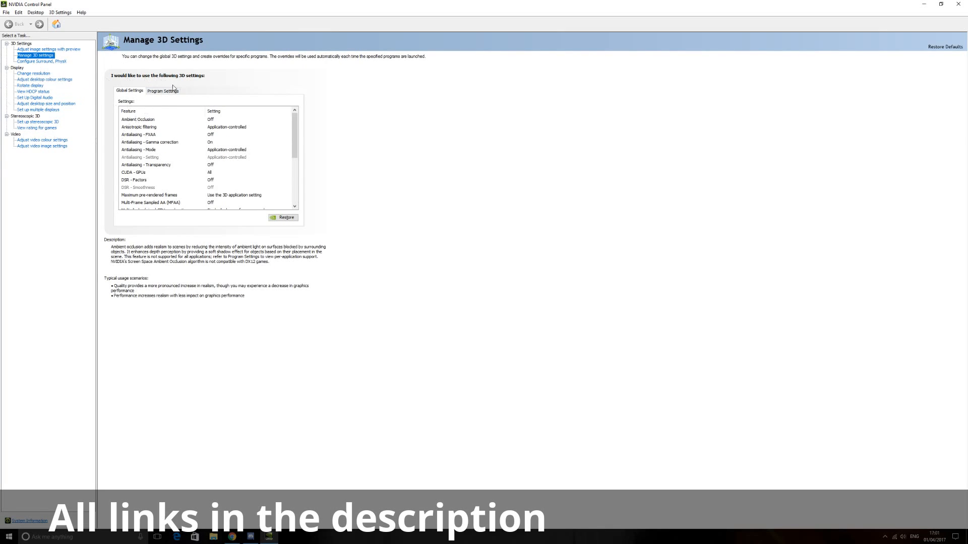
{"action": "scroll", "scroll_direction": "down", "scroll_amount": 3}
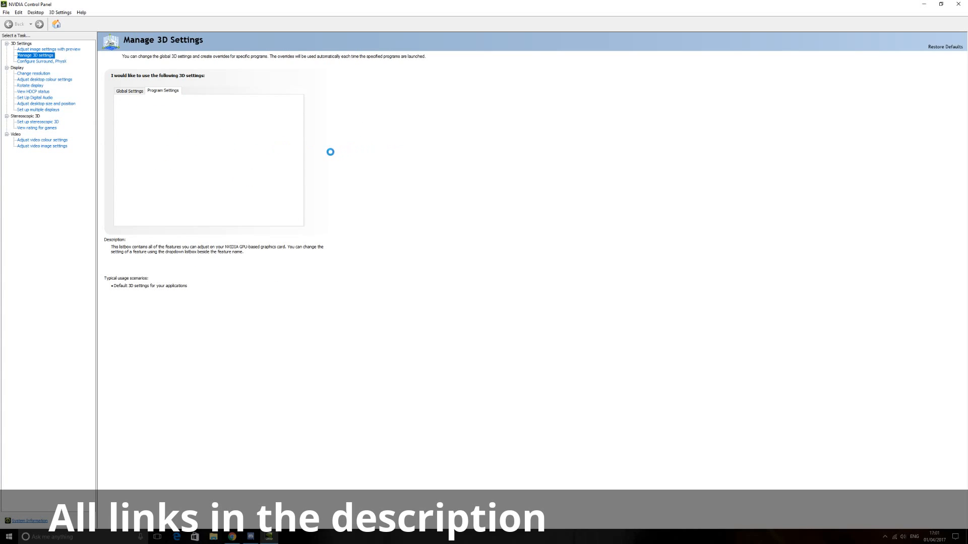
- Add the Wii U emulator Cemu to the per-program 3D settings list
{"action": "left_click", "coordinate": [163, 91]}
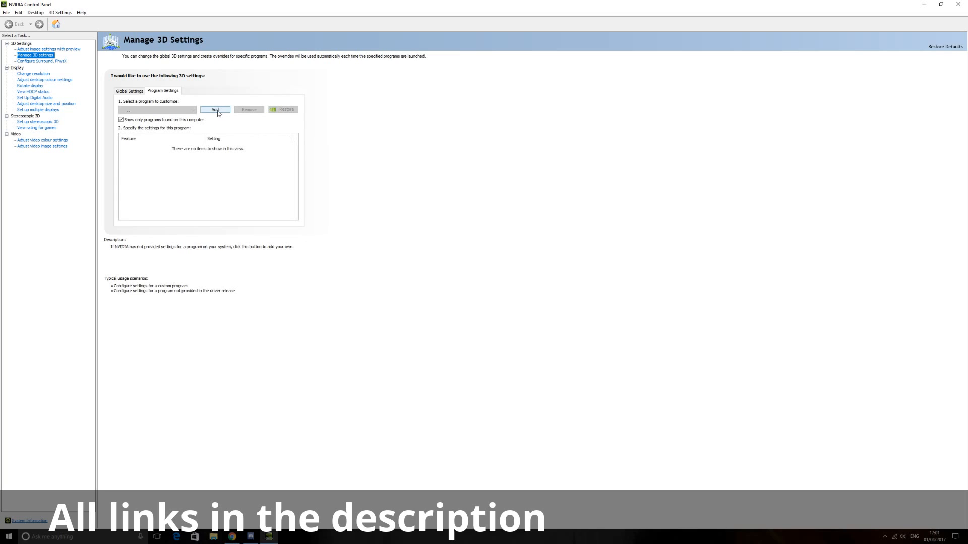
{"action": "mouse_move", "coordinate": [593, 149]}
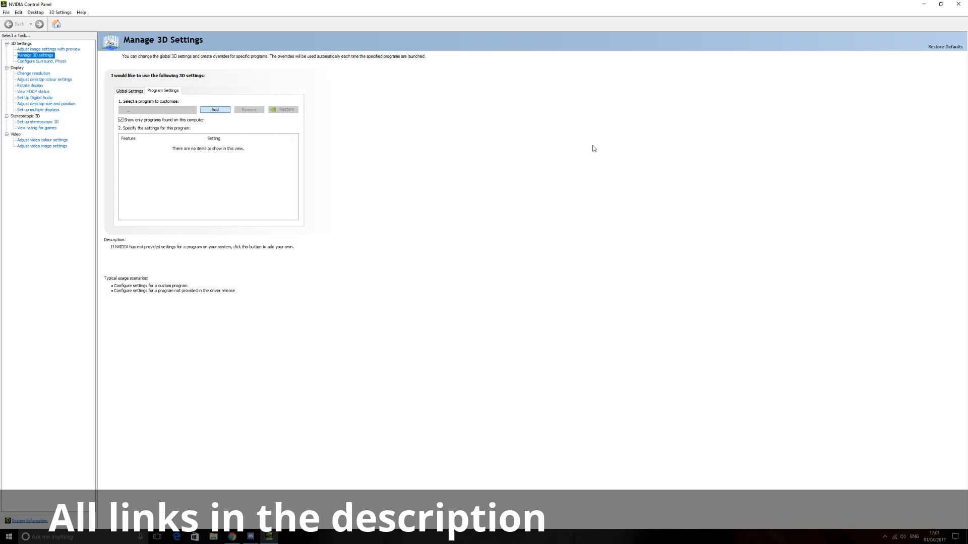
{"action": "mouse_move", "coordinate": [110, 58]}
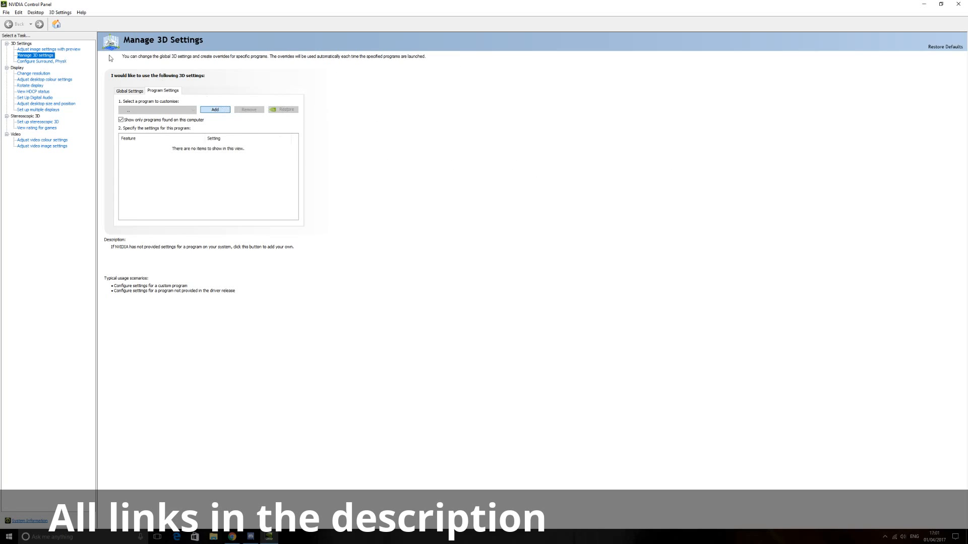
{"action": "mouse_move", "coordinate": [18, 61]}
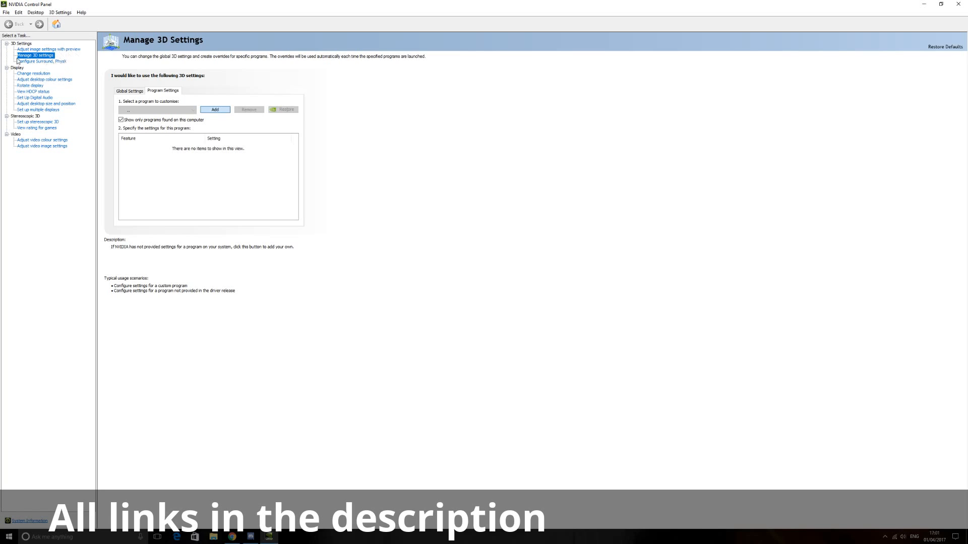
{"action": "mouse_move", "coordinate": [391, 79]}
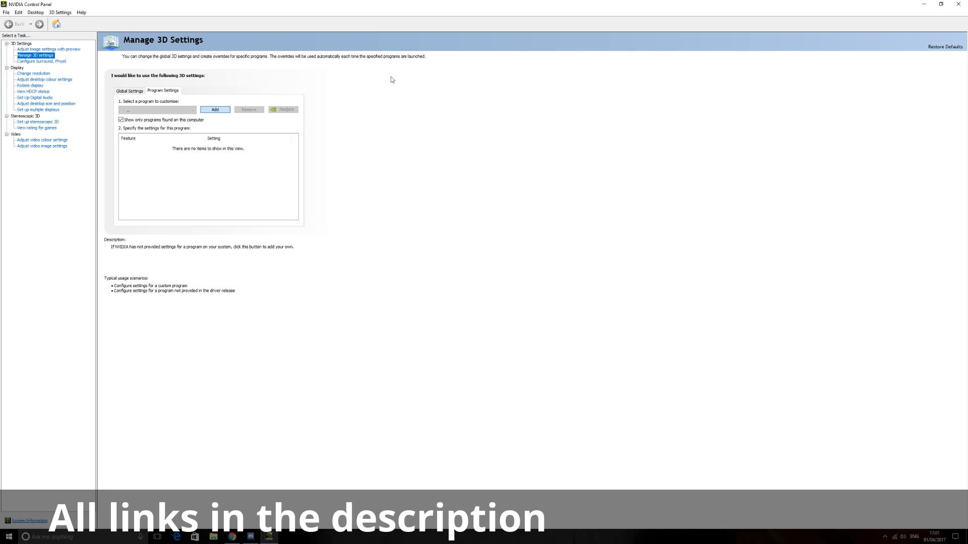
{"action": "left_click", "coordinate": [215, 109]}
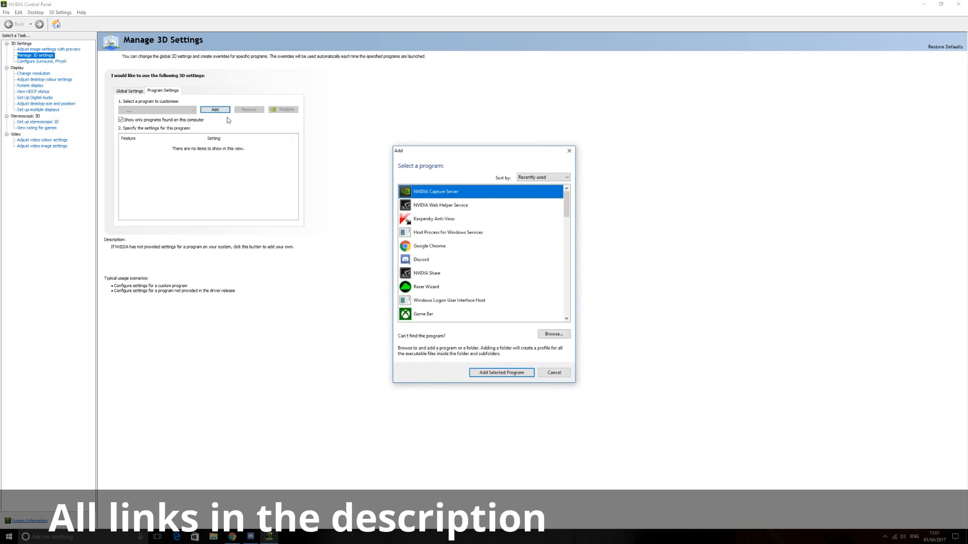
{"action": "scroll", "scroll_direction": "down", "scroll_amount": 3}
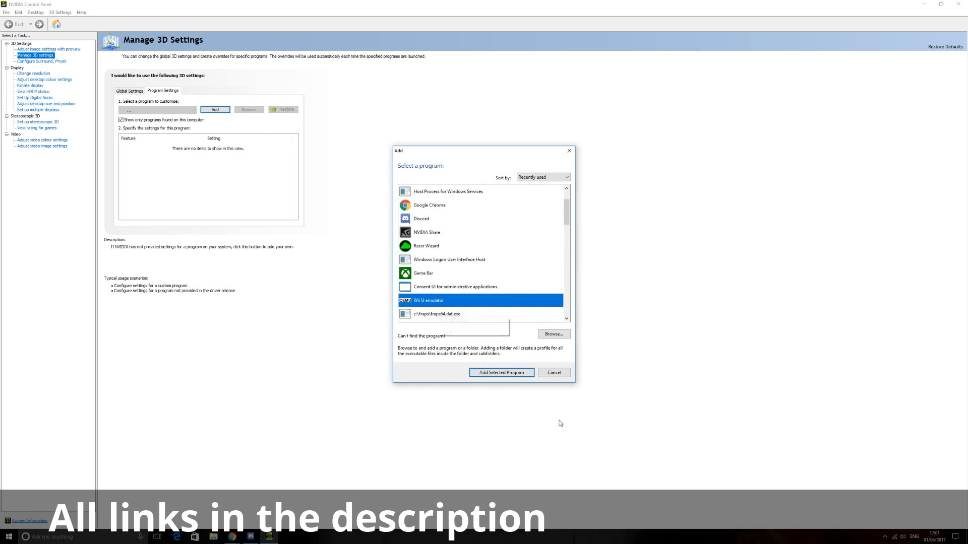
{"action": "left_click", "coordinate": [501, 373]}
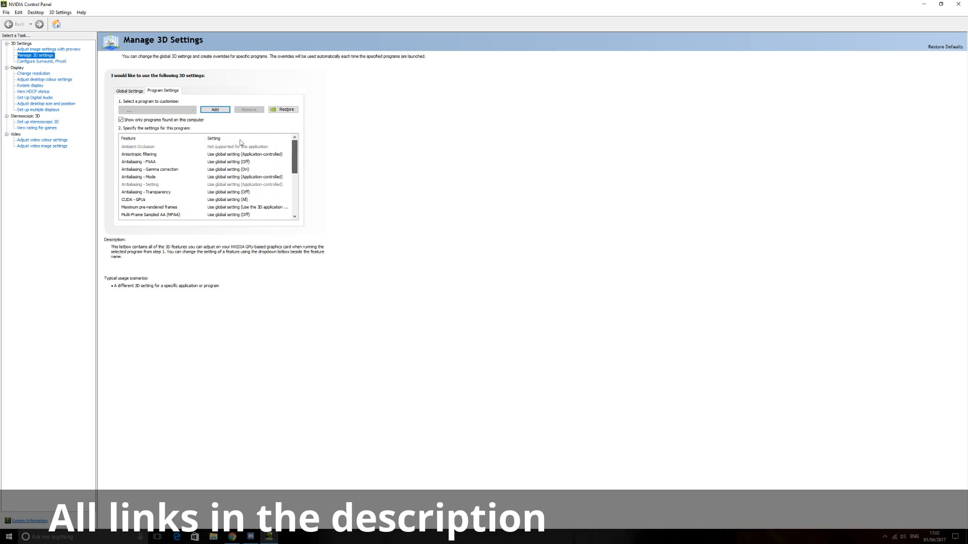
- Review Cemu's trilinear optimisation, threaded optimisation, triple buffering and Vertical sync settings
{"action": "scroll", "scroll_direction": "down", "scroll_amount": 3}
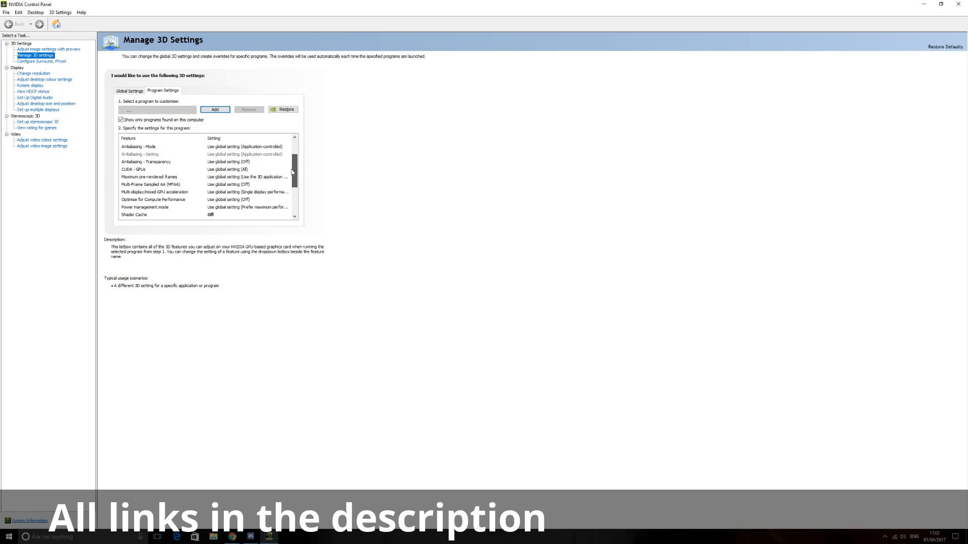
{"action": "scroll", "scroll_direction": "down", "scroll_amount": 3}
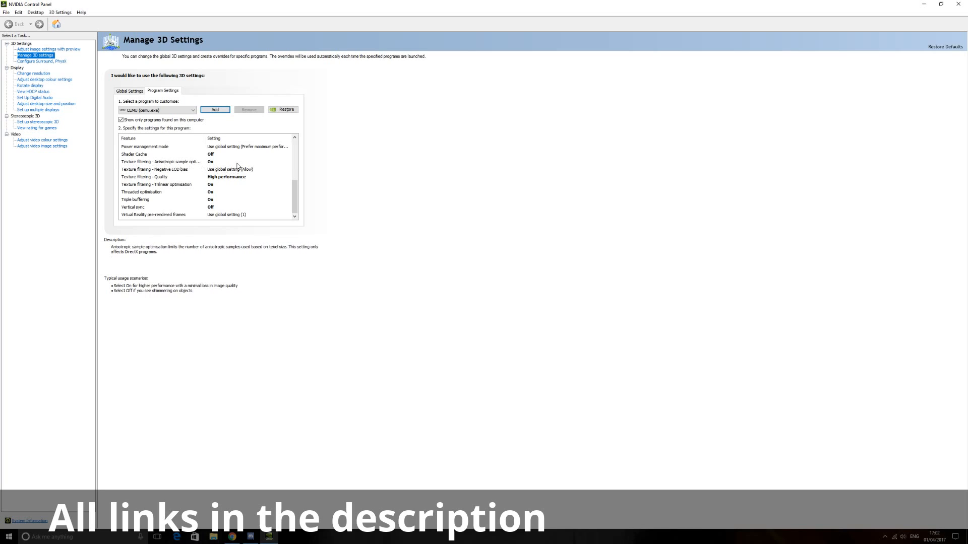
{"action": "left_click", "coordinate": [157, 184]}
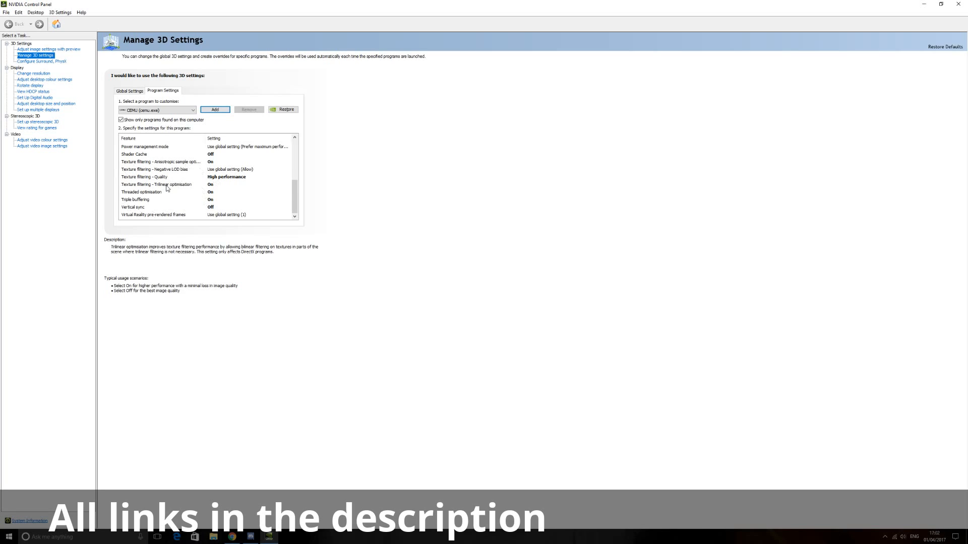
{"action": "left_click", "coordinate": [141, 192]}
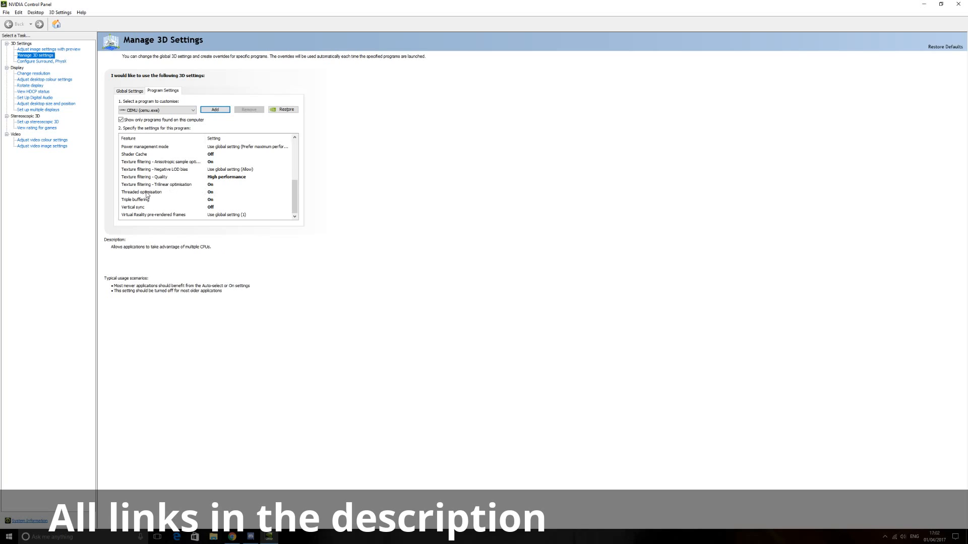
{"action": "left_click", "coordinate": [135, 200]}
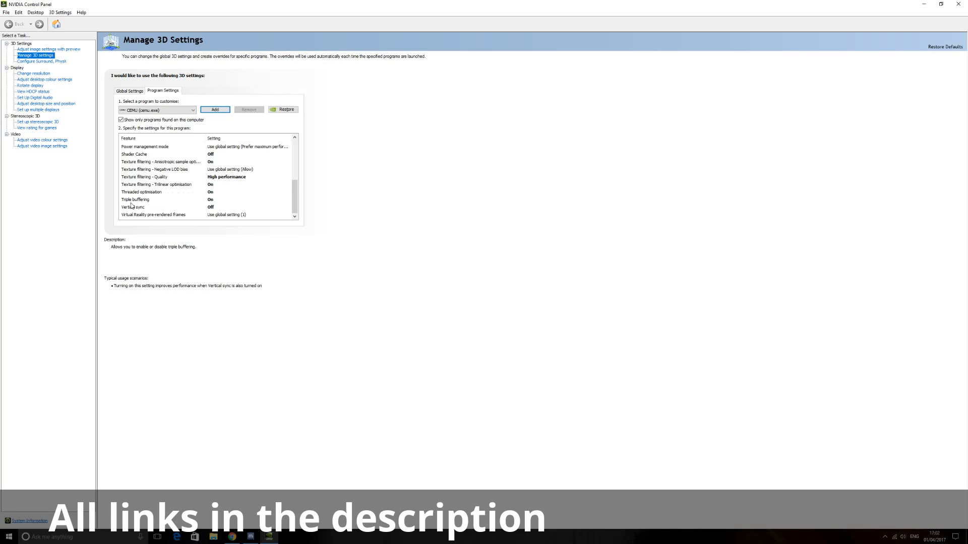
{"action": "left_click", "coordinate": [134, 207]}
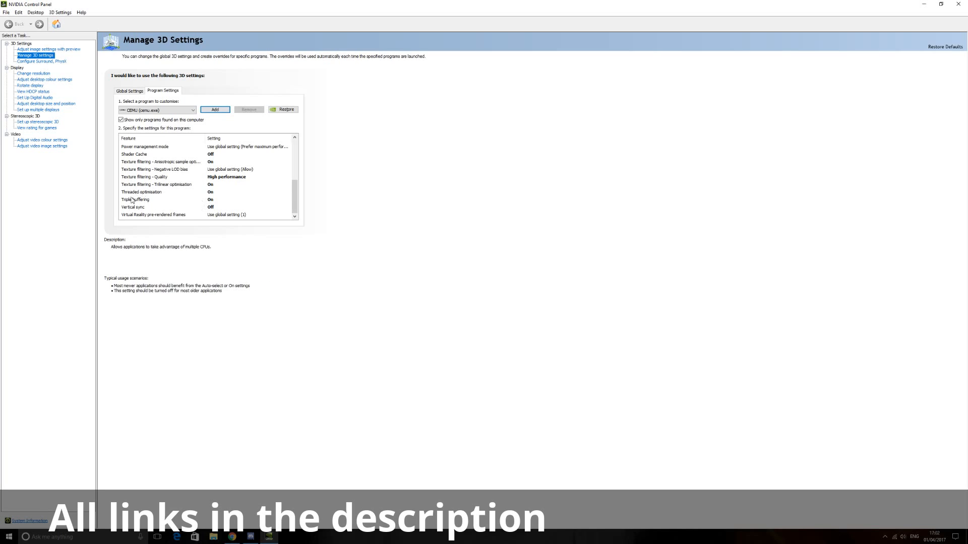
{"action": "left_click", "coordinate": [135, 199]}
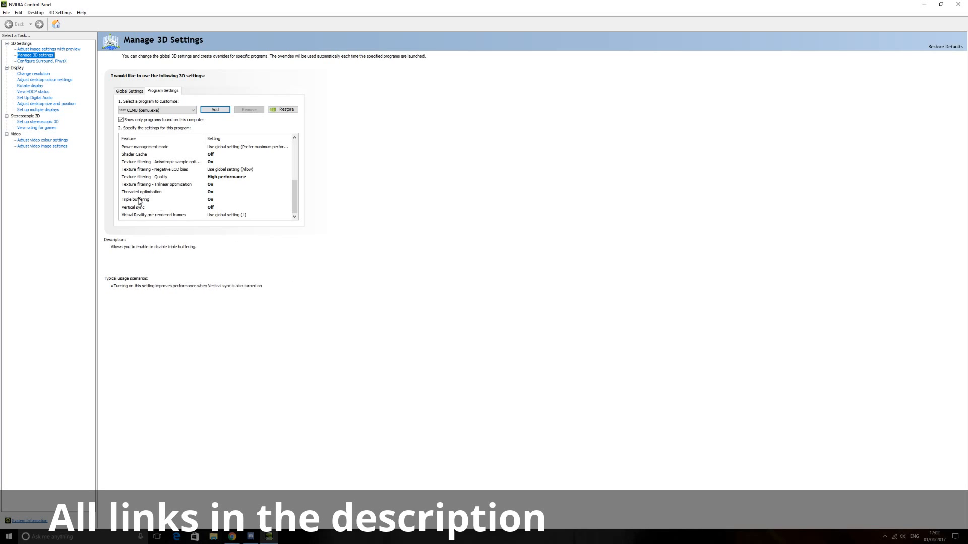
{"action": "left_click", "coordinate": [132, 206]}
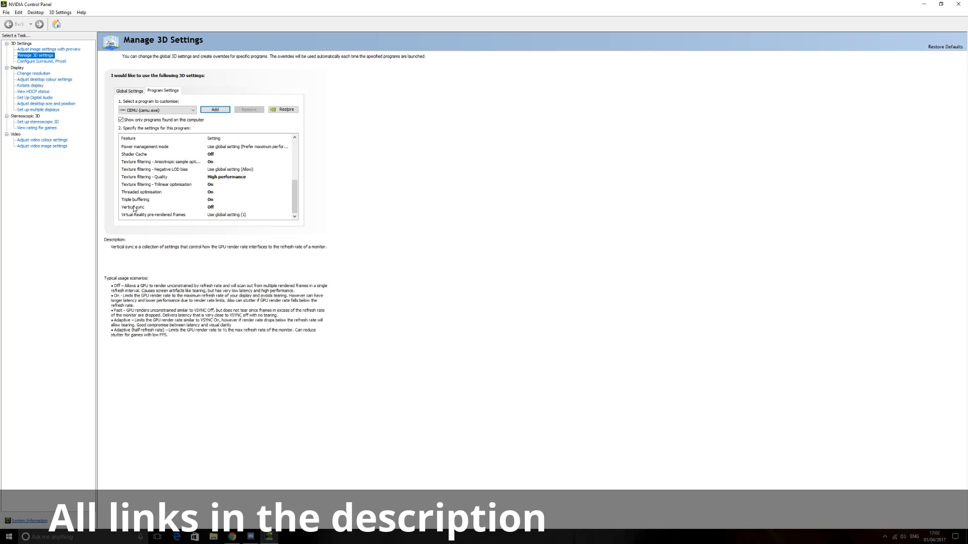
{"action": "left_click", "coordinate": [141, 192]}
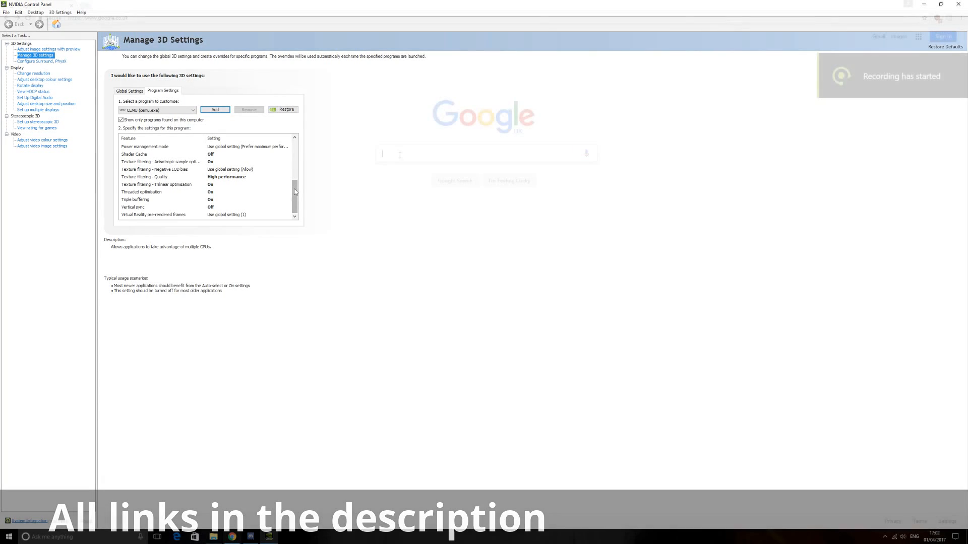
- Search Google for 'reddit cemu shader cache' using the suggestion
{"action": "left_click", "coordinate": [232, 536]}
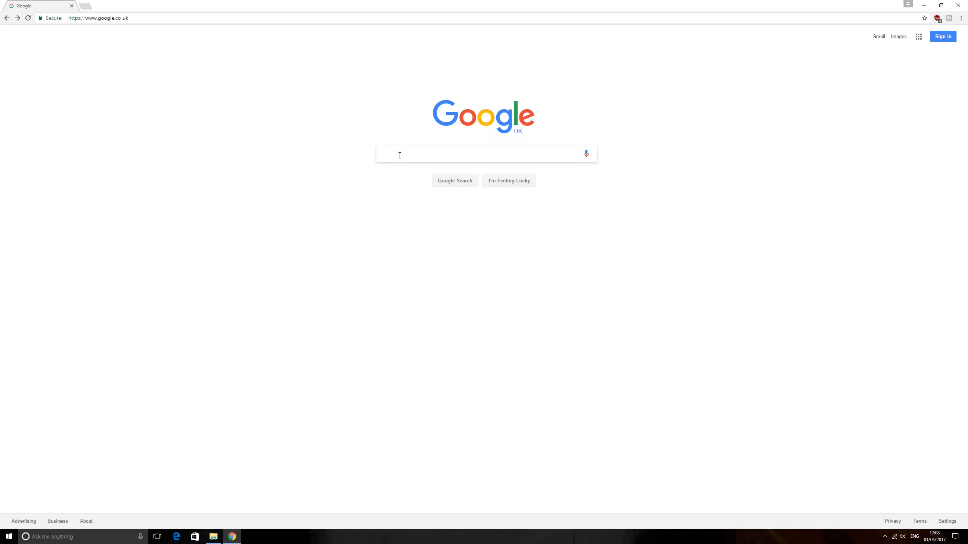
{"action": "left_click", "coordinate": [486, 153]}
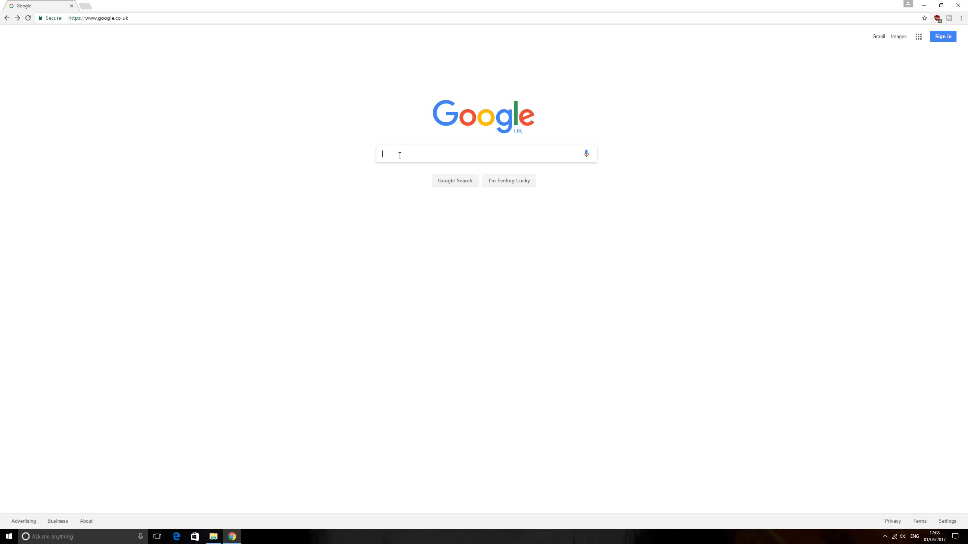
{"action": "type", "text": "reddit cemu sdahd"}
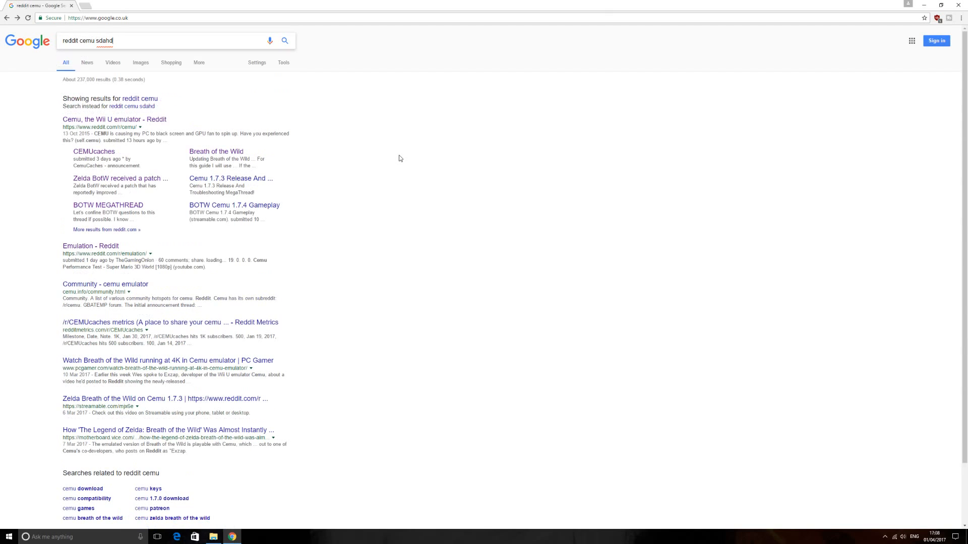
{"action": "type", "text": "reddit cemu shader"}
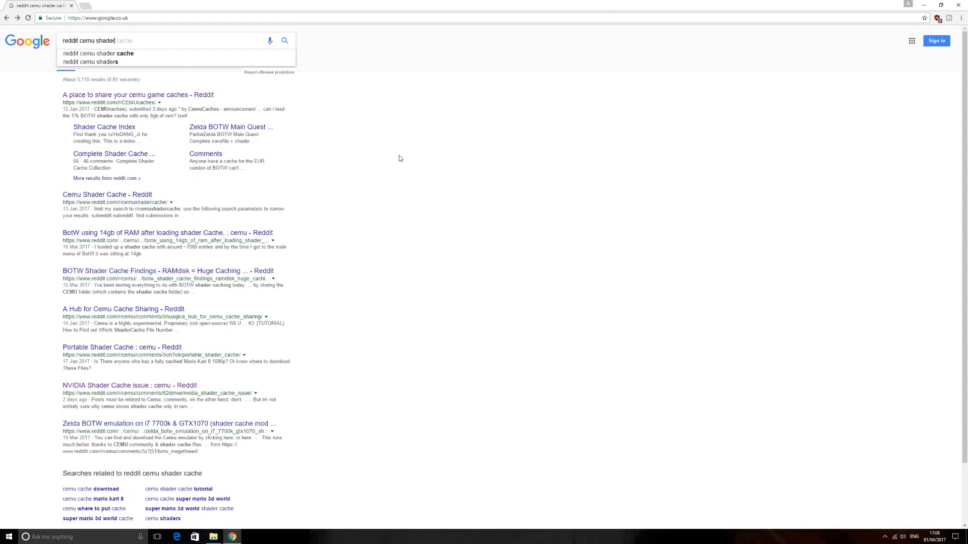
{"action": "mouse_move", "coordinate": [134, 56]}
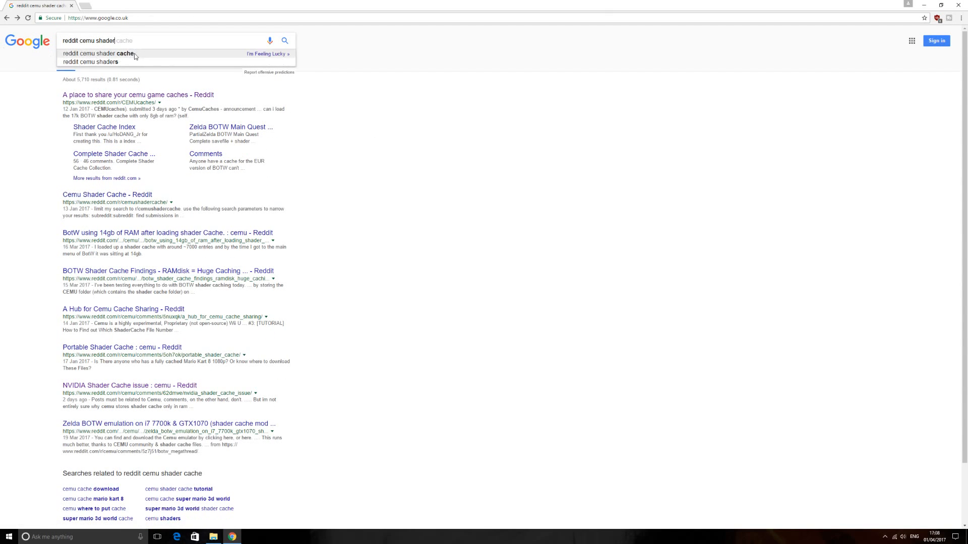
{"action": "left_click", "coordinate": [89, 53]}
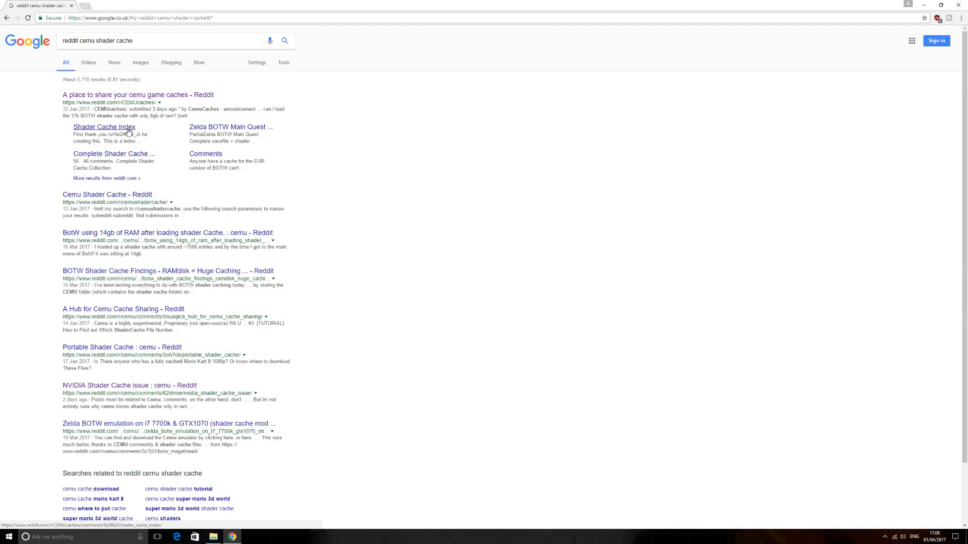
{"action": "left_click", "coordinate": [137, 94]}
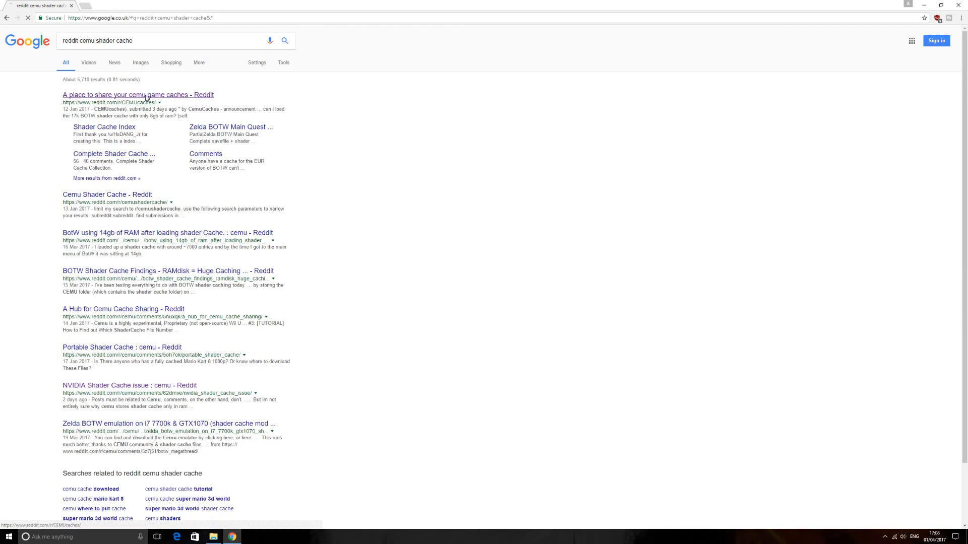
- Open r/CEMUcaches and scroll to the Breath of the Wild 17K-shader post
{"action": "left_click", "coordinate": [138, 94]}
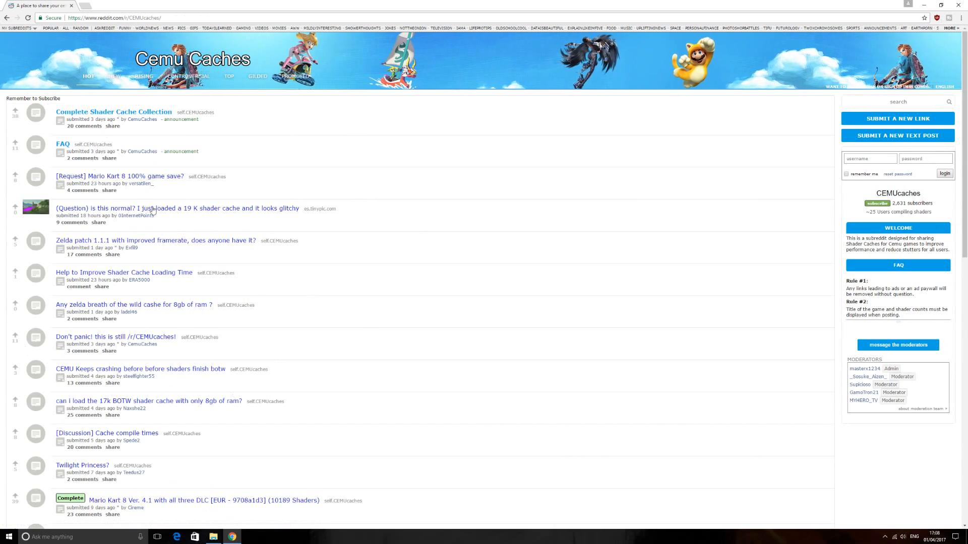
{"action": "scroll", "scroll_direction": "down", "scroll_amount": 3}
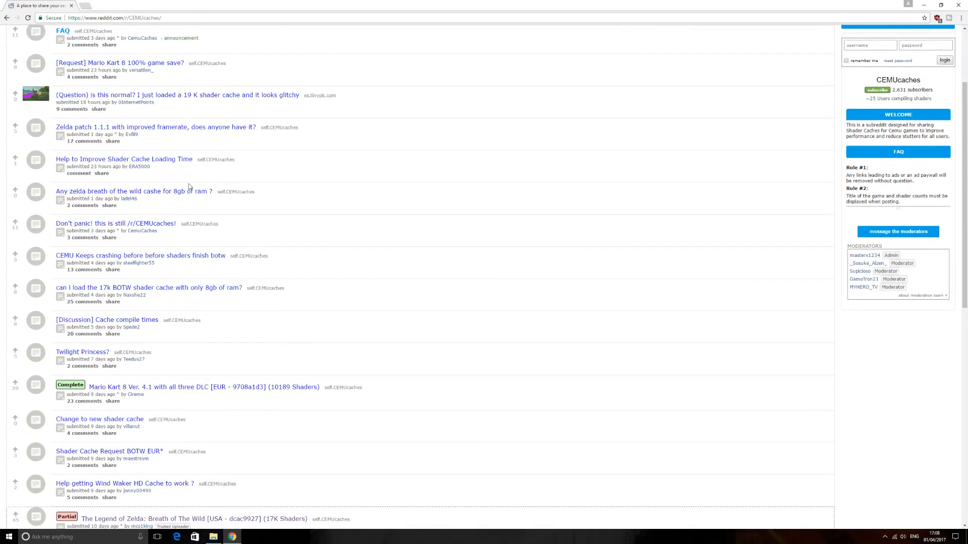
{"action": "scroll", "scroll_direction": "down", "scroll_amount": 3}
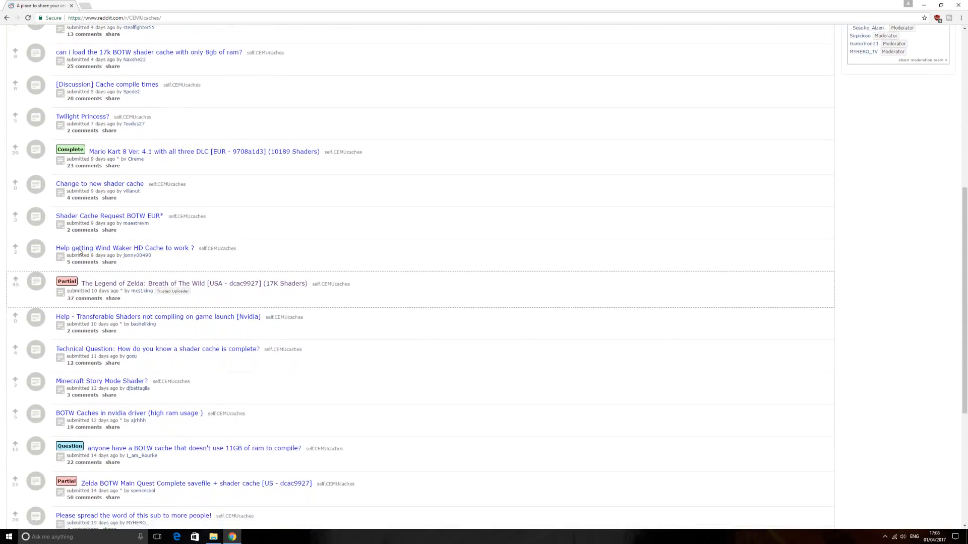
{"action": "scroll", "scroll_direction": "down", "scroll_amount": 3}
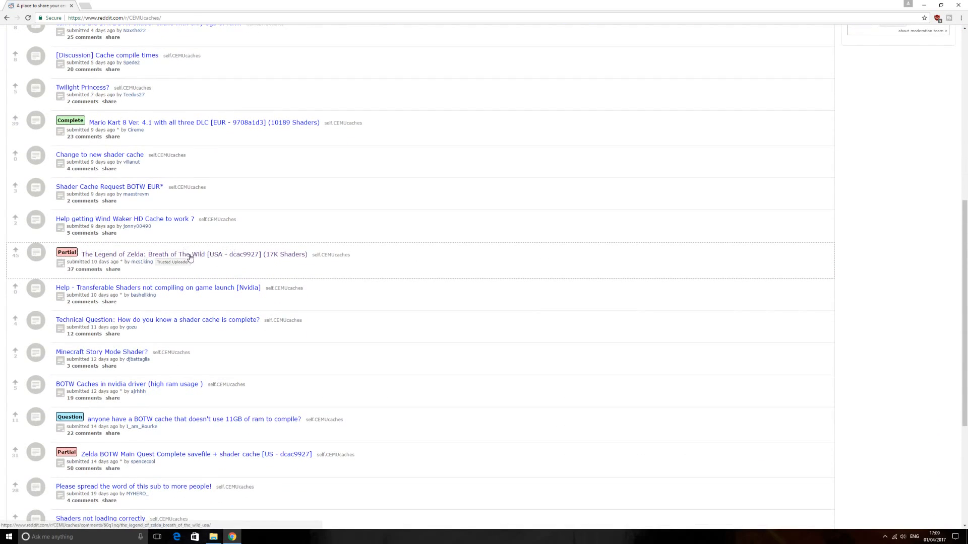
{"action": "mouse_move", "coordinate": [204, 274]}
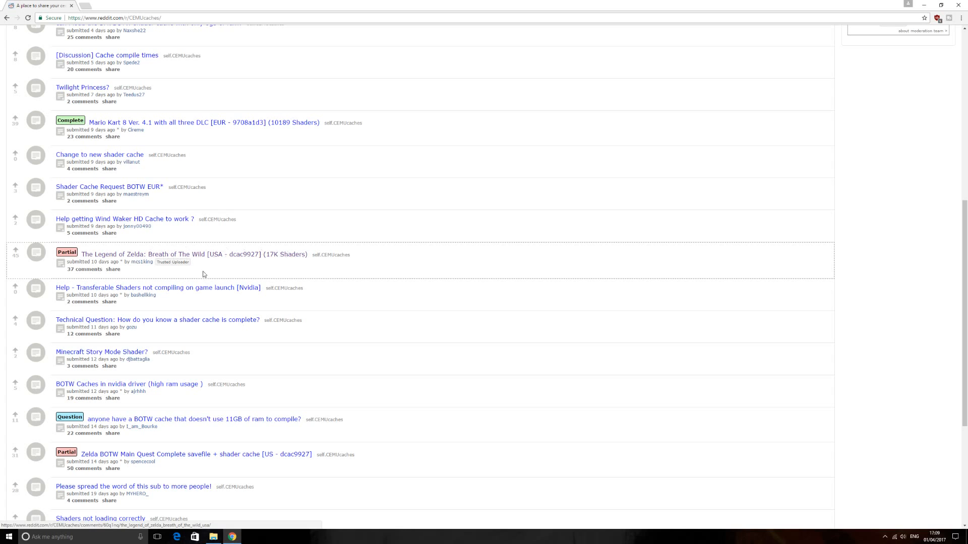
{"action": "mouse_move", "coordinate": [259, 260]}
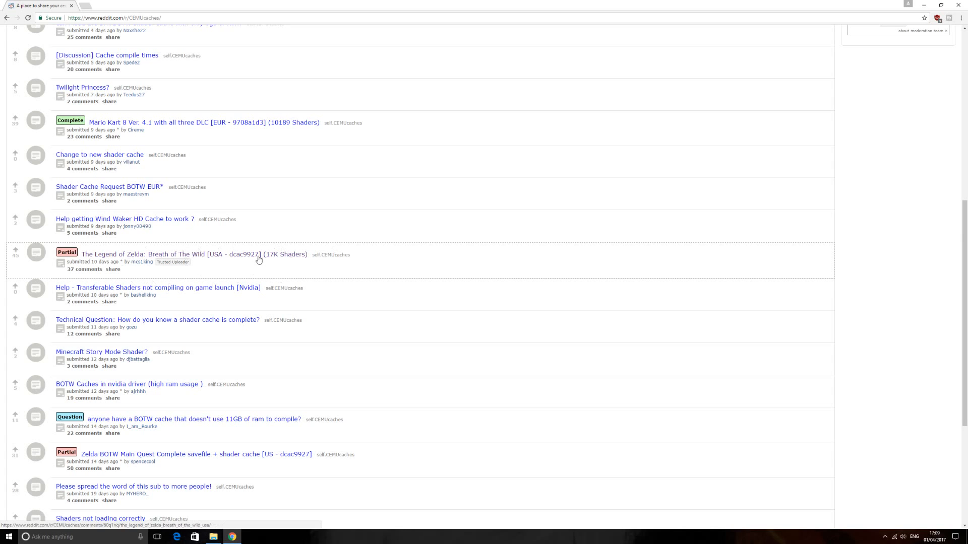
{"action": "scroll", "scroll_direction": "down", "scroll_amount": 3}
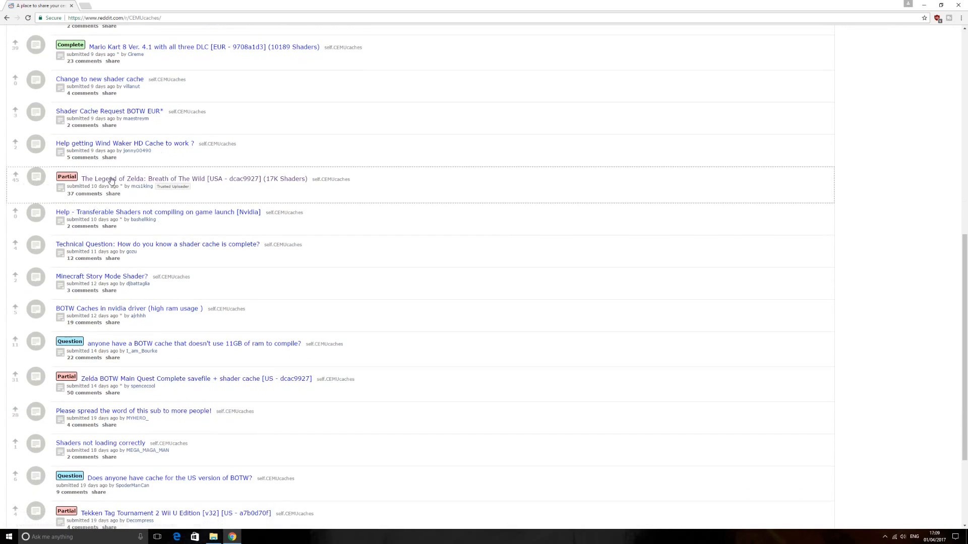
{"action": "mouse_move", "coordinate": [140, 305]}
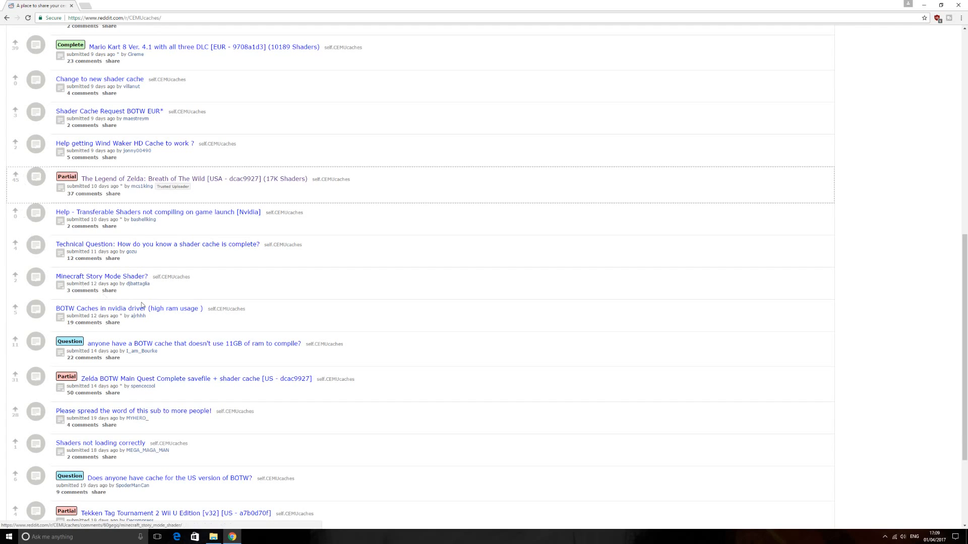
{"action": "scroll", "scroll_direction": "down", "scroll_amount": 3}
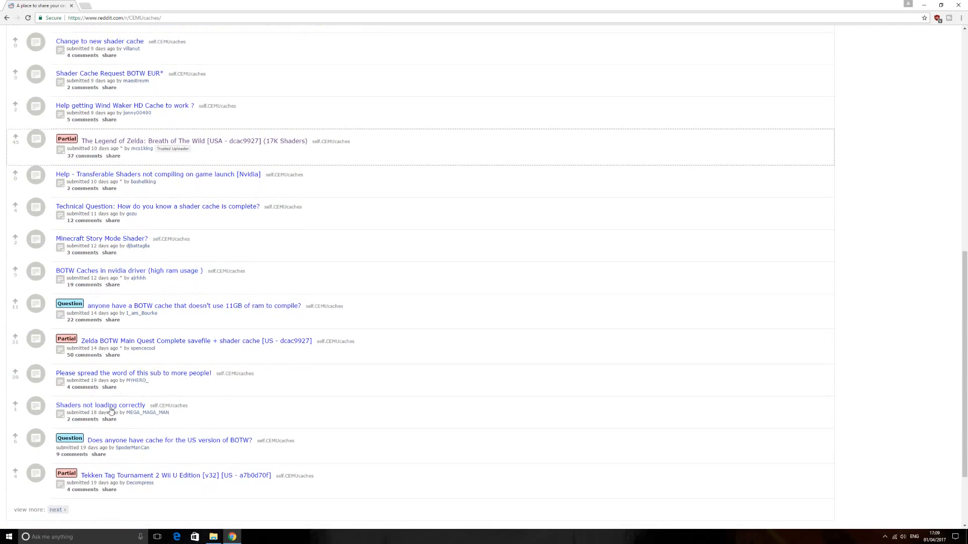
{"action": "scroll", "scroll_direction": "up", "scroll_amount": 3}
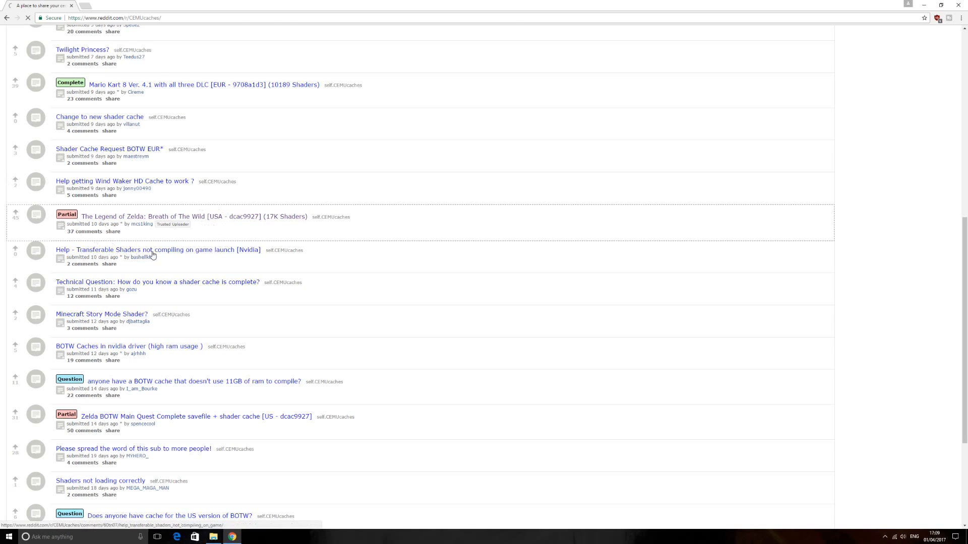
- Open the Zelda BOTW USA shader cache post and follow its Google Drive link
{"action": "left_click", "coordinate": [194, 216]}
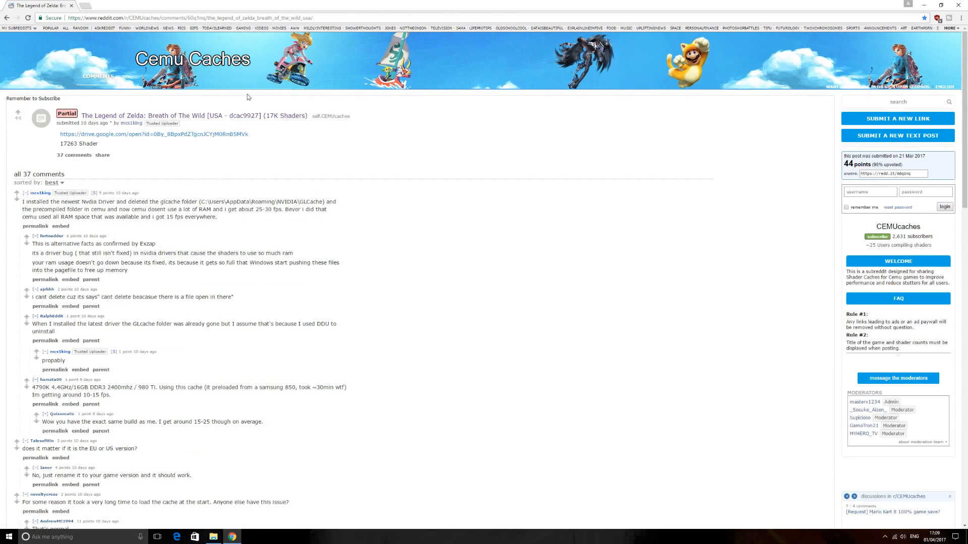
{"action": "mouse_move", "coordinate": [156, 137]}
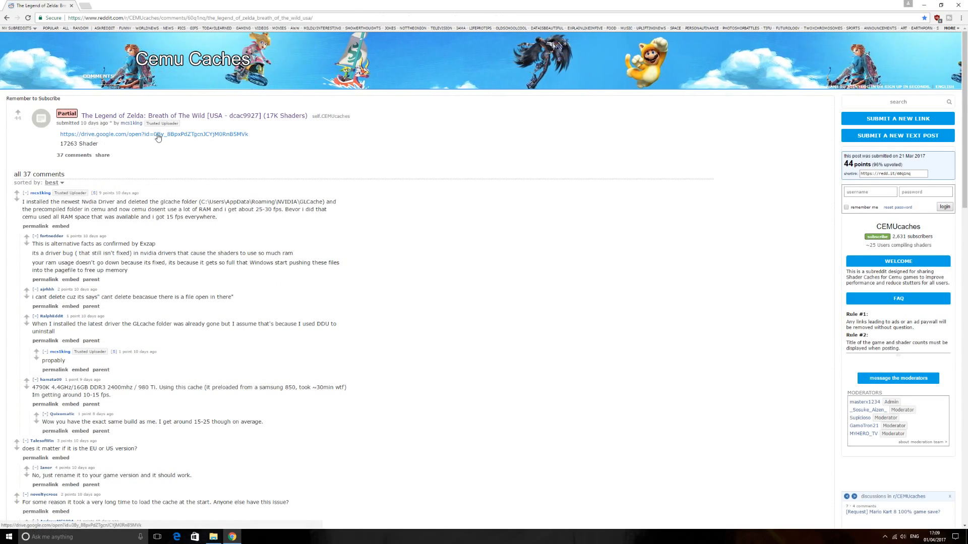
{"action": "left_click", "coordinate": [152, 134]}
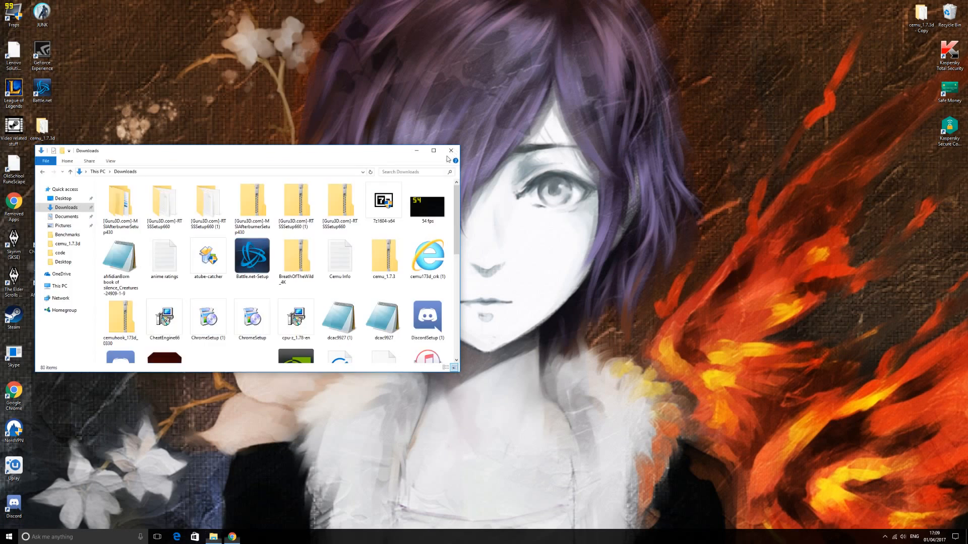
- Move the dcac9927 7Z file from Downloads to the desktop and close Explorer
{"action": "left_click", "coordinate": [451, 151]}
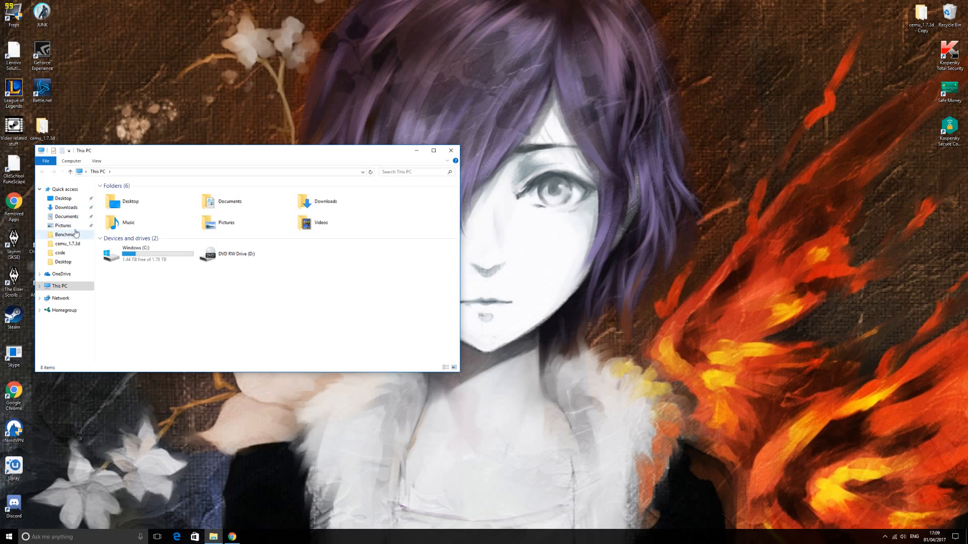
{"action": "left_click", "coordinate": [67, 207]}
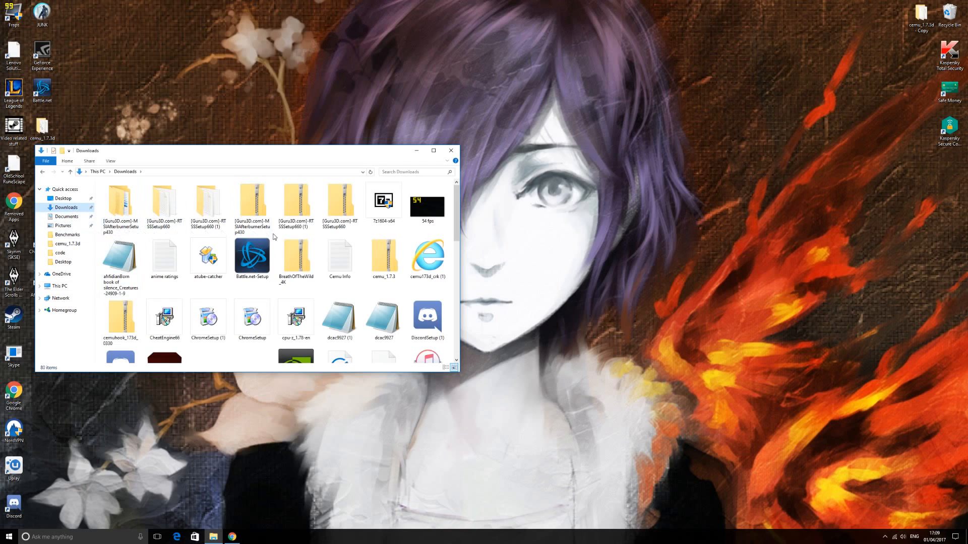
{"action": "scroll", "scroll_direction": "down", "scroll_amount": 3}
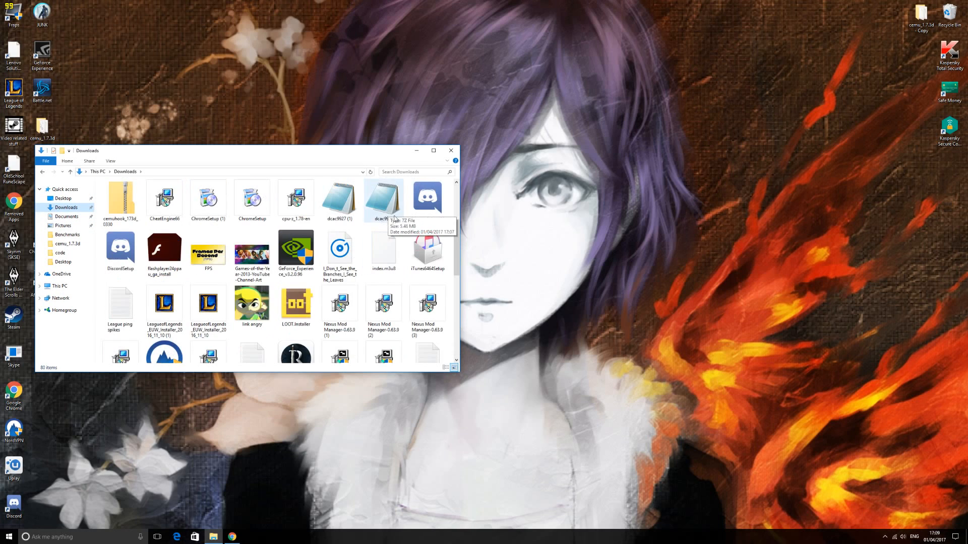
{"action": "mouse_move", "coordinate": [379, 207]}
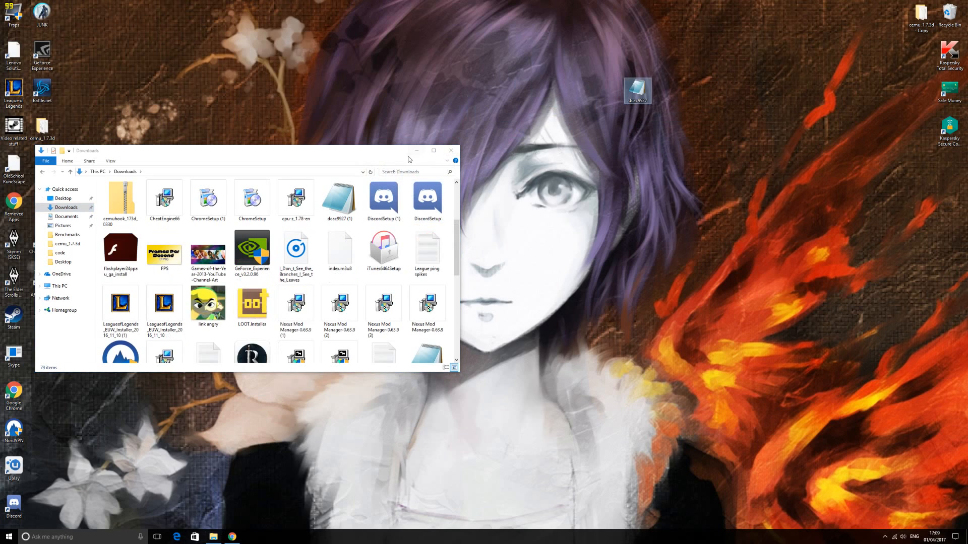
{"action": "left_click", "coordinate": [451, 151]}
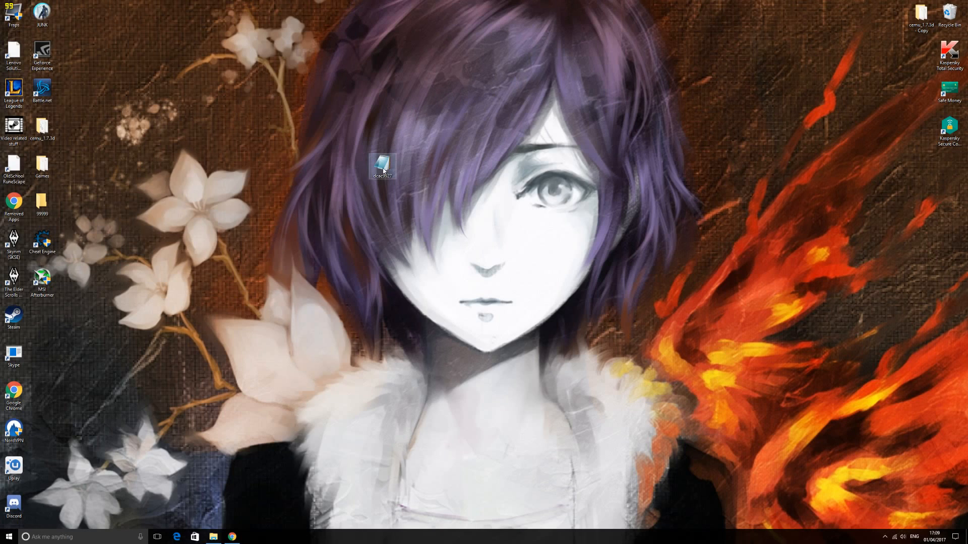
- Extract the dcac9927 archive in place with 7-Zip Extract Here
{"action": "right_click", "coordinate": [382, 165]}
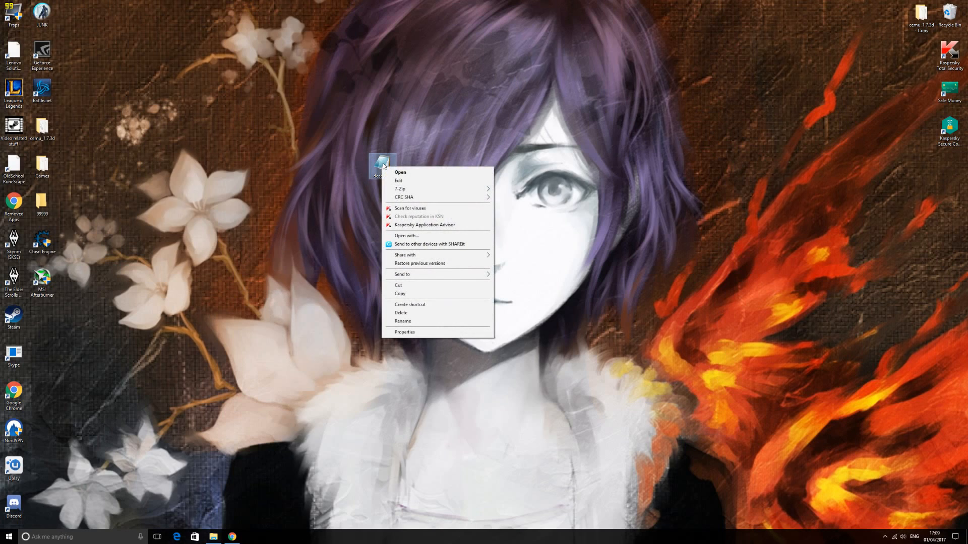
{"action": "mouse_move", "coordinate": [408, 188]}
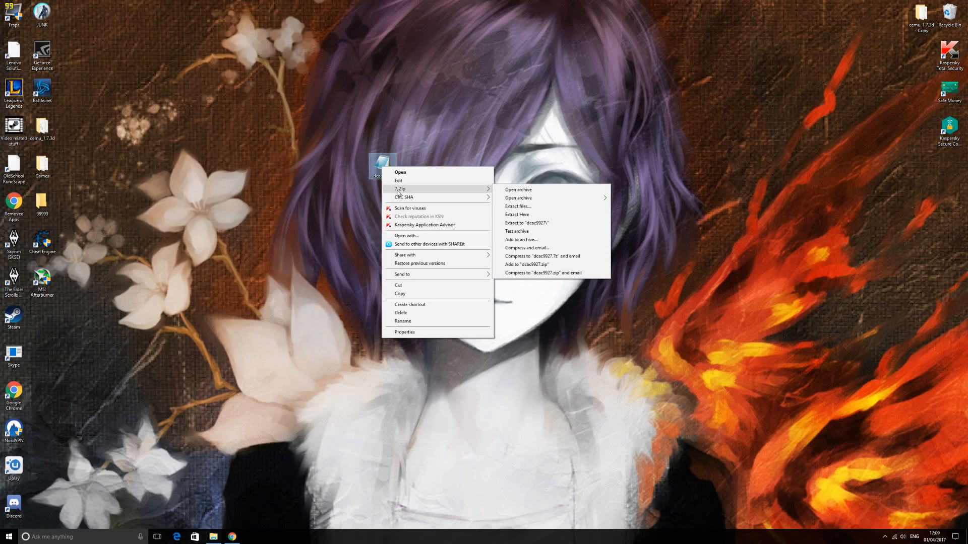
{"action": "mouse_move", "coordinate": [400, 181]}
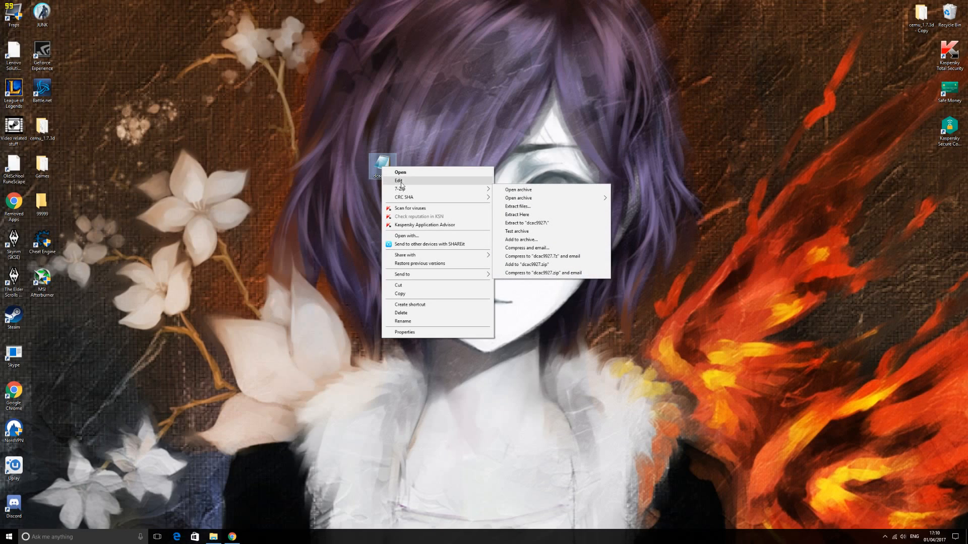
{"action": "mouse_move", "coordinate": [401, 188]}
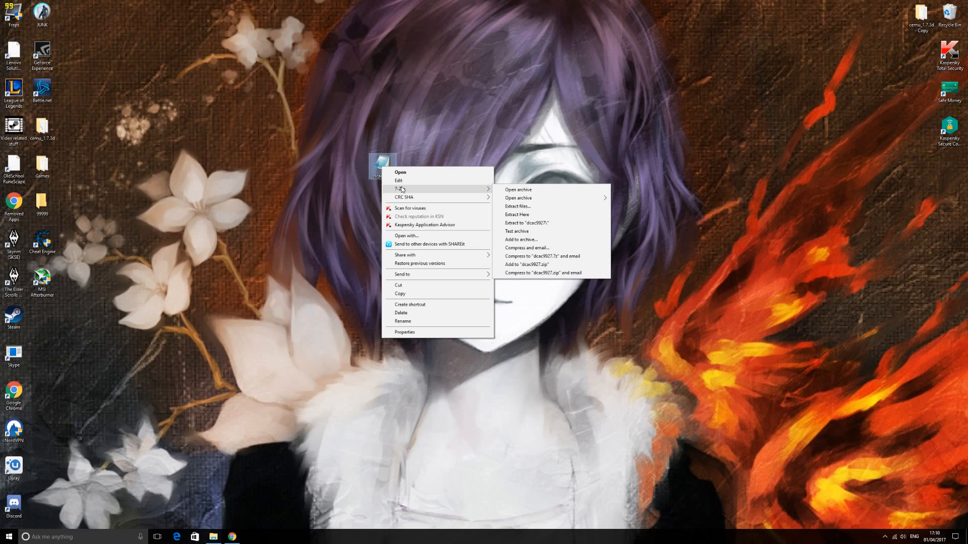
{"action": "mouse_move", "coordinate": [412, 190]}
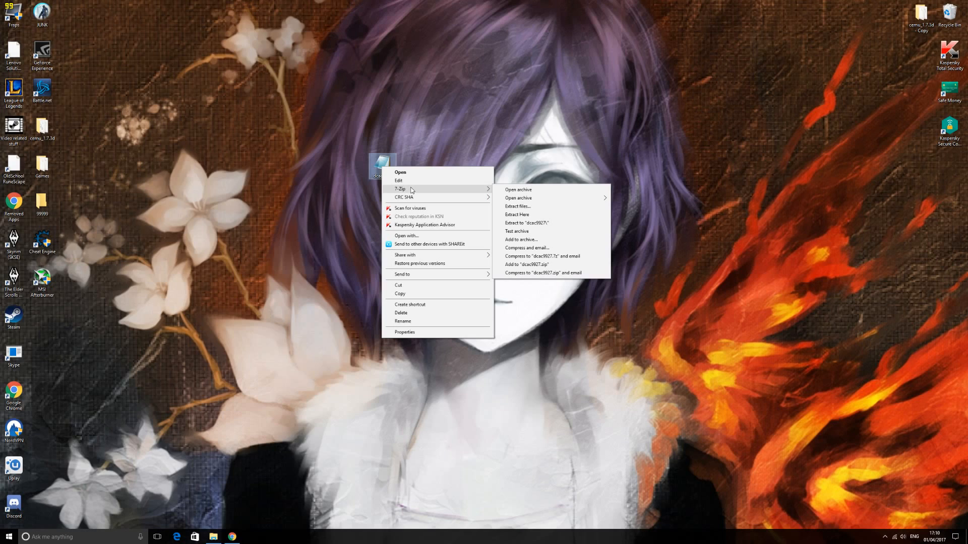
{"action": "mouse_move", "coordinate": [418, 191]}
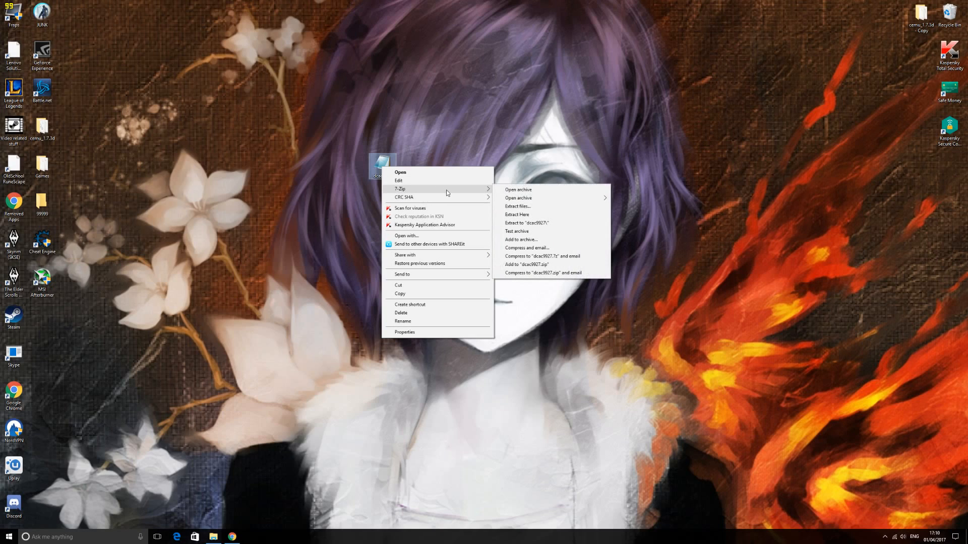
{"action": "mouse_move", "coordinate": [537, 217]}
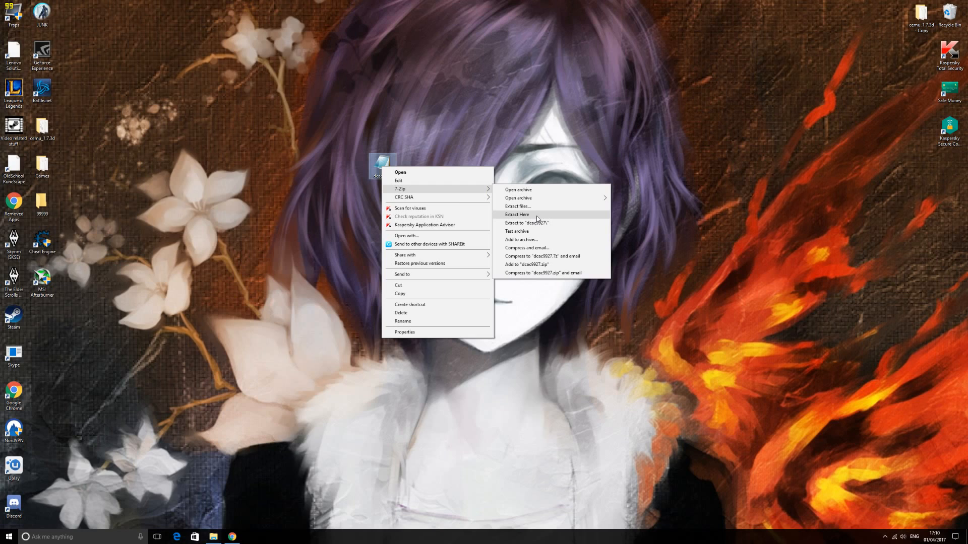
{"action": "left_click", "coordinate": [517, 214]}
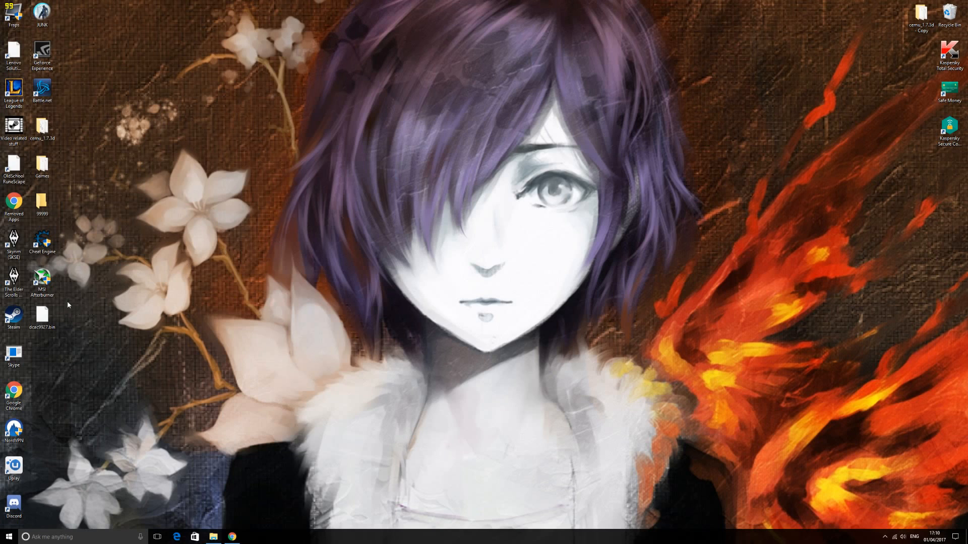
- Move dcac9927.bin into cemu_1.7.3d\shaderCache\transferable, then close the folder
{"action": "left_click_drag", "start_coordinate": [41, 315], "coordinate": [325, 128]}
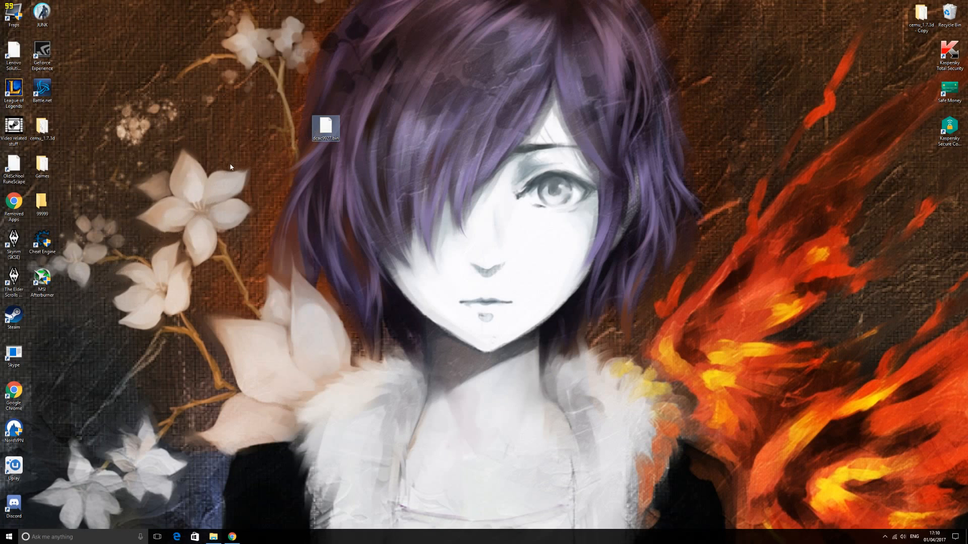
{"action": "left_click", "coordinate": [8, 537]}
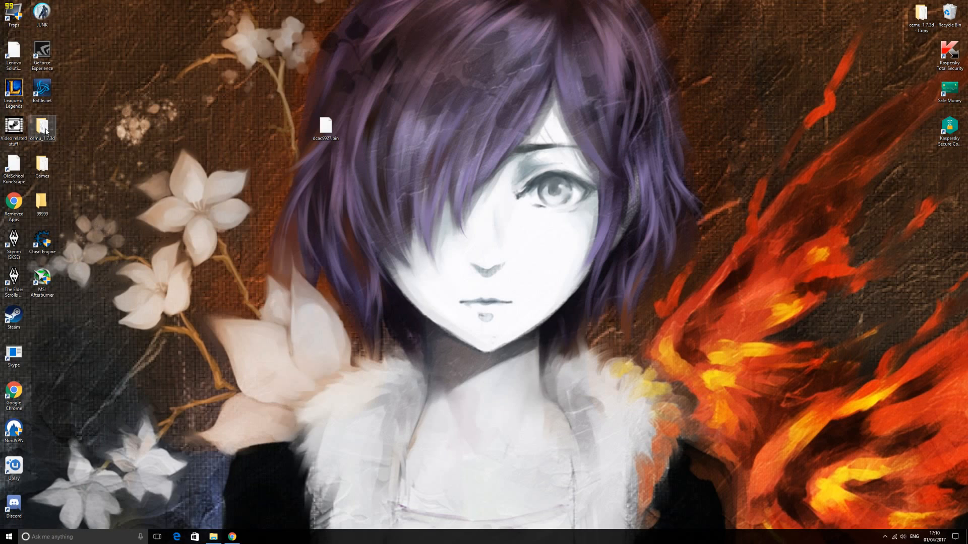
{"action": "double_click", "coordinate": [41, 127]}
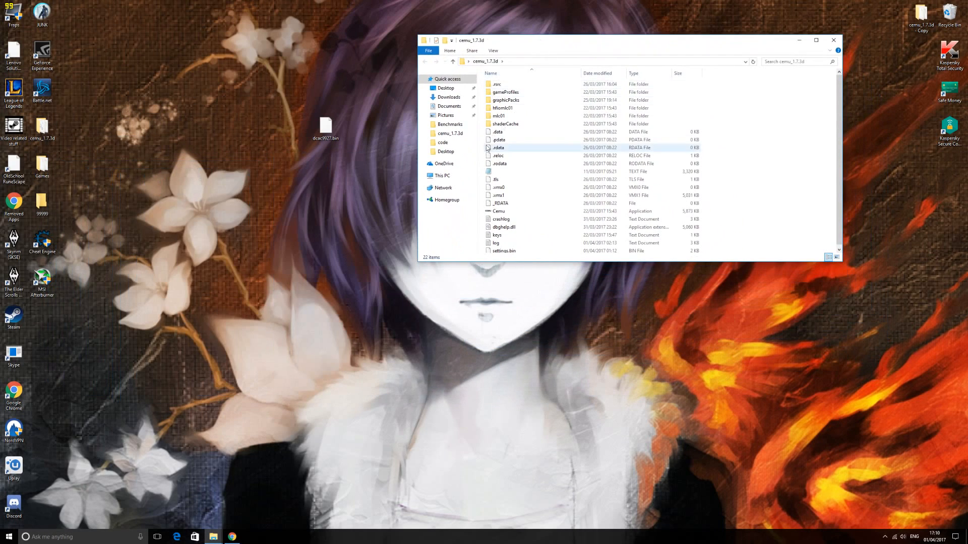
{"action": "left_click", "coordinate": [505, 123]}
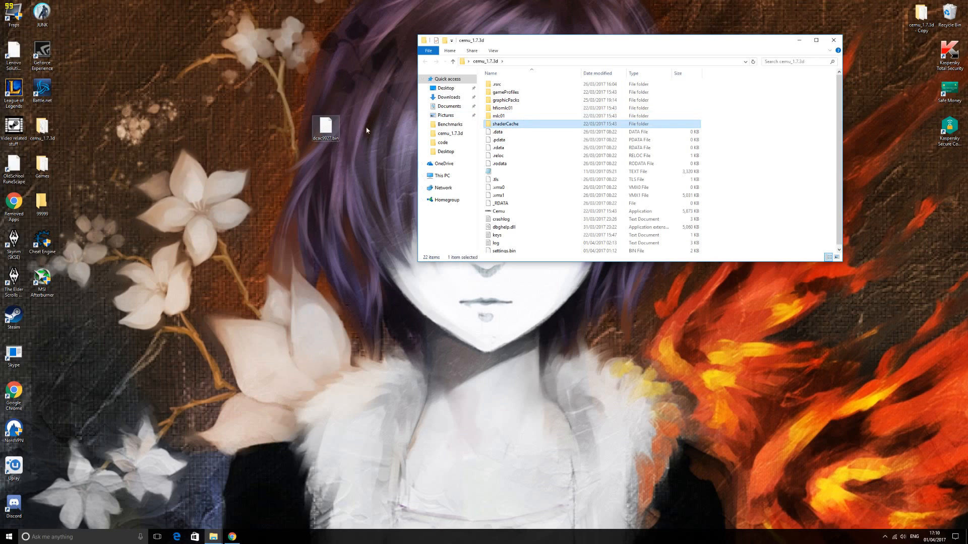
{"action": "double_click", "coordinate": [505, 124]}
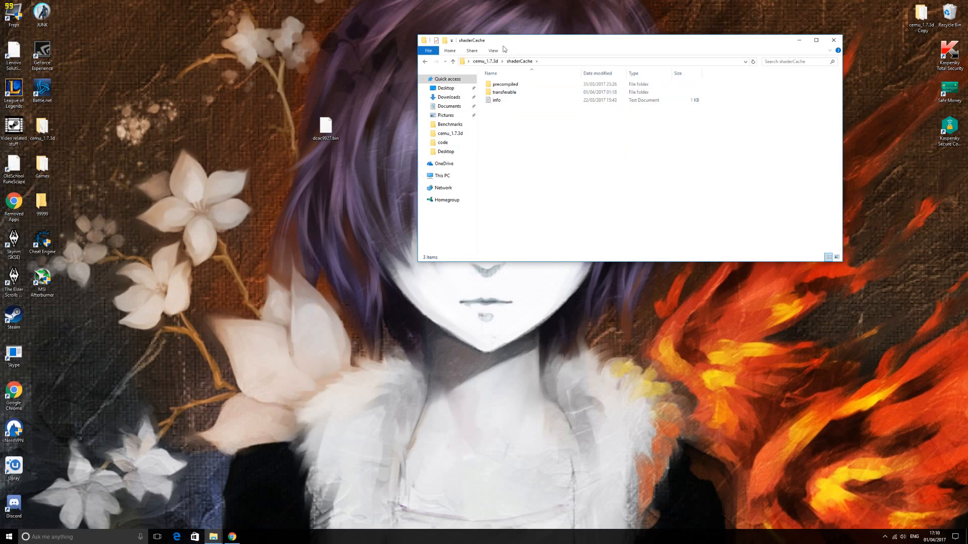
{"action": "double_click", "coordinate": [504, 92]}
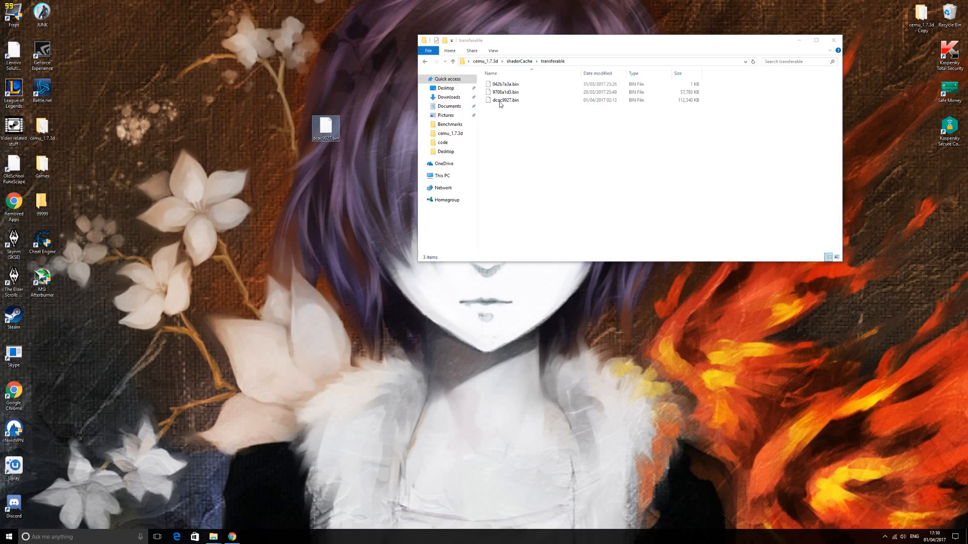
{"action": "left_click", "coordinate": [504, 92]}
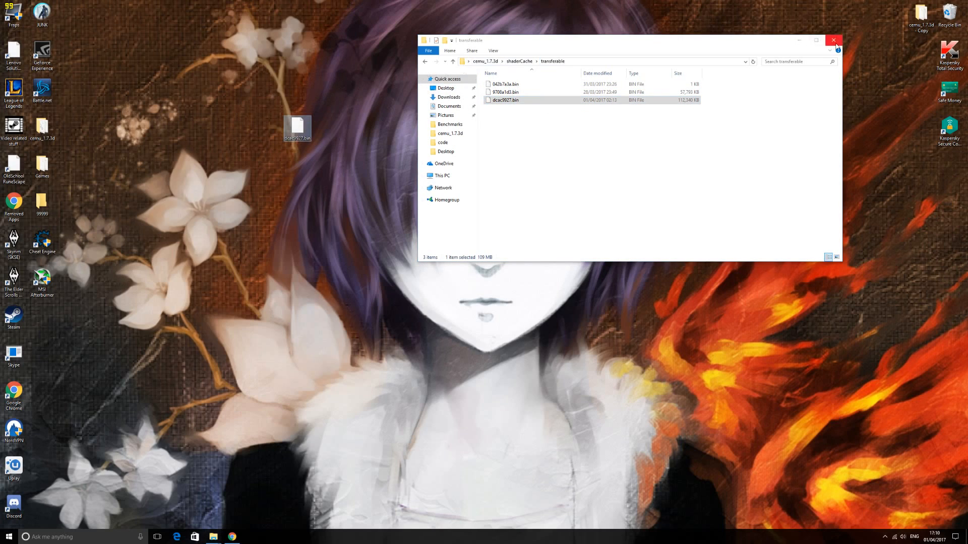
{"action": "left_click", "coordinate": [833, 41]}
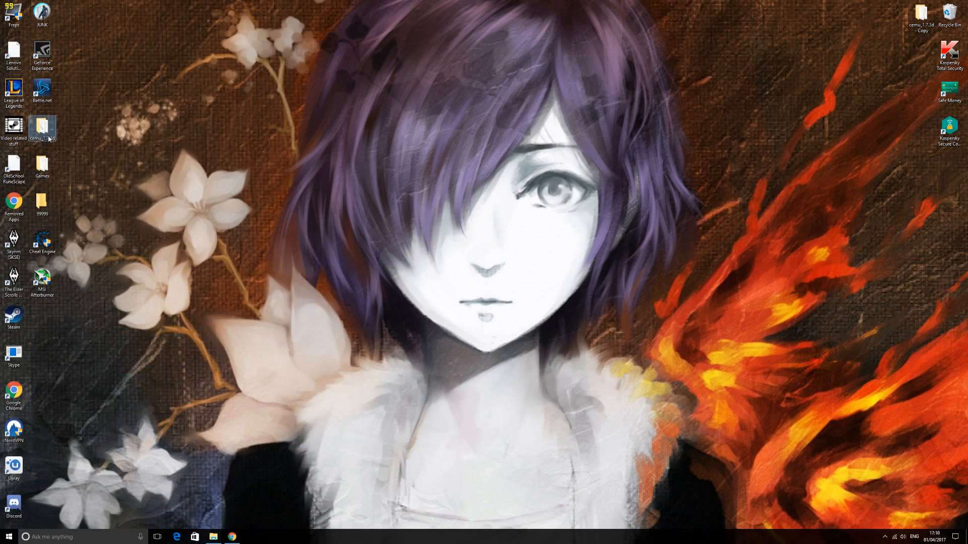
- Launch Cemu.exe from cemu_1.7.3d and check the Cemuhook 0.3.3.0 plugin line
{"action": "double_click", "coordinate": [42, 127]}
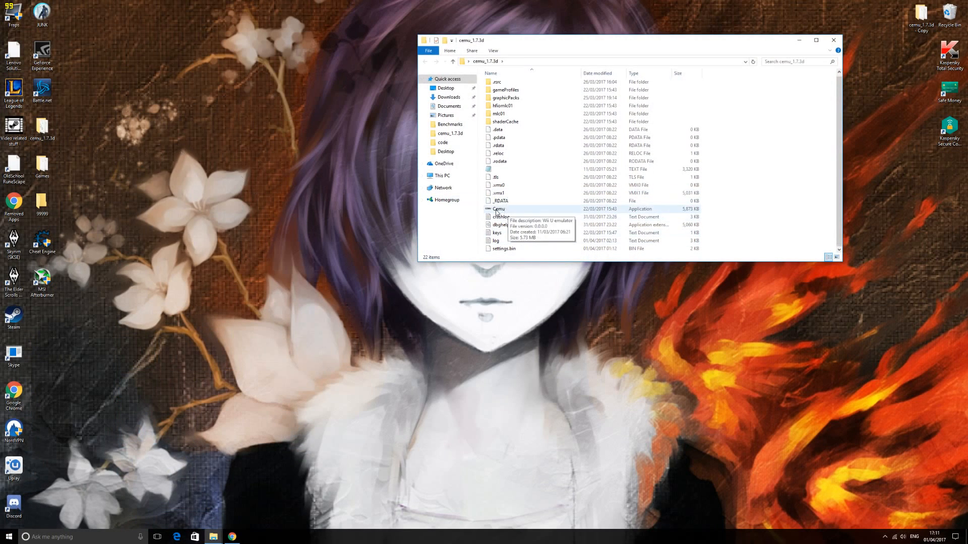
{"action": "left_click", "coordinate": [498, 209]}
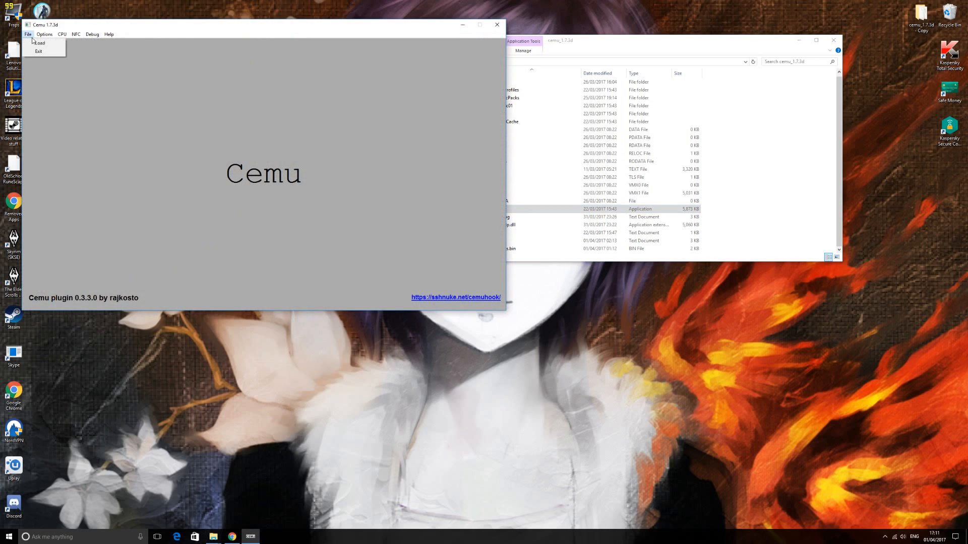
{"action": "left_click", "coordinate": [39, 42]}
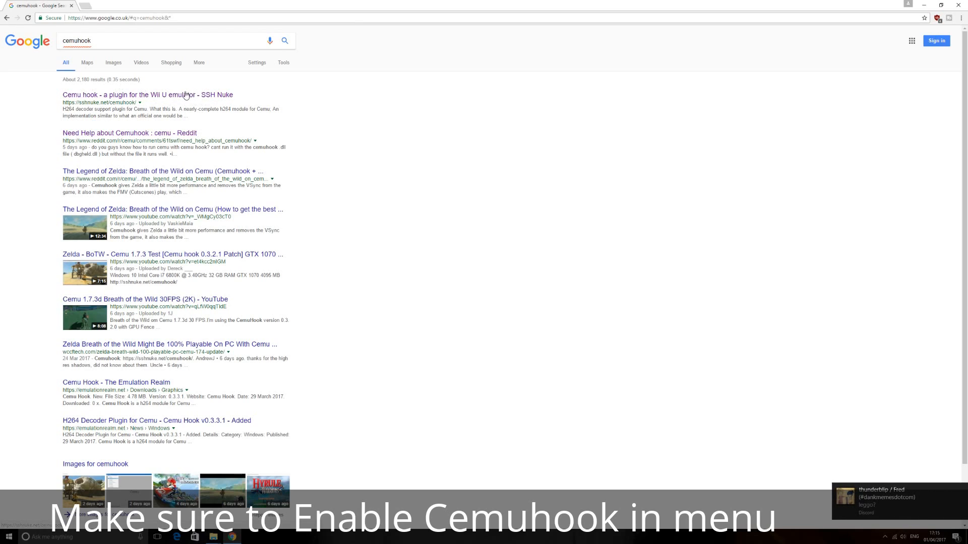
- Open the sshnuke.net Cemuhook plugin page from the Google results
{"action": "left_click", "coordinate": [148, 94]}
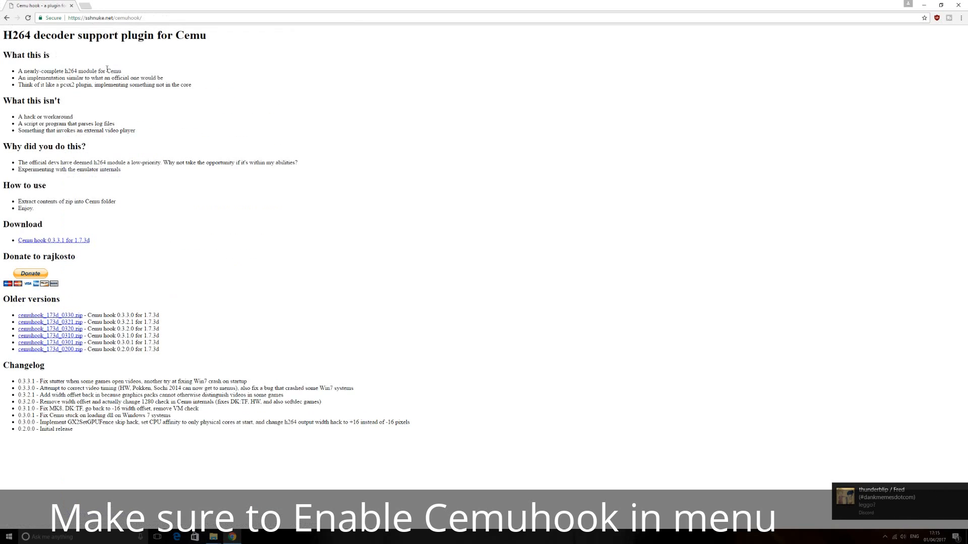
{"action": "mouse_move", "coordinate": [69, 325]}
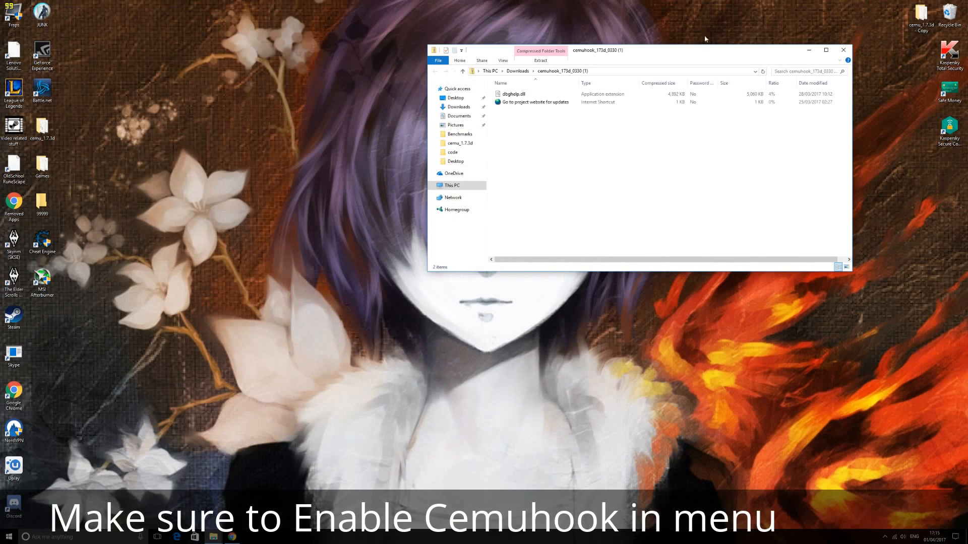
- Drag dbghelp.dll out of the Cemuhook 0.3.3.0 archive onto the desktop and reposition it
{"action": "left_click_drag", "start_coordinate": [597, 50], "coordinate": [706, 19]}
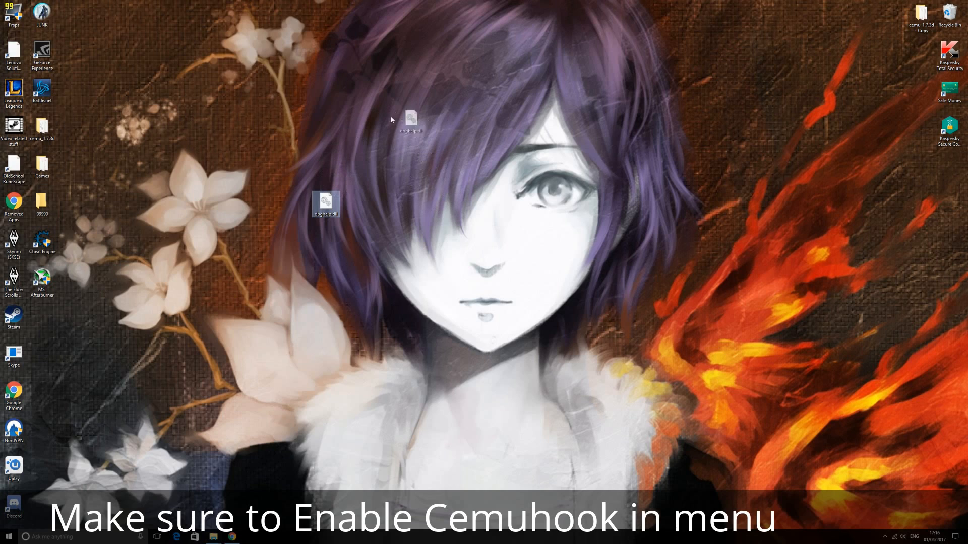
{"action": "left_click_drag", "start_coordinate": [325, 204], "coordinate": [354, 165]}
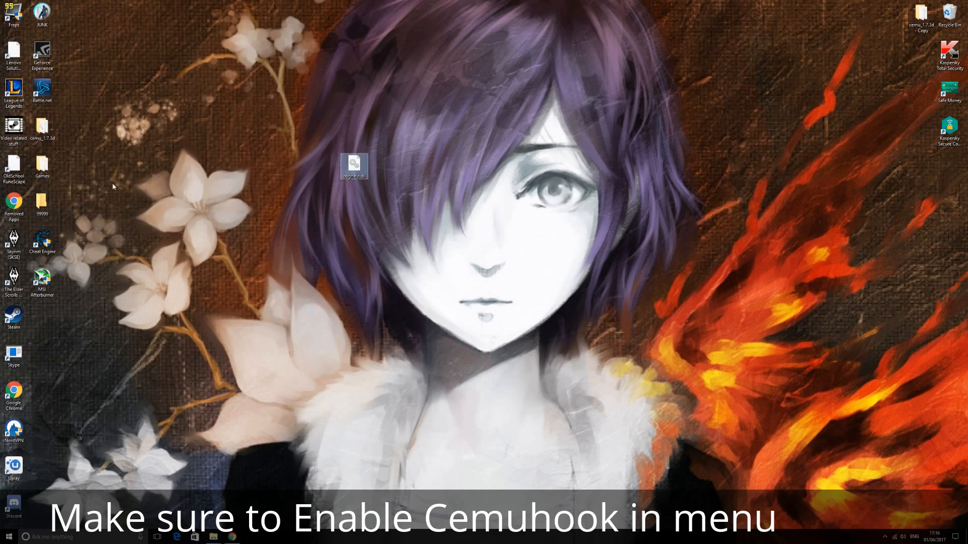
{"action": "mouse_move", "coordinate": [137, 237]}
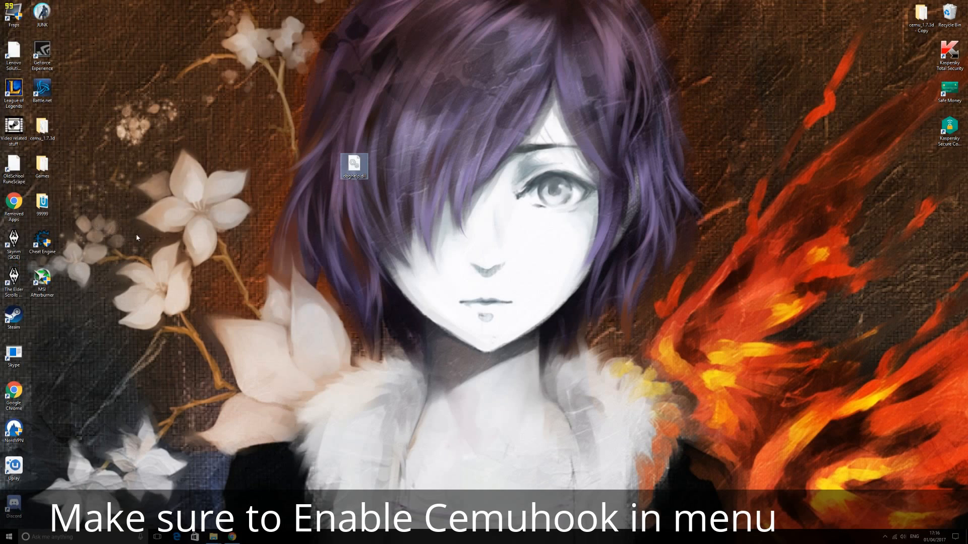
{"action": "mouse_move", "coordinate": [243, 162]}
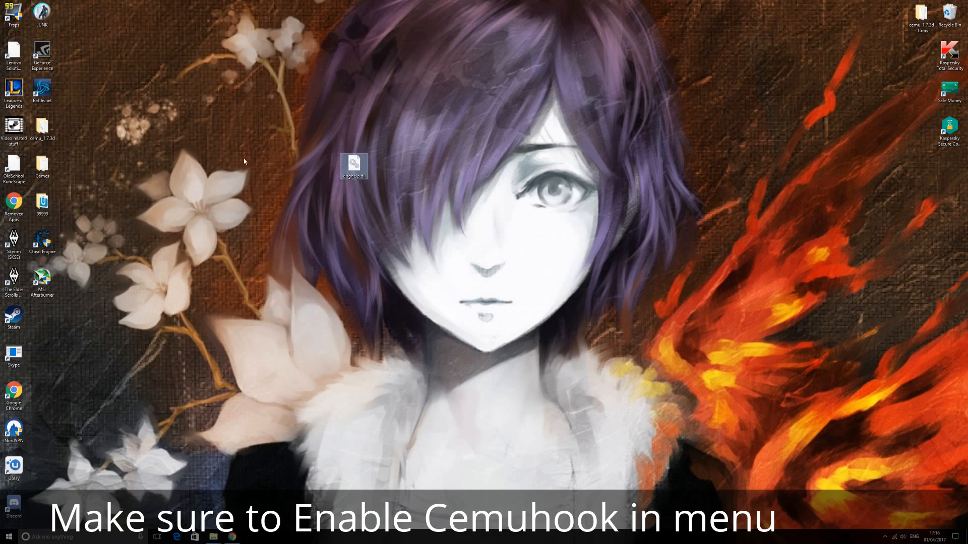
{"action": "mouse_move", "coordinate": [129, 211]}
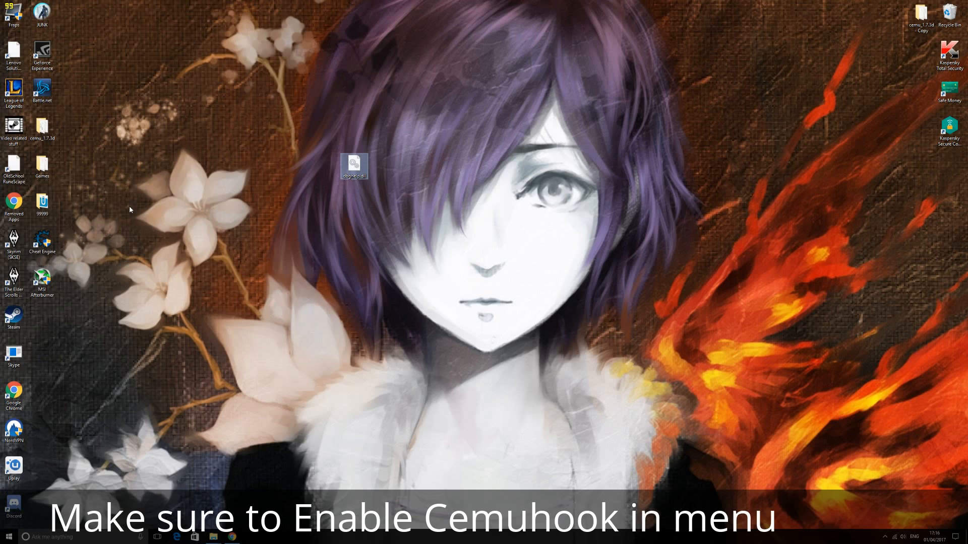
{"action": "mouse_move", "coordinate": [127, 212]}
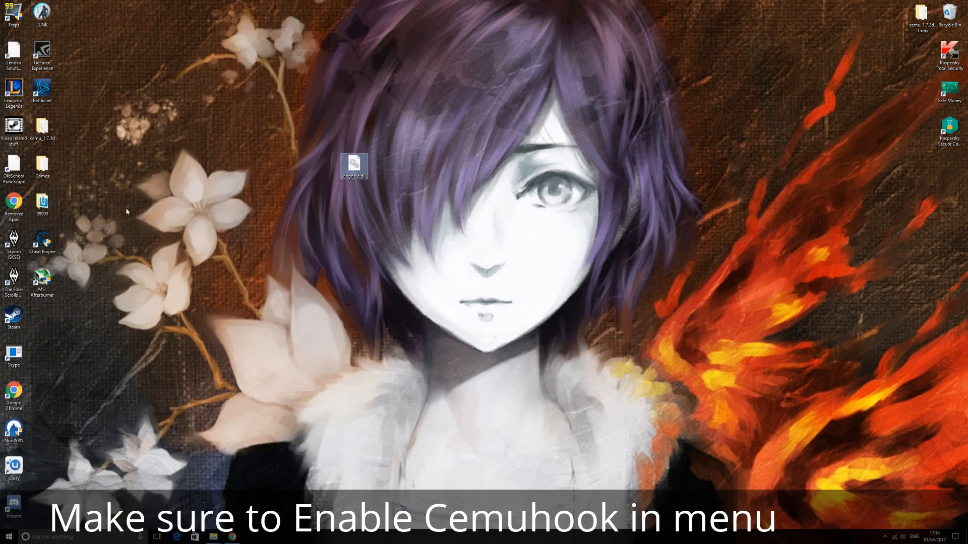
- Open the cemu_1.7.3d folder and place the Cemuhook dbghelp.dll into it
{"action": "left_click", "coordinate": [6, 536]}
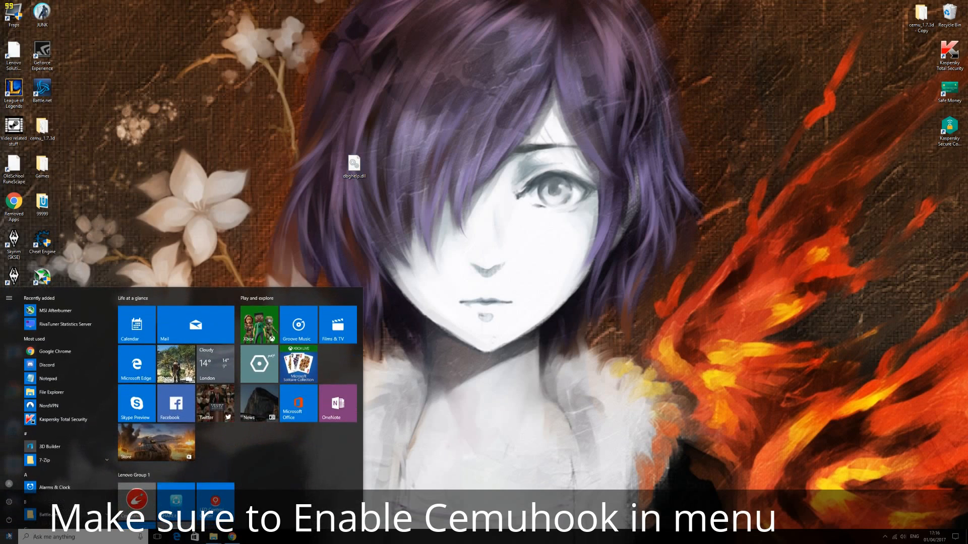
{"action": "type", "text": "cemu"}
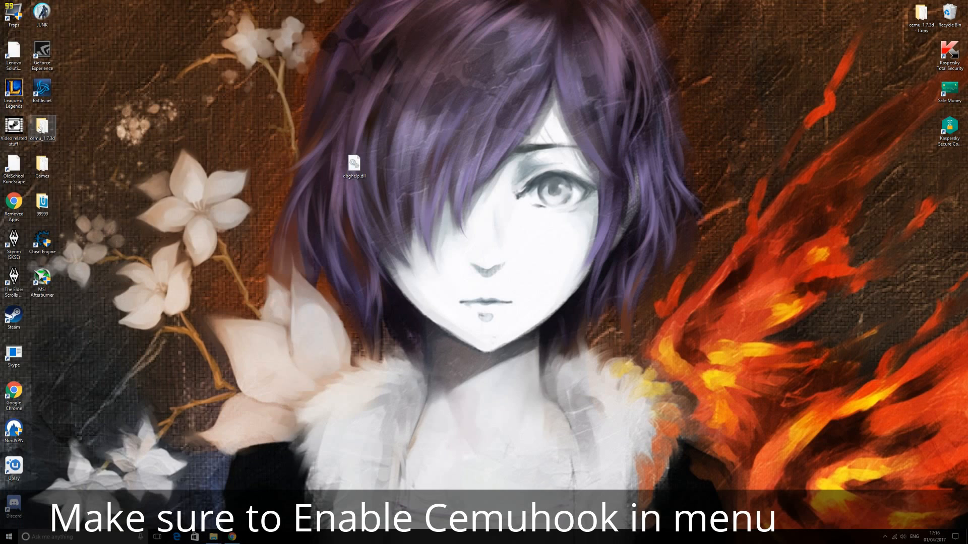
{"action": "double_click", "coordinate": [42, 125]}
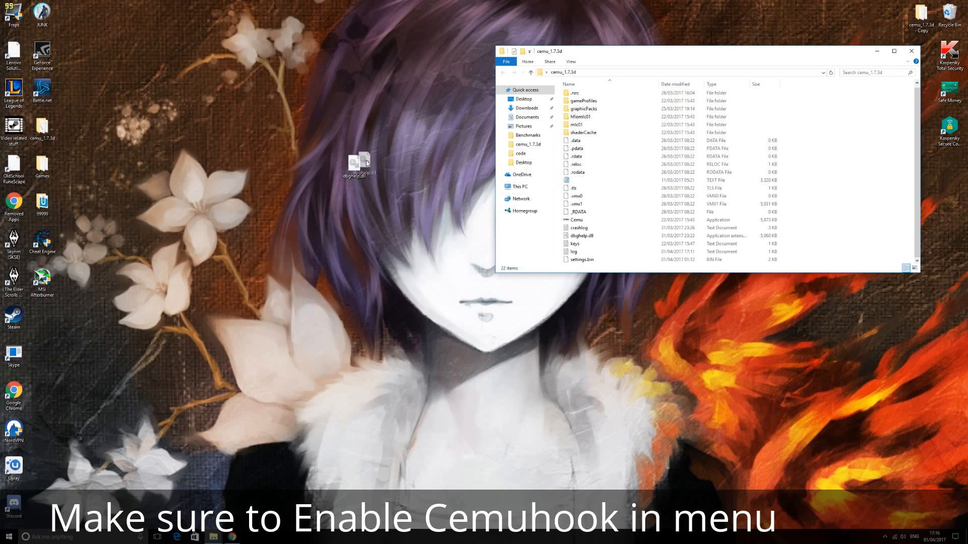
{"action": "left_click", "coordinate": [582, 236]}
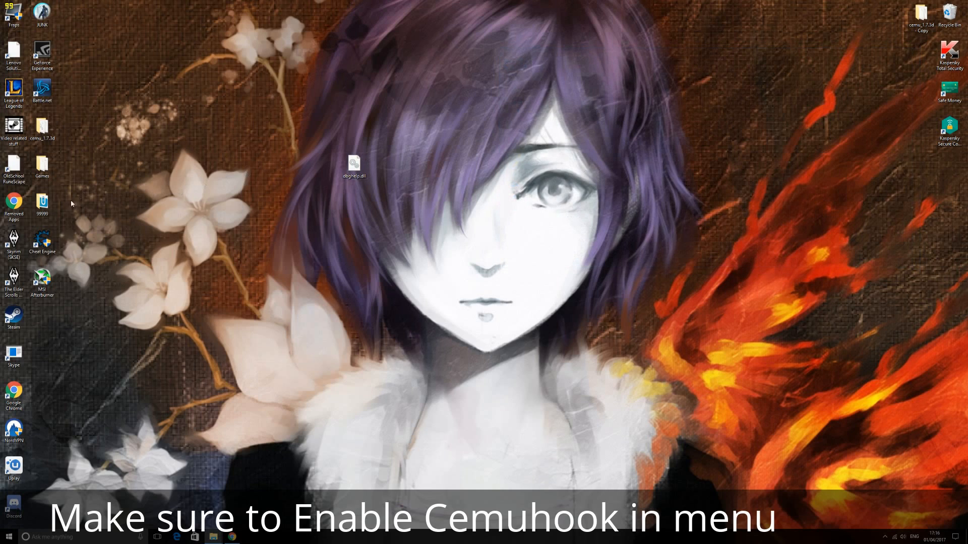
{"action": "mouse_move", "coordinate": [75, 166]}
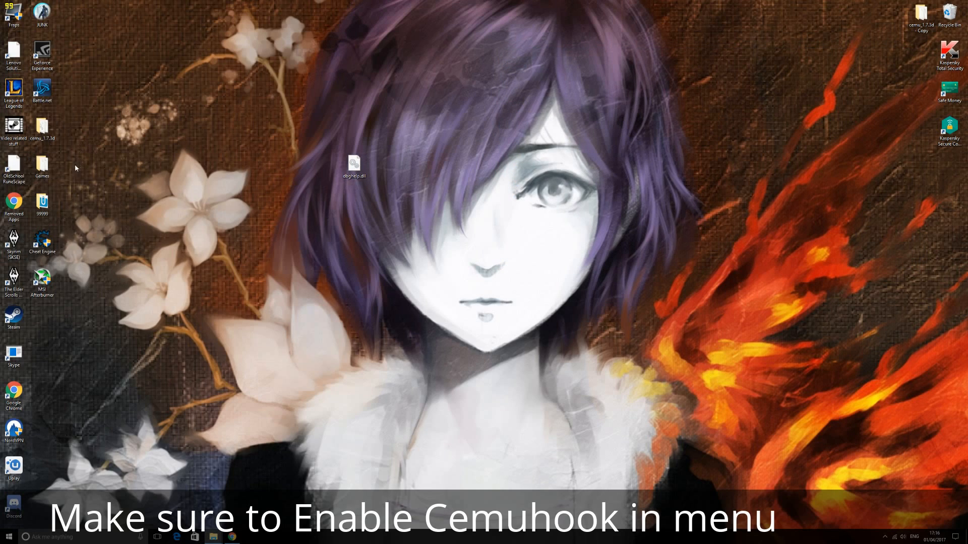
{"action": "mouse_move", "coordinate": [90, 151]}
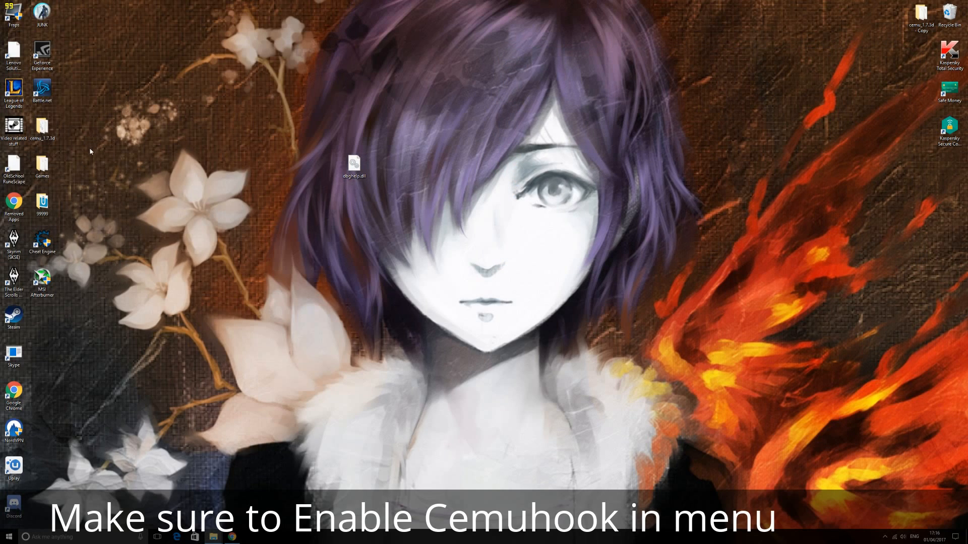
- Launch Cemu.exe from cemu_1.7.3d, confirm the Cemuhook 0.3.3.0 plugin splash, then close Cemu
{"action": "double_click", "coordinate": [42, 126]}
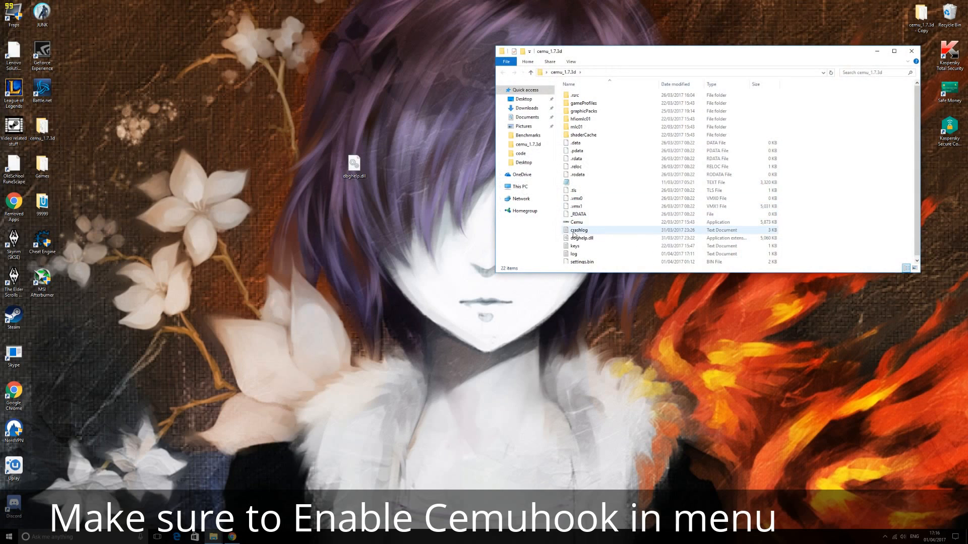
{"action": "double_click", "coordinate": [575, 221]}
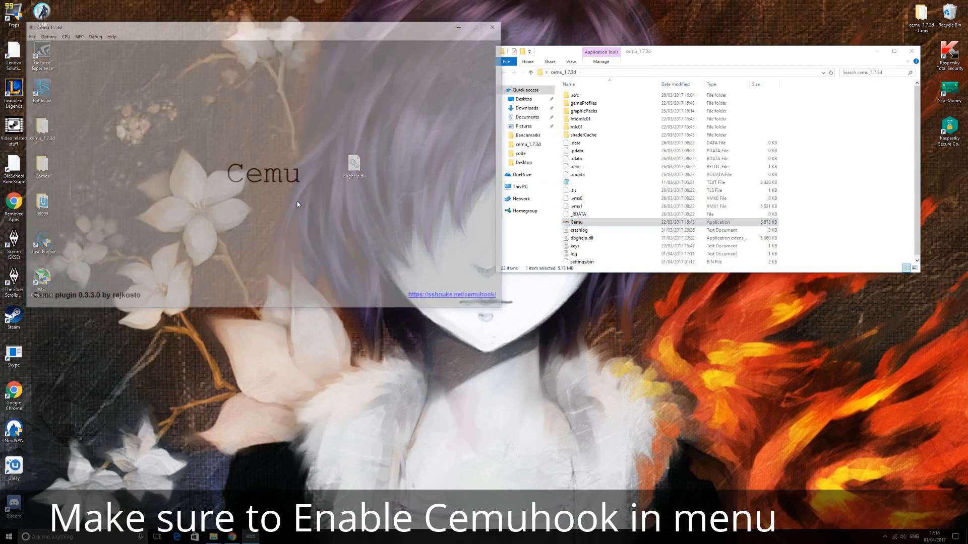
{"action": "left_click", "coordinate": [27, 34]}
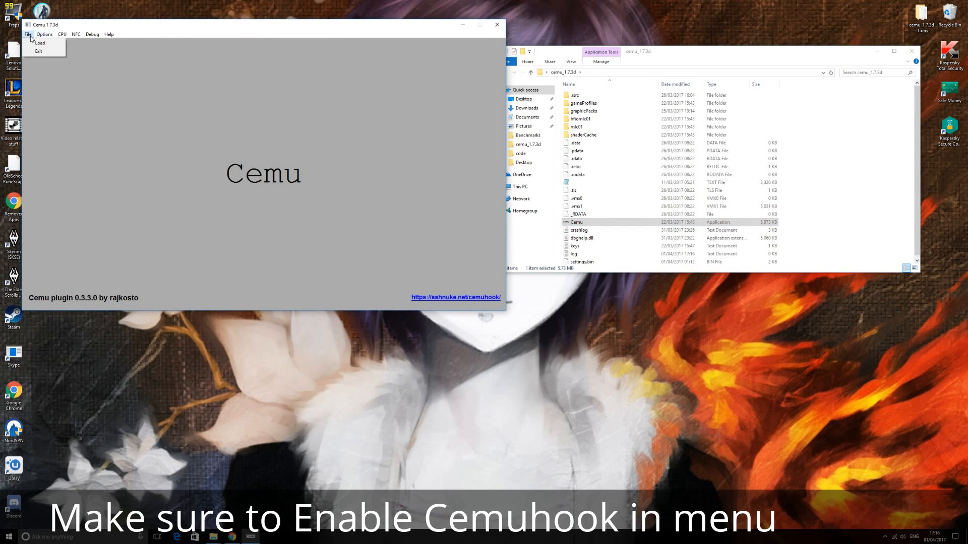
{"action": "left_click", "coordinate": [40, 43]}
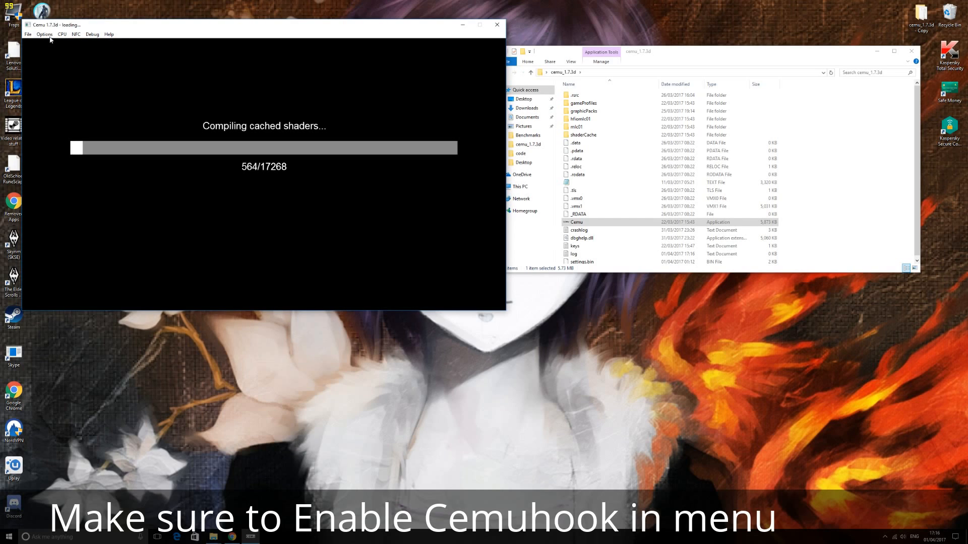
{"action": "left_click", "coordinate": [45, 33]}
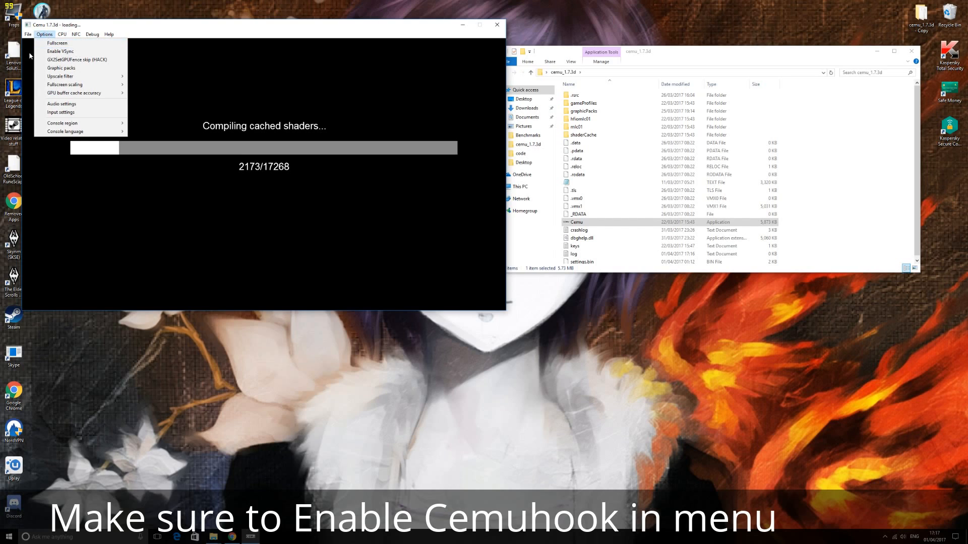
{"action": "mouse_move", "coordinate": [60, 51]}
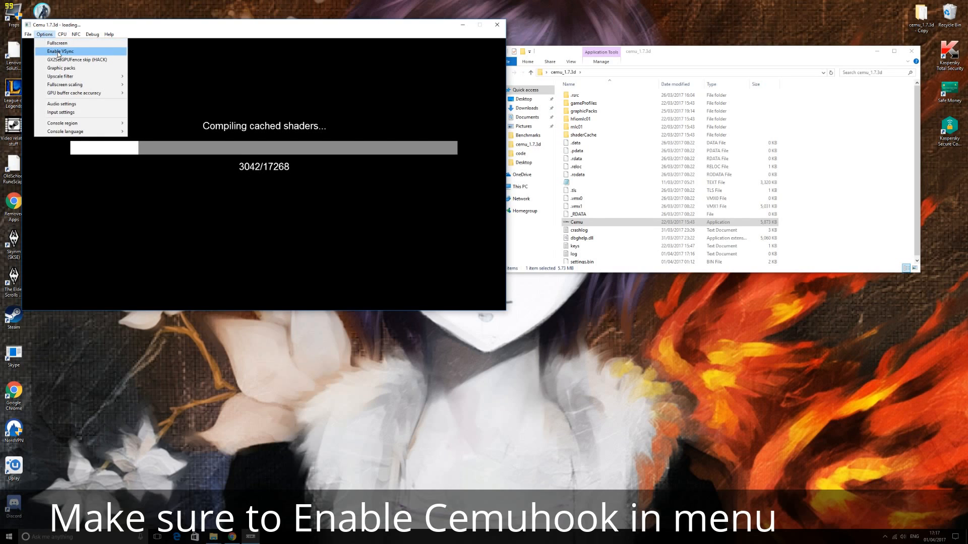
{"action": "mouse_move", "coordinate": [68, 59]}
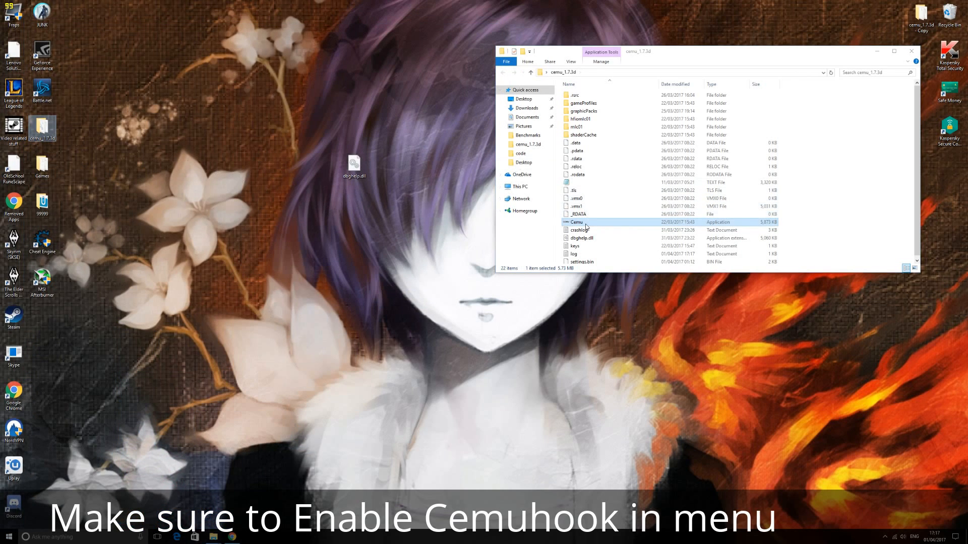
{"action": "double_click", "coordinate": [576, 222]}
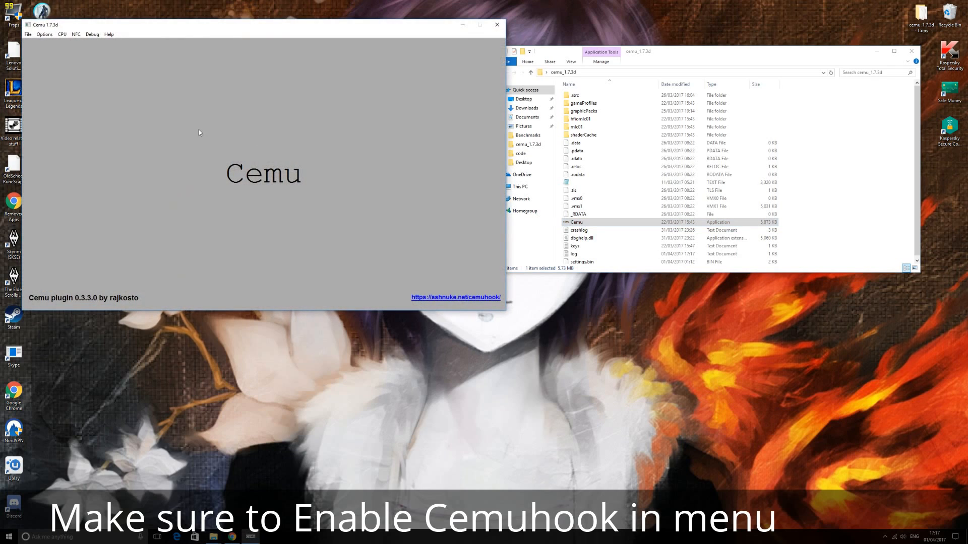
{"action": "mouse_move", "coordinate": [83, 223]}
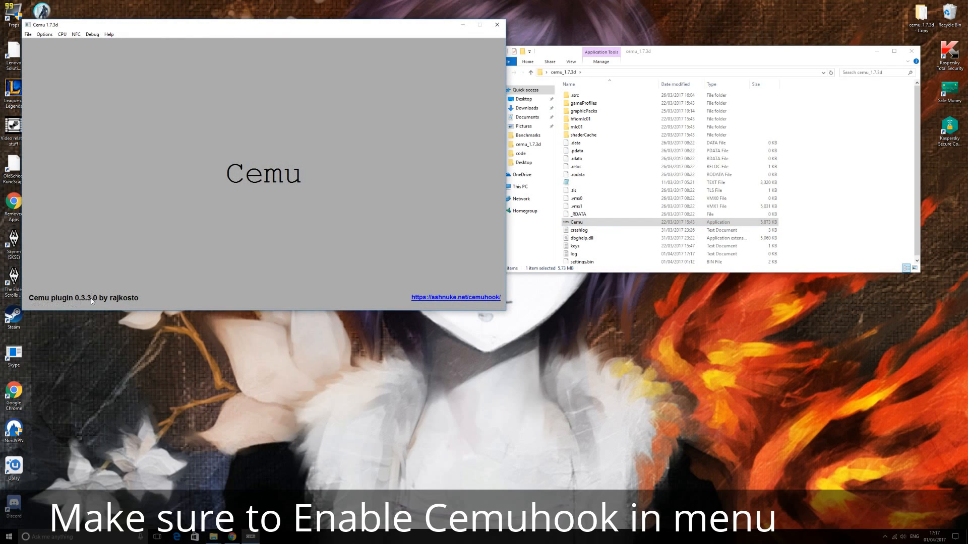
{"action": "mouse_move", "coordinate": [469, 269]}
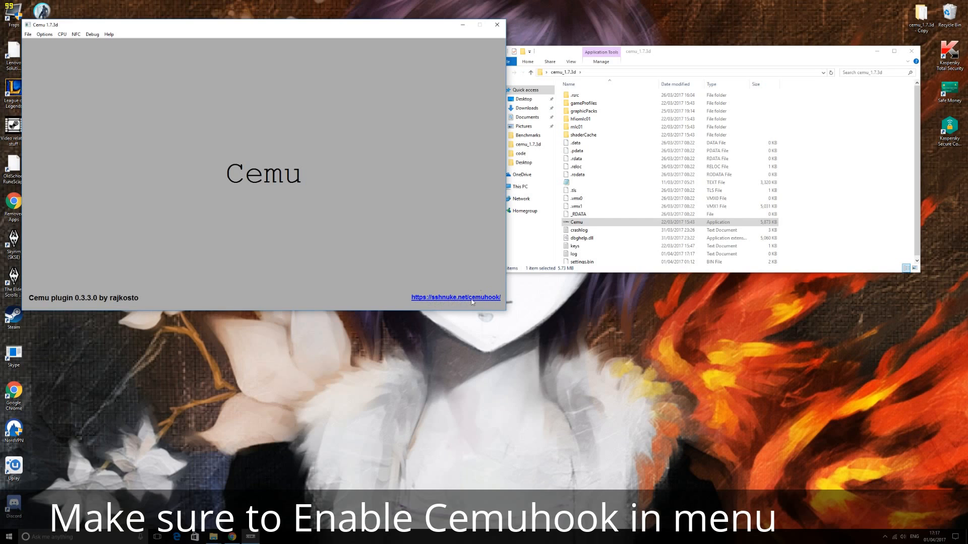
{"action": "mouse_move", "coordinate": [260, 88]}
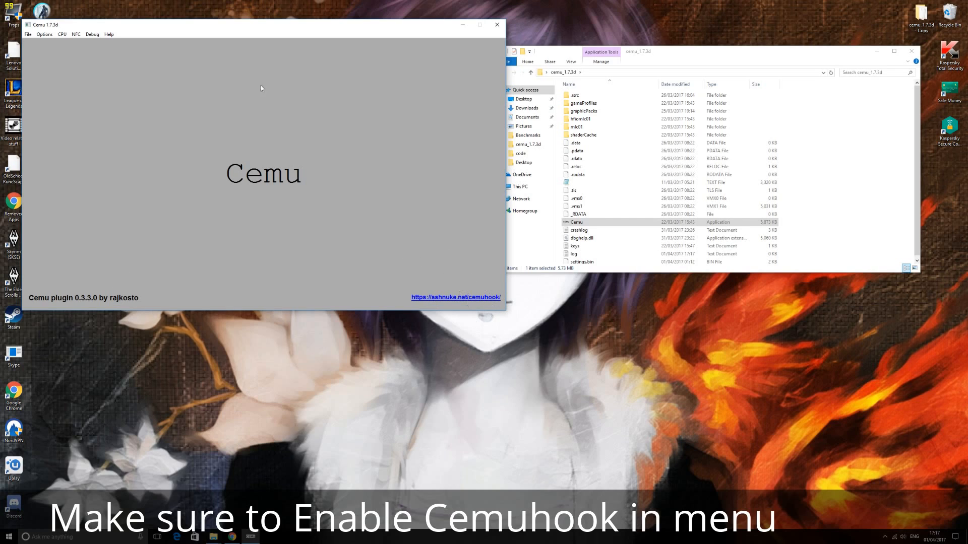
{"action": "mouse_move", "coordinate": [174, 159]}
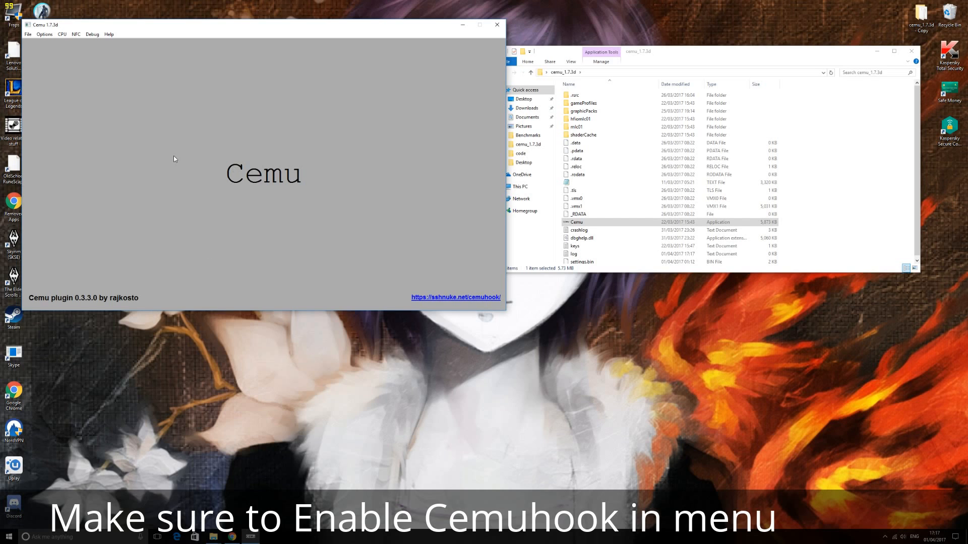
{"action": "left_click", "coordinate": [496, 24]}
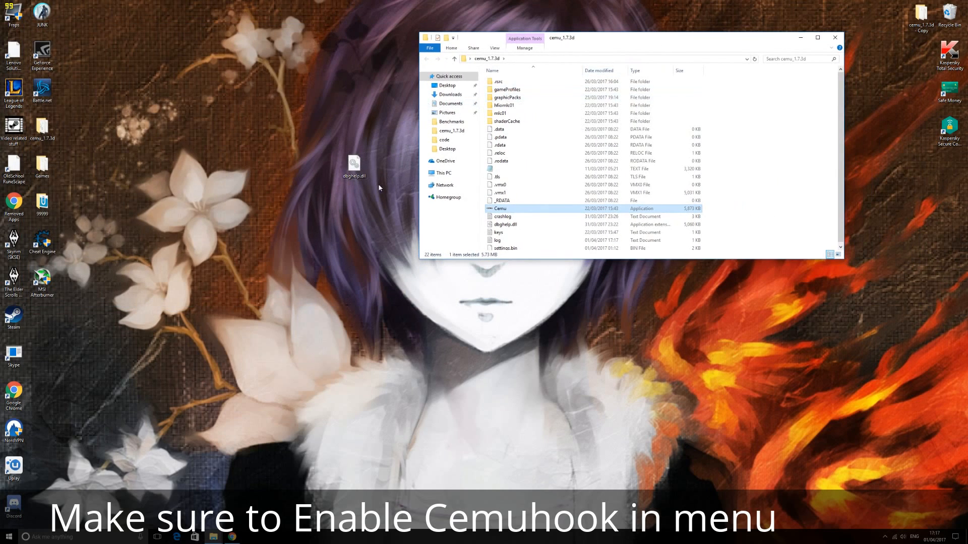
{"action": "mouse_move", "coordinate": [522, 212]}
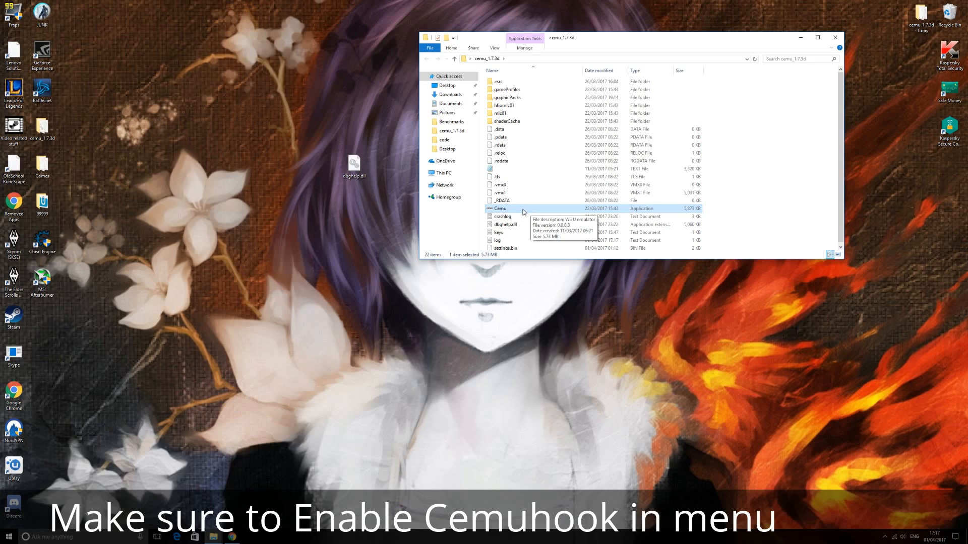
{"action": "mouse_move", "coordinate": [478, 316]}
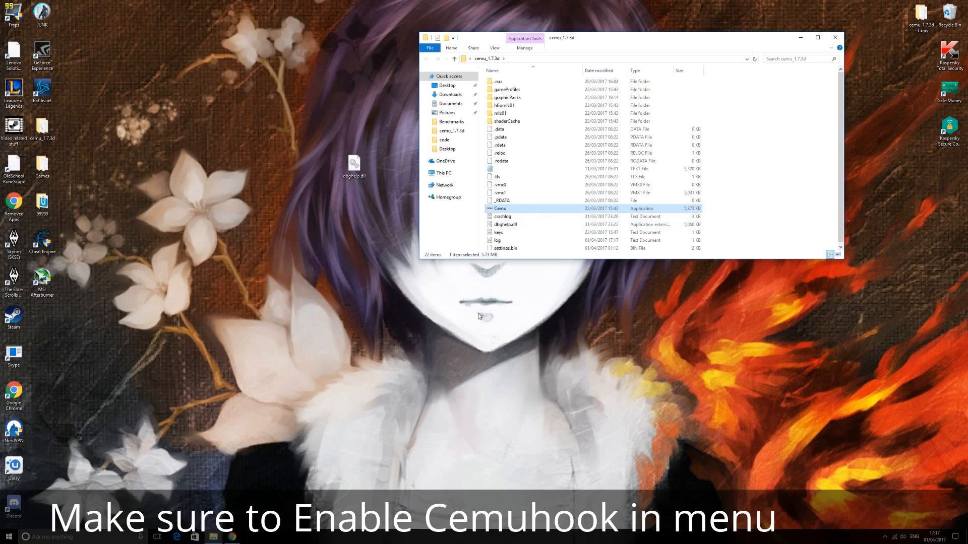
{"action": "mouse_move", "coordinate": [386, 188]}
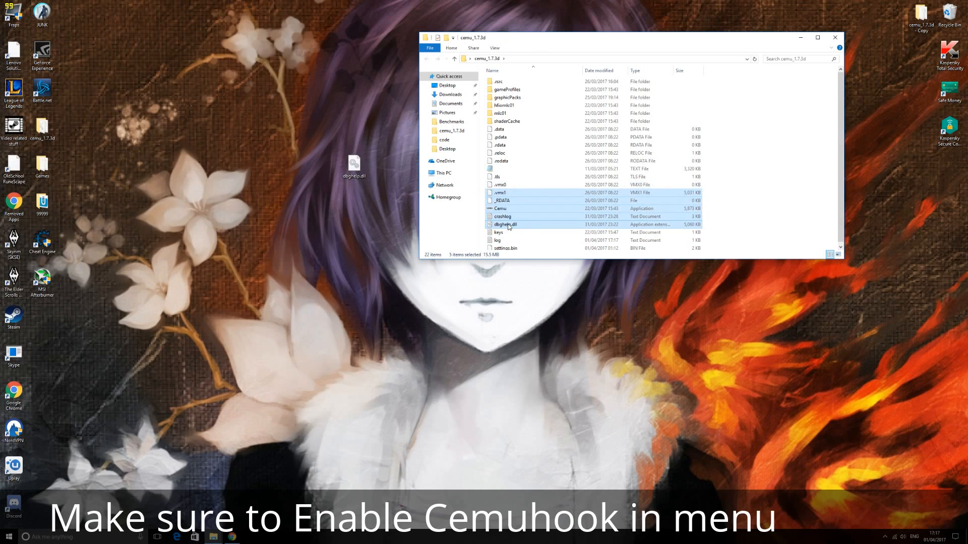
- Select dbghelp.dll and close the cemu_1.7.3d Explorer window
{"action": "left_click", "coordinate": [506, 224]}
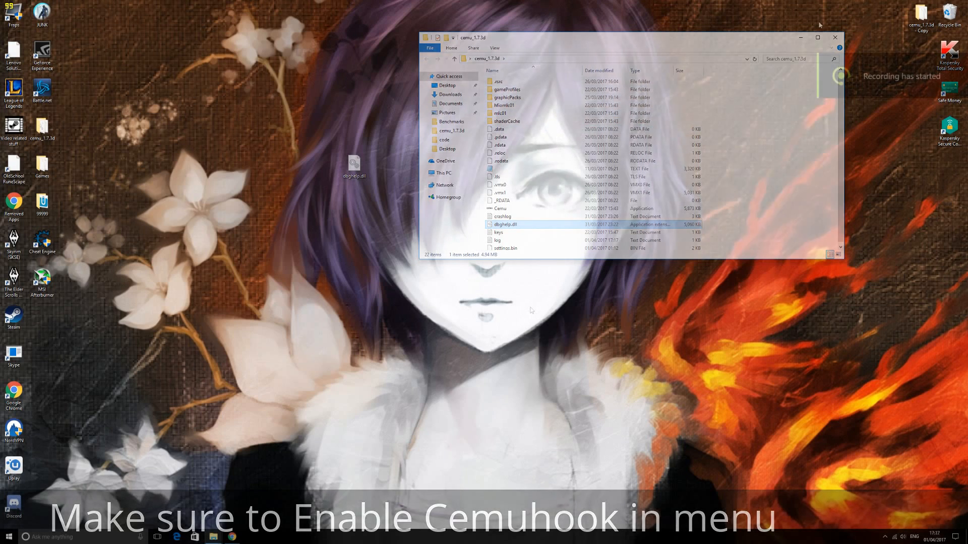
{"action": "left_click", "coordinate": [835, 37]}
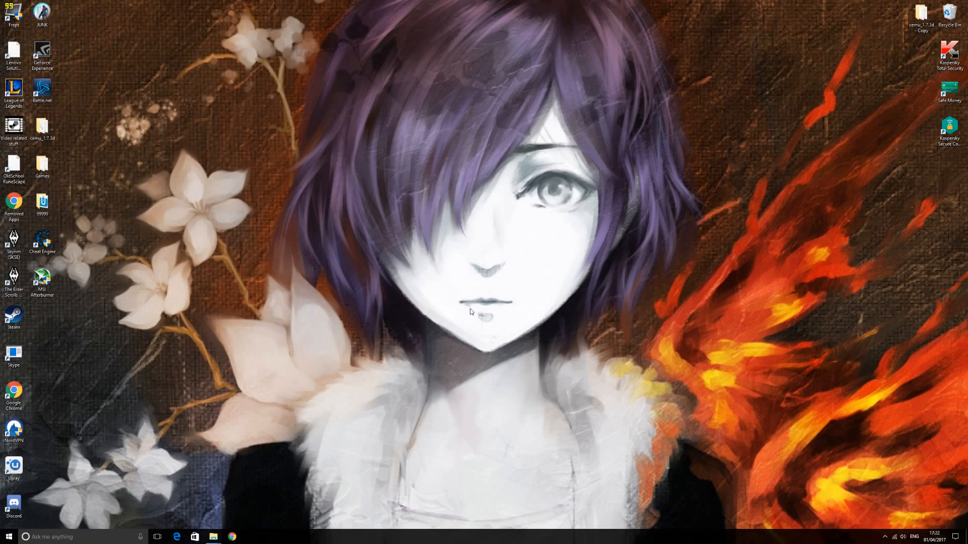
{"action": "mouse_move", "coordinate": [295, 391]}
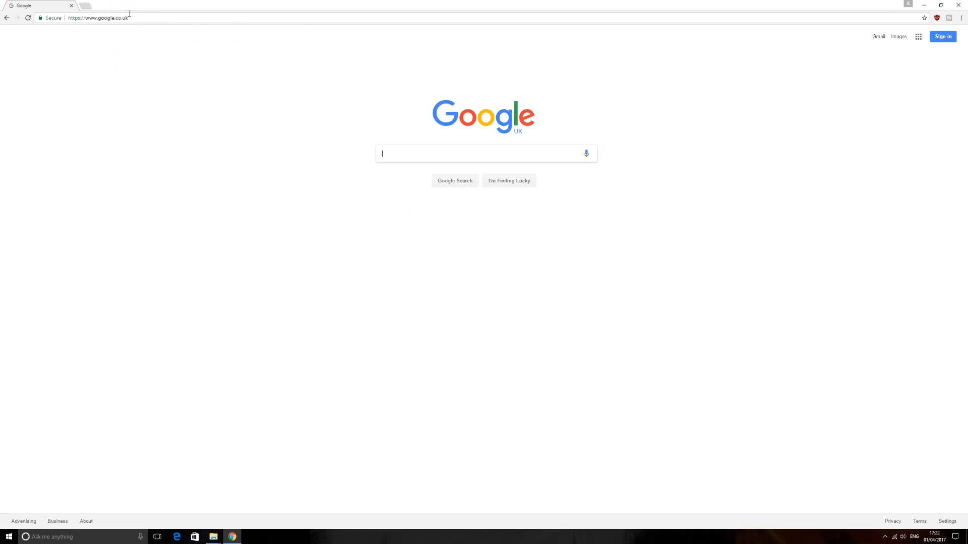
- Search Google for 'cheat engine' and open the cheatengine.org result
{"action": "type", "text": "cheat"}
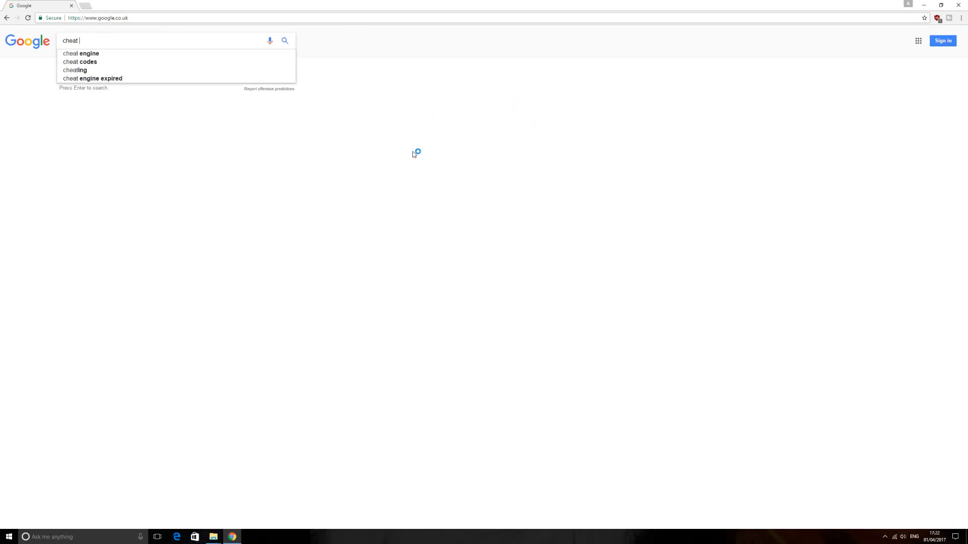
{"action": "left_click", "coordinate": [81, 53]}
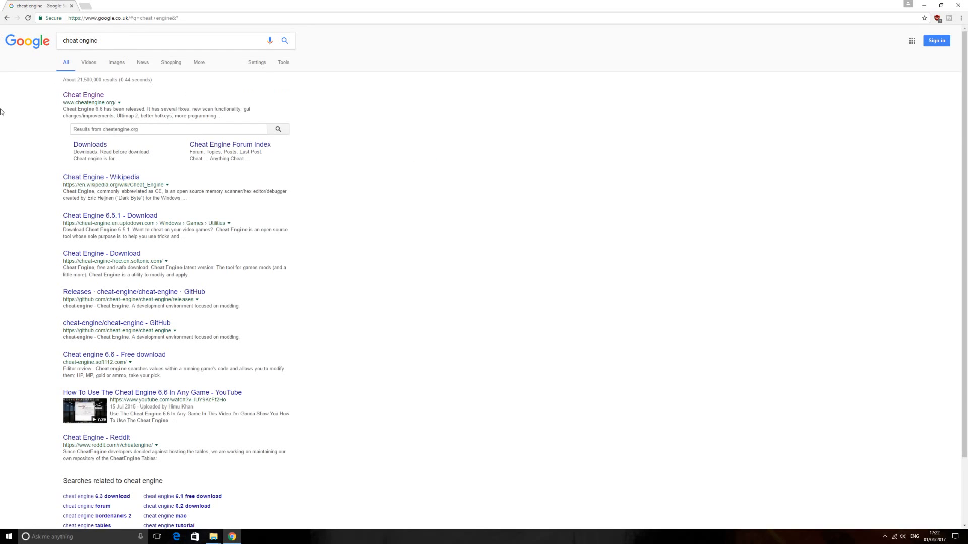
{"action": "left_click", "coordinate": [83, 94]}
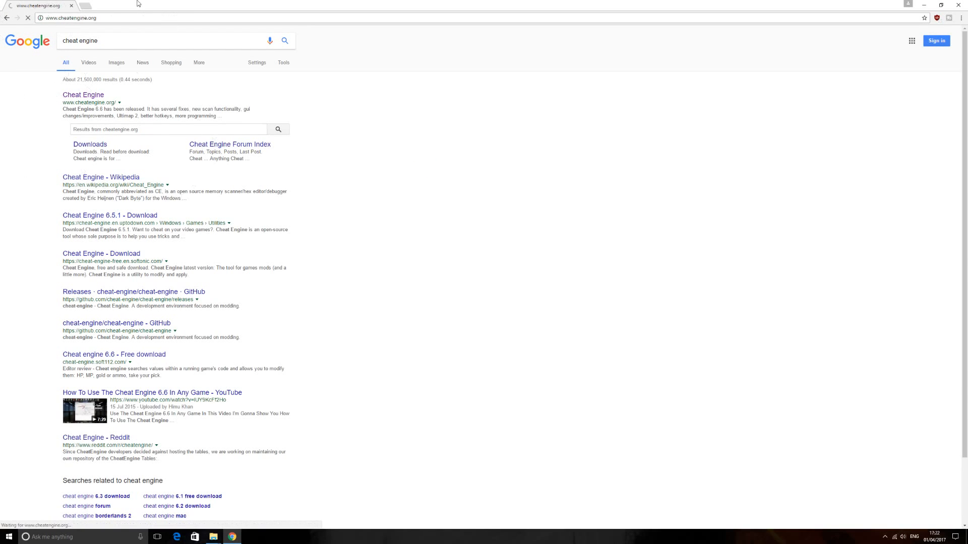
{"action": "left_click", "coordinate": [82, 94]}
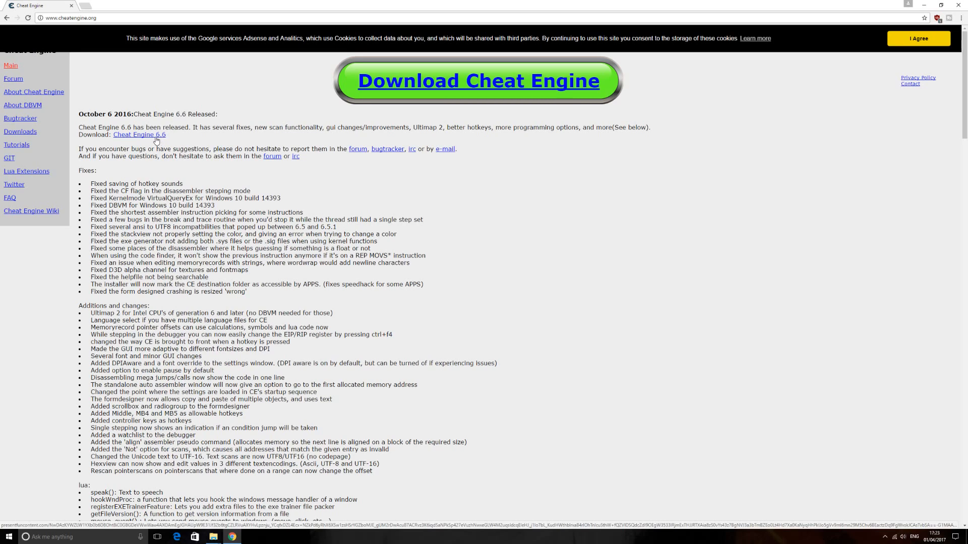
- Scroll through the Cheat Engine 6.6 release notes on cheatengine.org
{"action": "scroll", "scroll_direction": "down", "scroll_amount": 3}
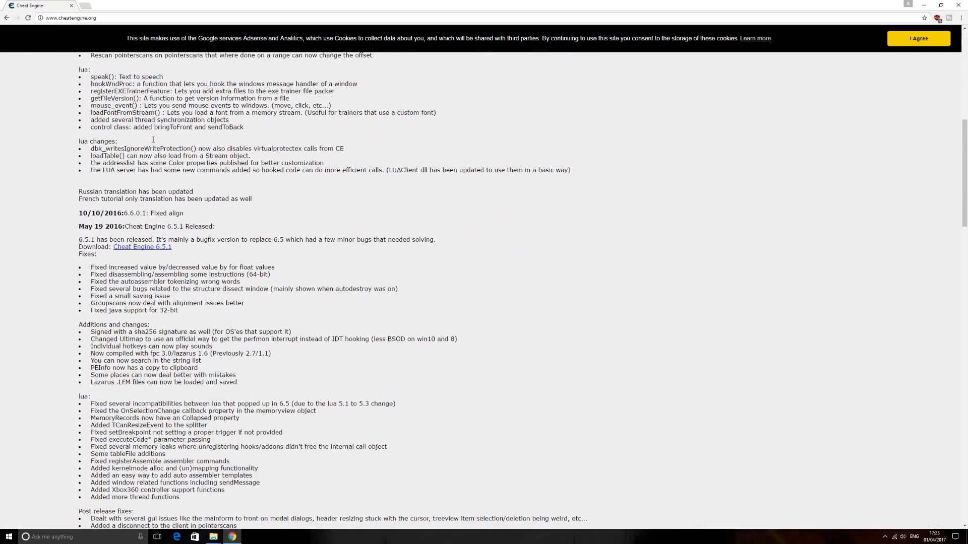
{"action": "scroll", "scroll_direction": "up", "scroll_amount": 3}
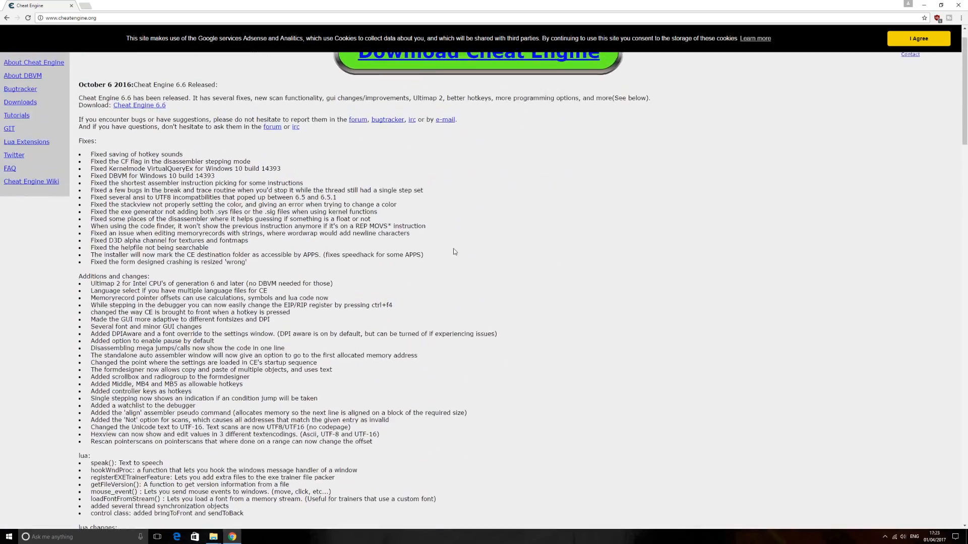
{"action": "scroll", "scroll_direction": "up", "scroll_amount": 3}
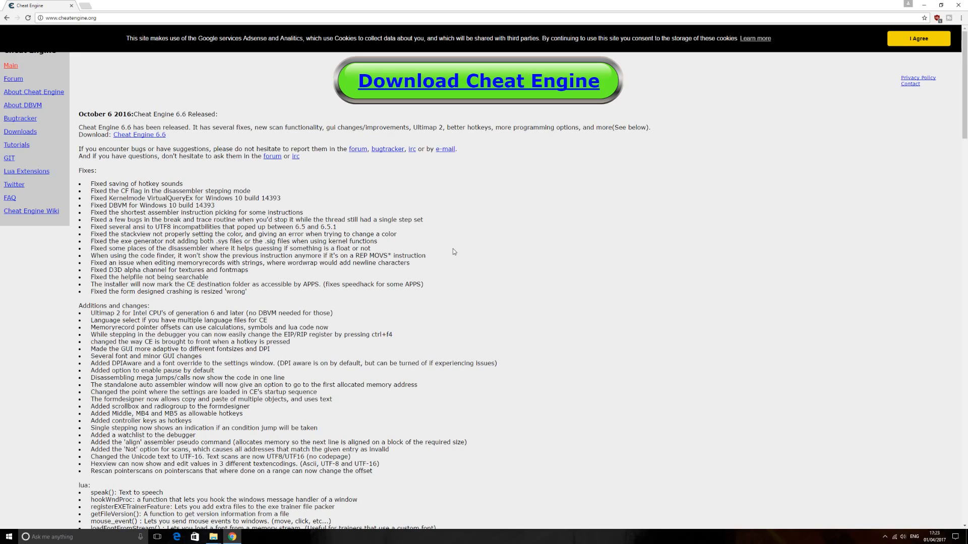
{"action": "mouse_move", "coordinate": [481, 3]}
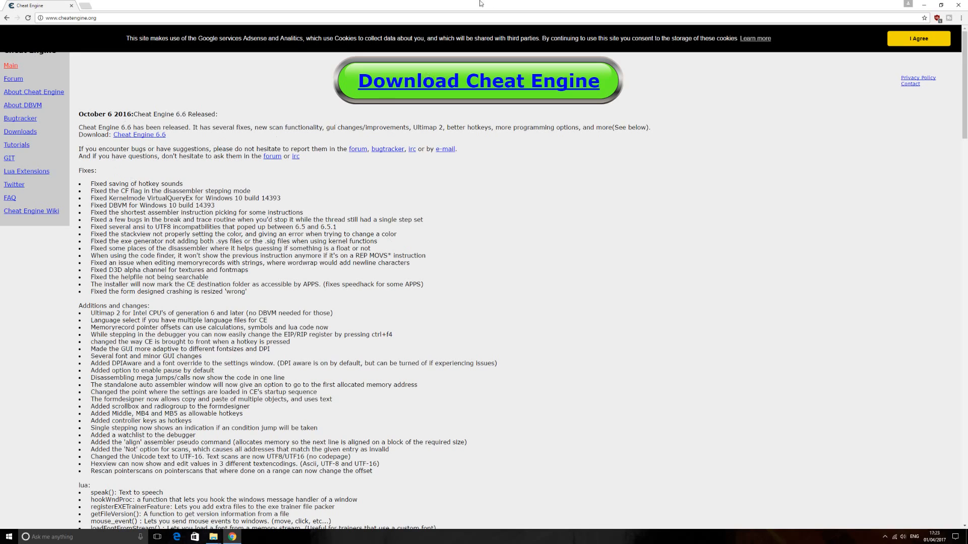
{"action": "mouse_move", "coordinate": [140, 135]}
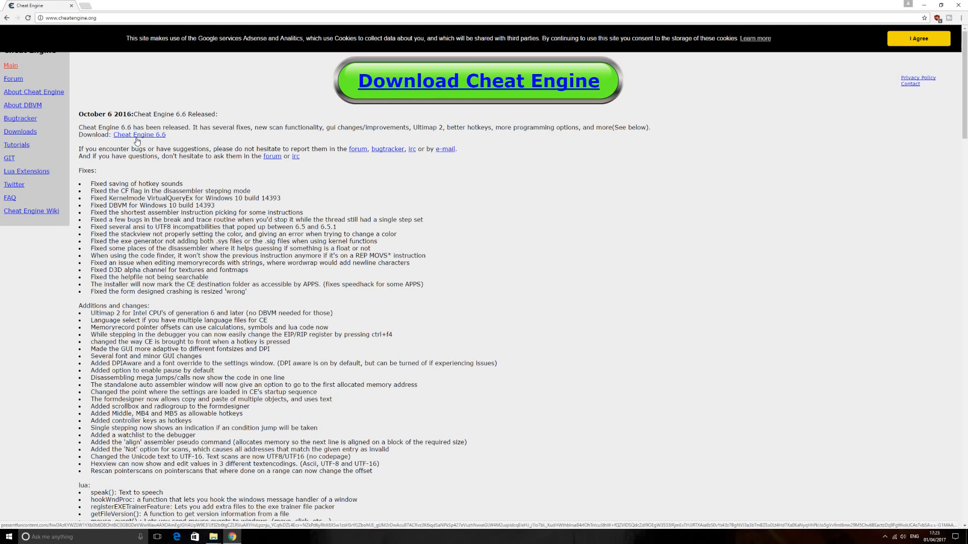
{"action": "mouse_move", "coordinate": [865, 3]}
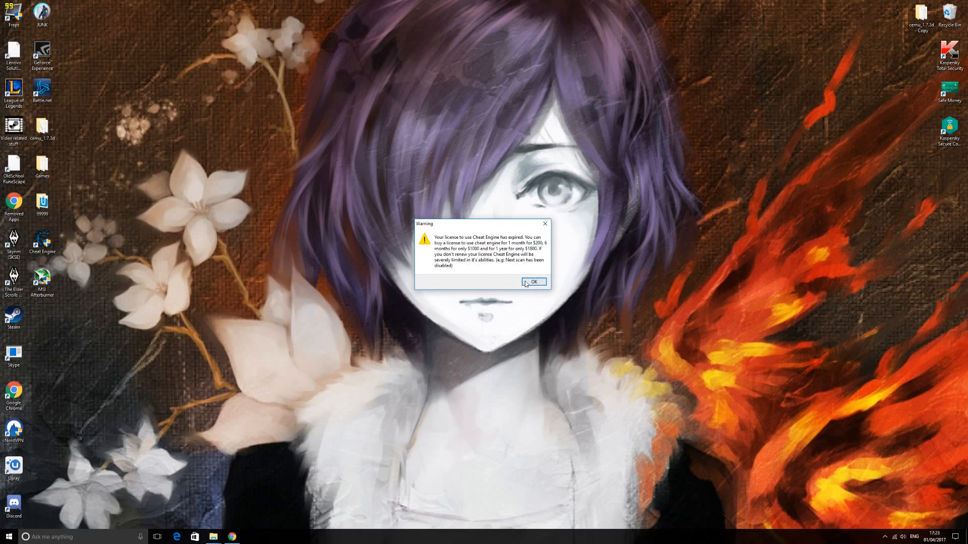
- Dismiss Cheat Engine's expired-license warning and close Cheat Engine
{"action": "left_click", "coordinate": [533, 283]}
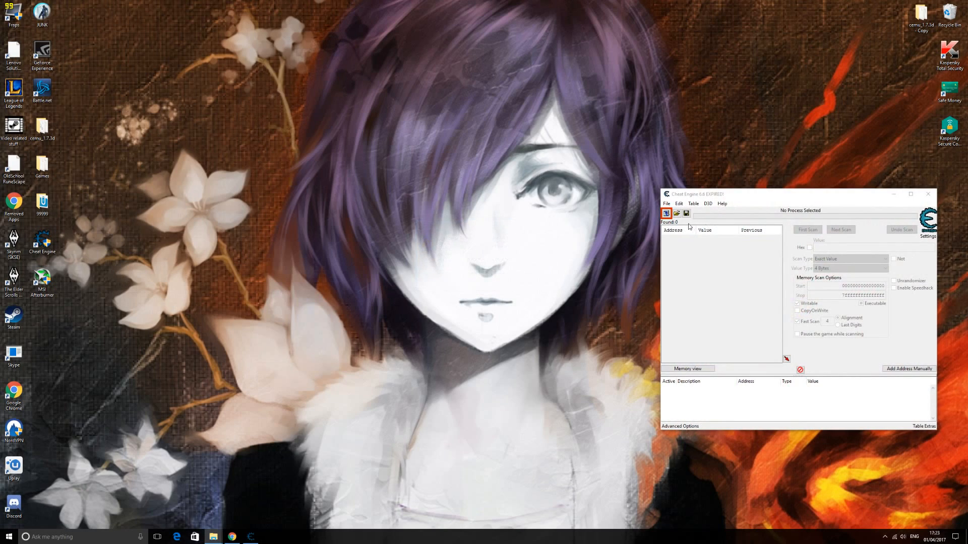
{"action": "mouse_move", "coordinate": [907, 276]}
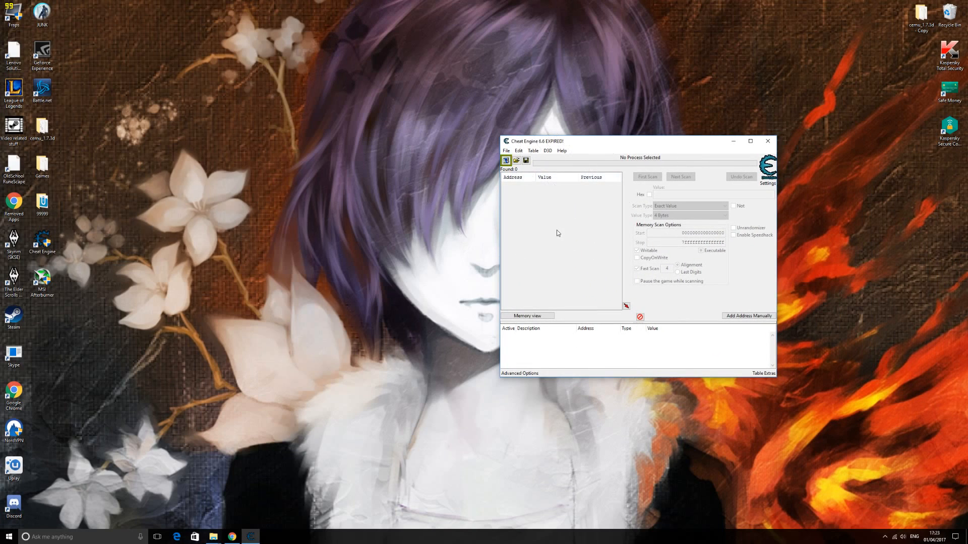
{"action": "mouse_move", "coordinate": [556, 202]}
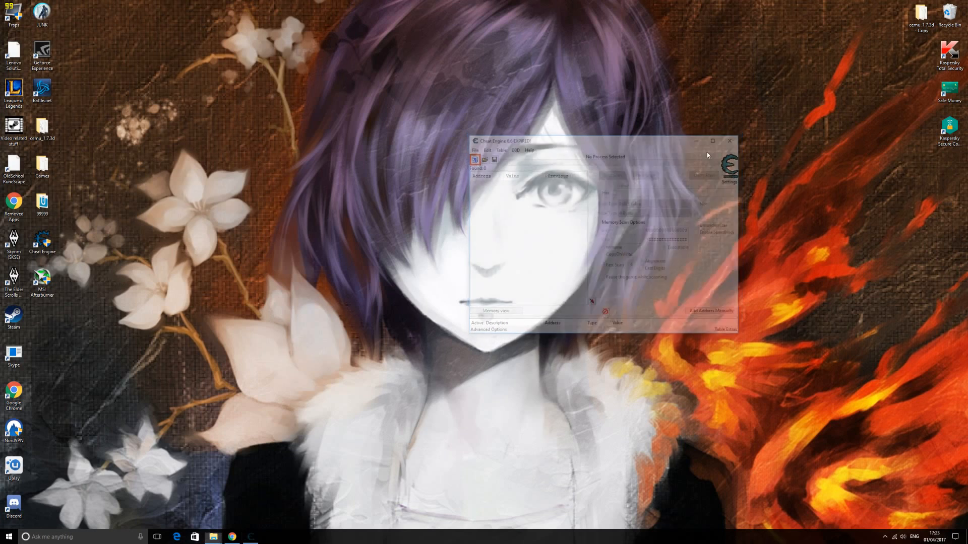
{"action": "left_click", "coordinate": [231, 536]}
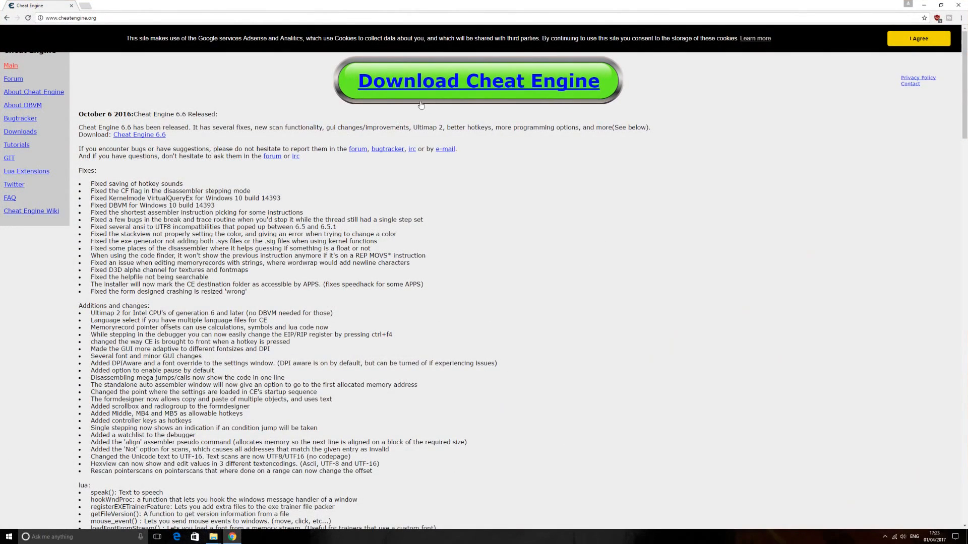
- Scroll up and down through the Cheat Engine release history
{"action": "scroll", "scroll_direction": "down", "scroll_amount": 3}
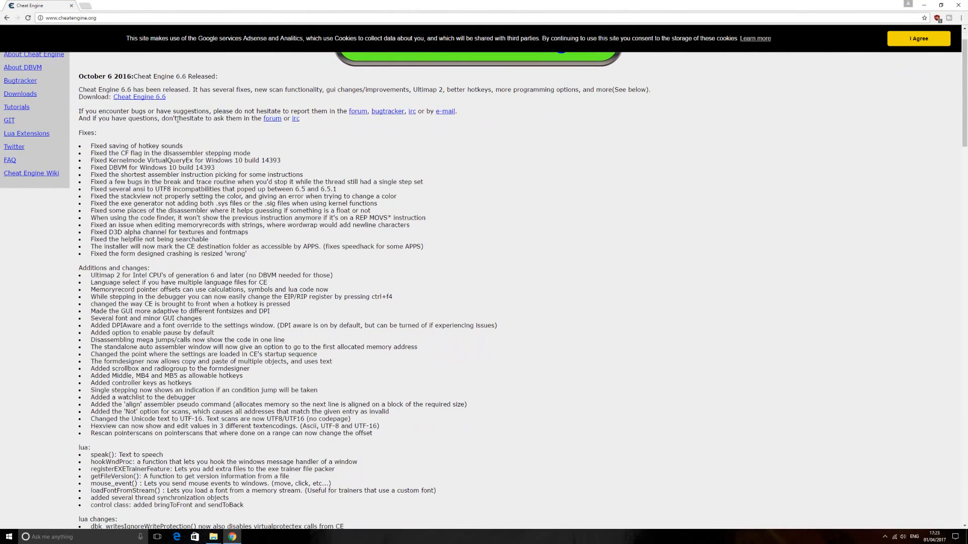
{"action": "scroll", "scroll_direction": "down", "scroll_amount": 3}
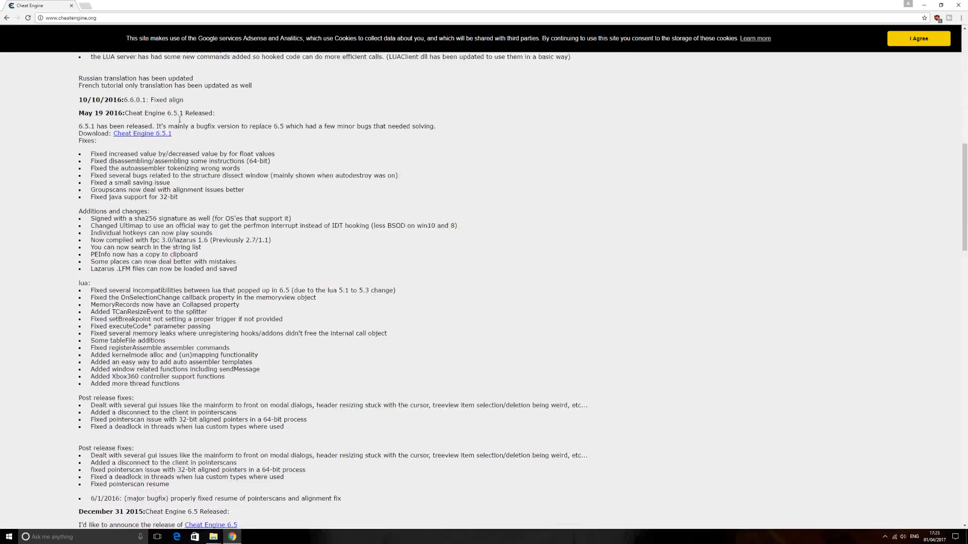
{"action": "scroll", "scroll_direction": "up", "scroll_amount": 3}
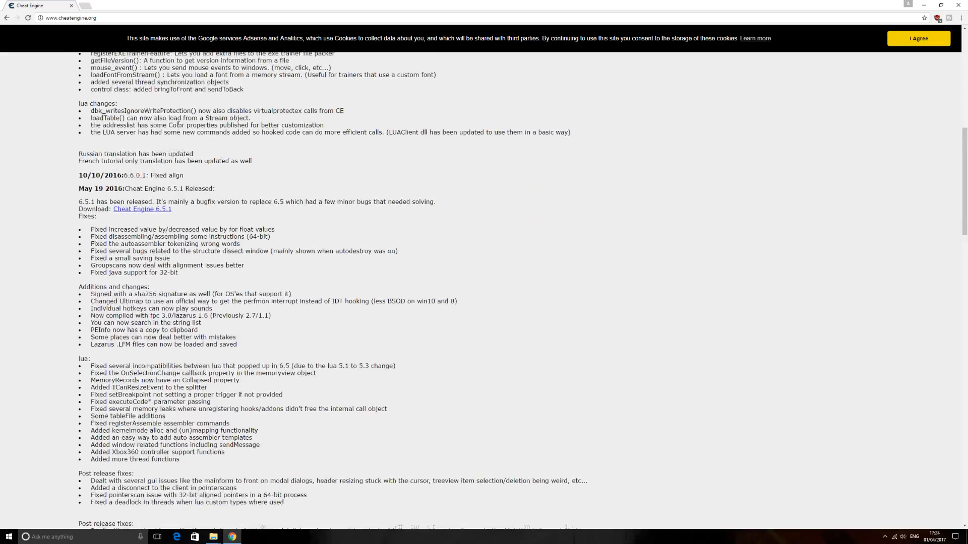
{"action": "scroll", "scroll_direction": "up", "scroll_amount": 3}
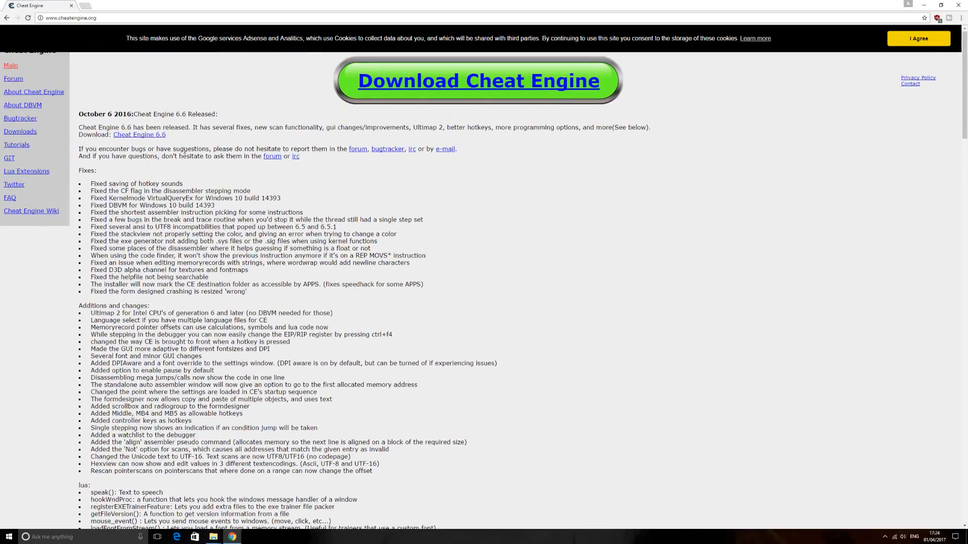
{"action": "scroll", "scroll_direction": "down", "scroll_amount": 3}
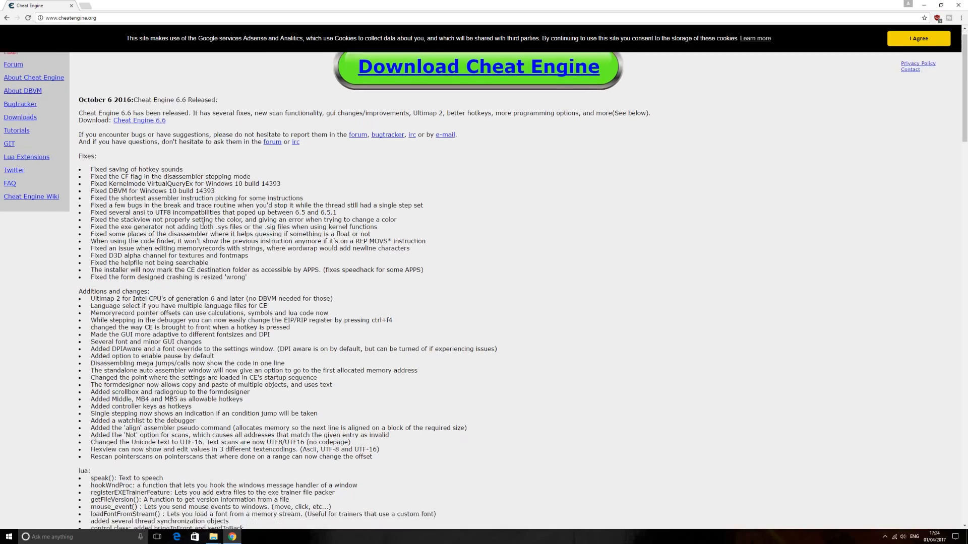
{"action": "scroll", "scroll_direction": "down", "scroll_amount": 3}
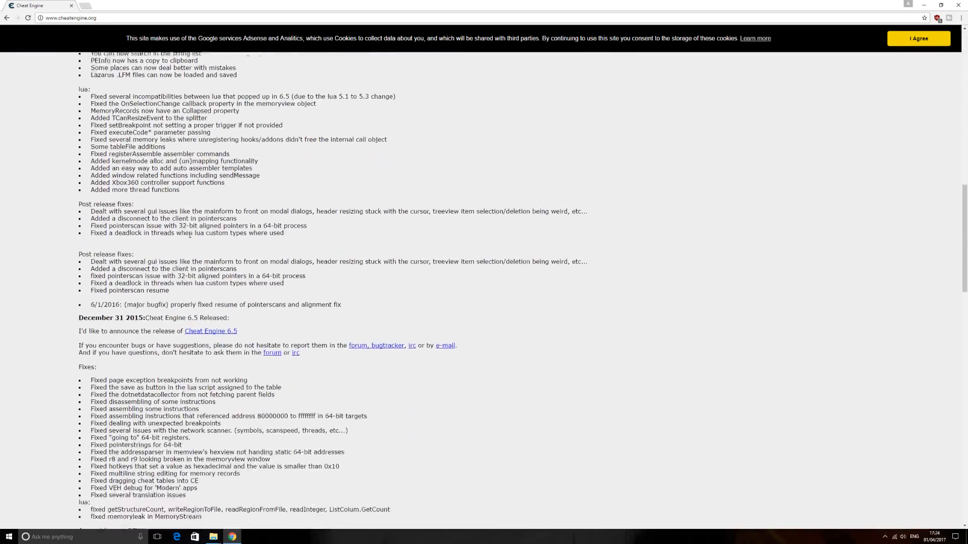
{"action": "scroll", "scroll_direction": "down", "scroll_amount": 3}
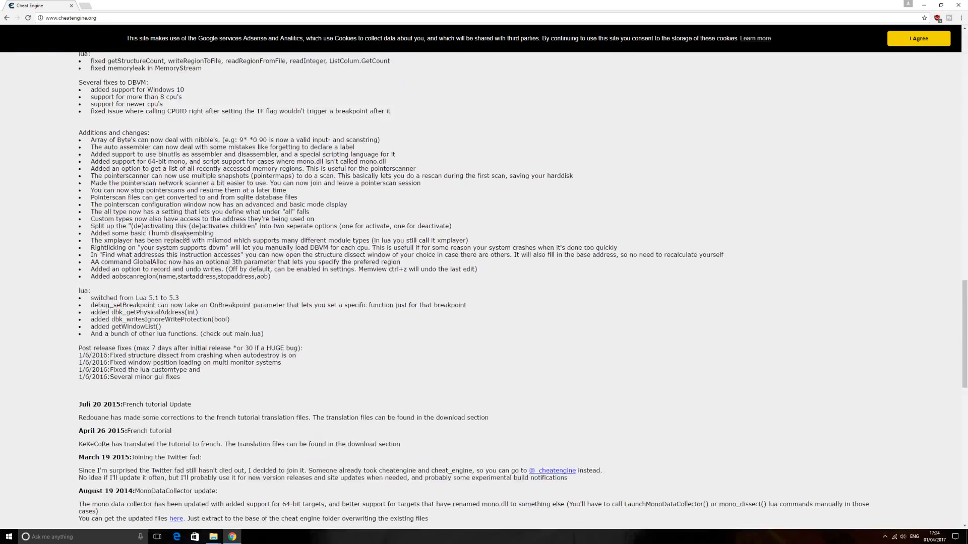
{"action": "scroll", "scroll_direction": "up", "scroll_amount": 3}
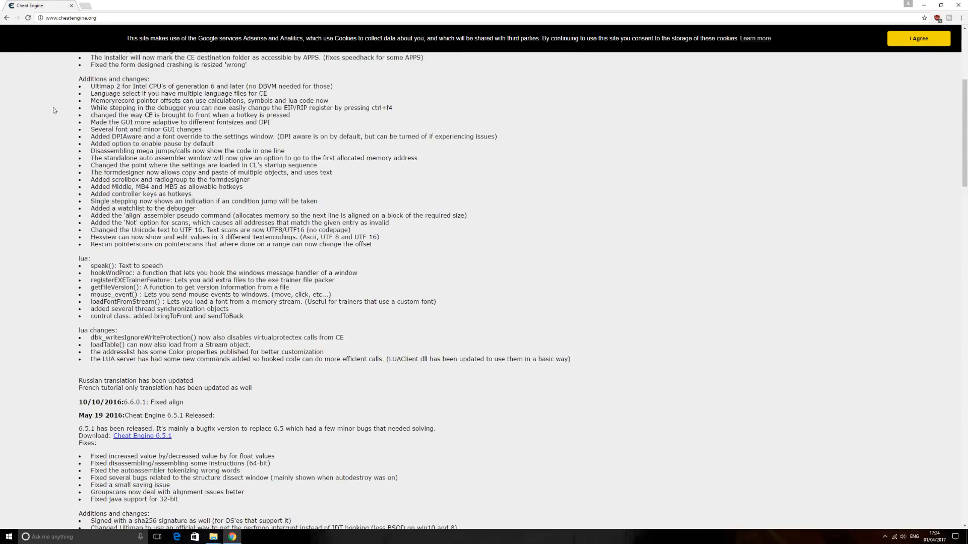
{"action": "scroll", "scroll_direction": "up", "scroll_amount": 3}
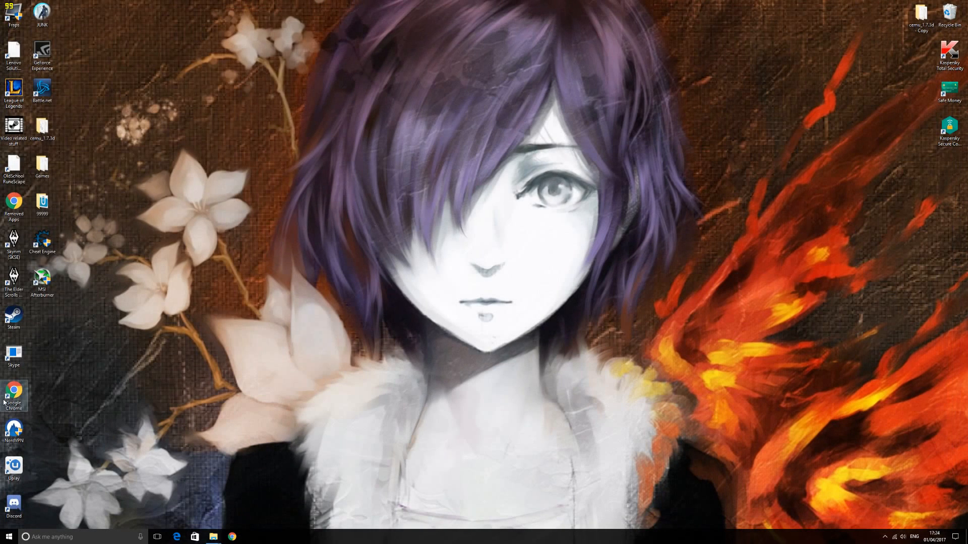
- Launch Cemu.exe from cemu_1.7.3d and load Breath of the Wild's U-King.rpx
{"action": "left_click", "coordinate": [8, 536]}
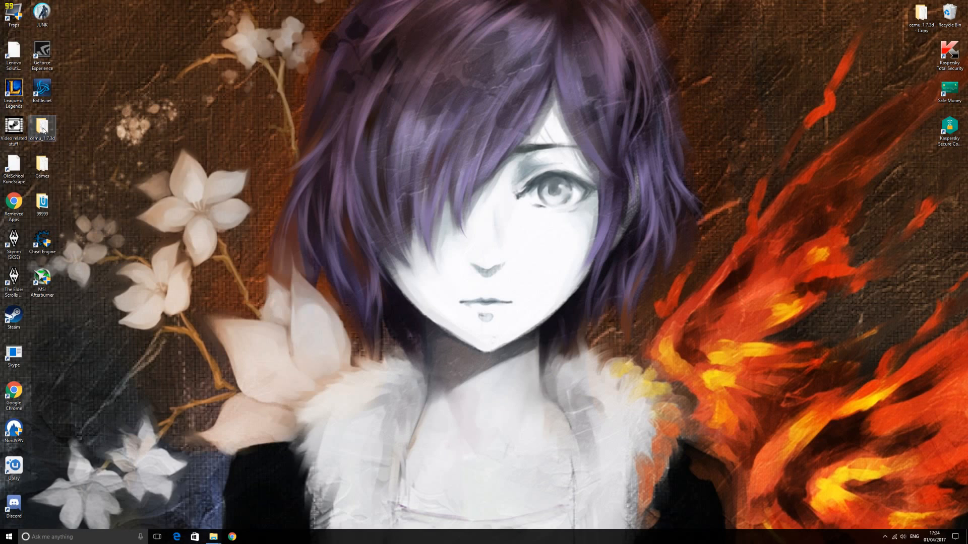
{"action": "double_click", "coordinate": [42, 126]}
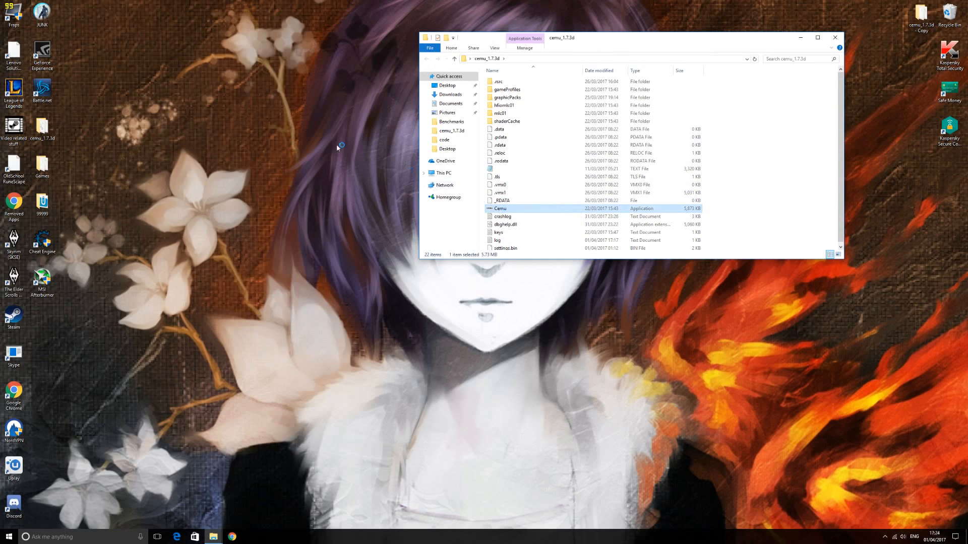
{"action": "double_click", "coordinate": [500, 208]}
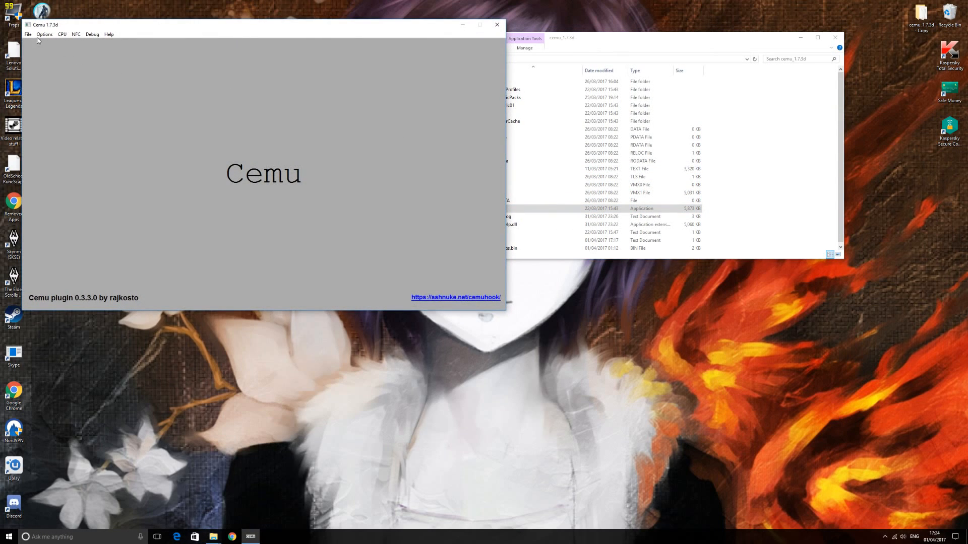
{"action": "left_click", "coordinate": [27, 33]}
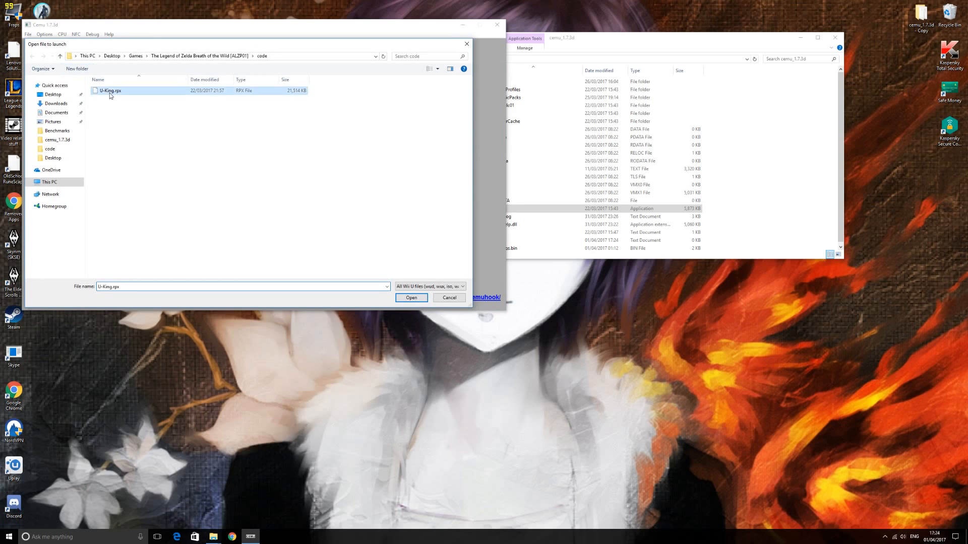
{"action": "left_click", "coordinate": [411, 298]}
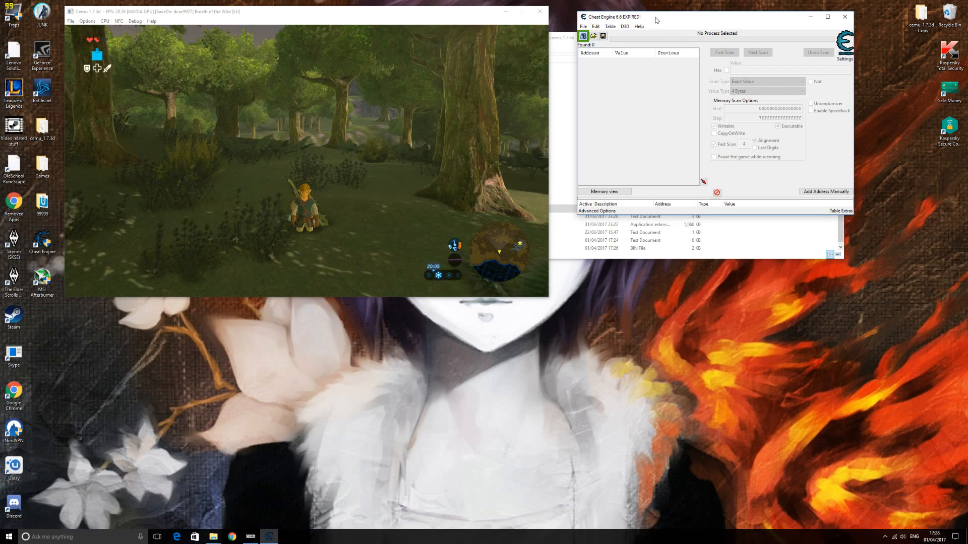
- Attach Cheat Engine to the Cemu.exe process and enable the speedhack
{"action": "left_click", "coordinate": [583, 36]}
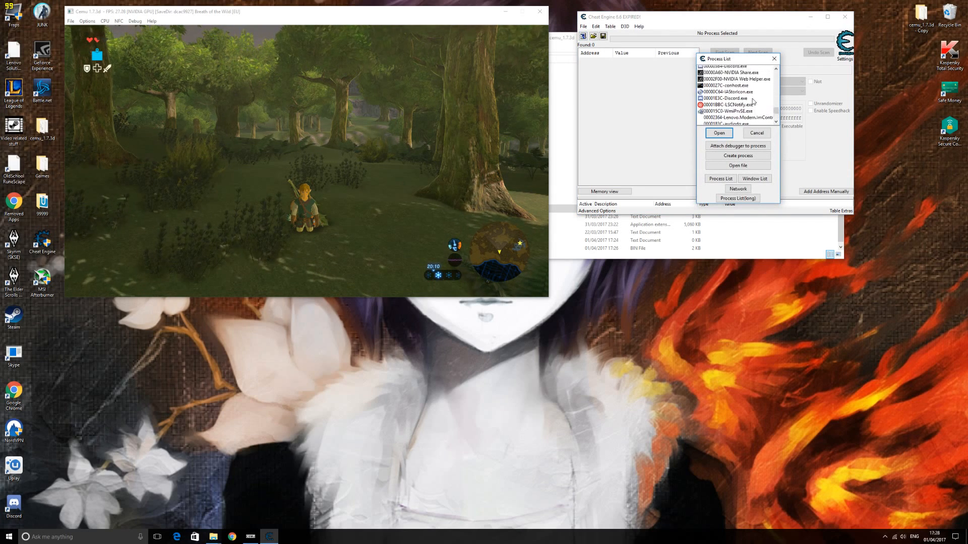
{"action": "scroll", "scroll_direction": "down", "scroll_amount": 3}
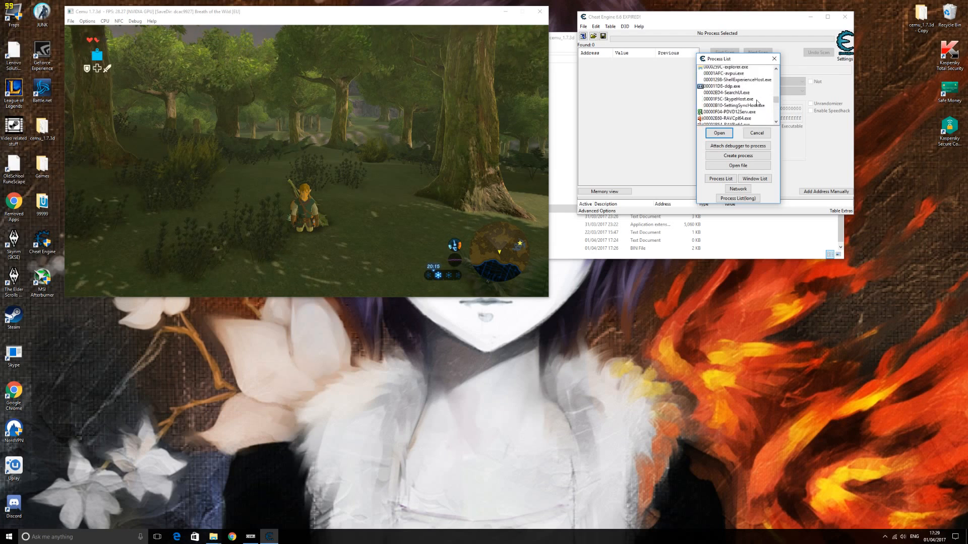
{"action": "scroll", "scroll_direction": "up", "scroll_amount": 3}
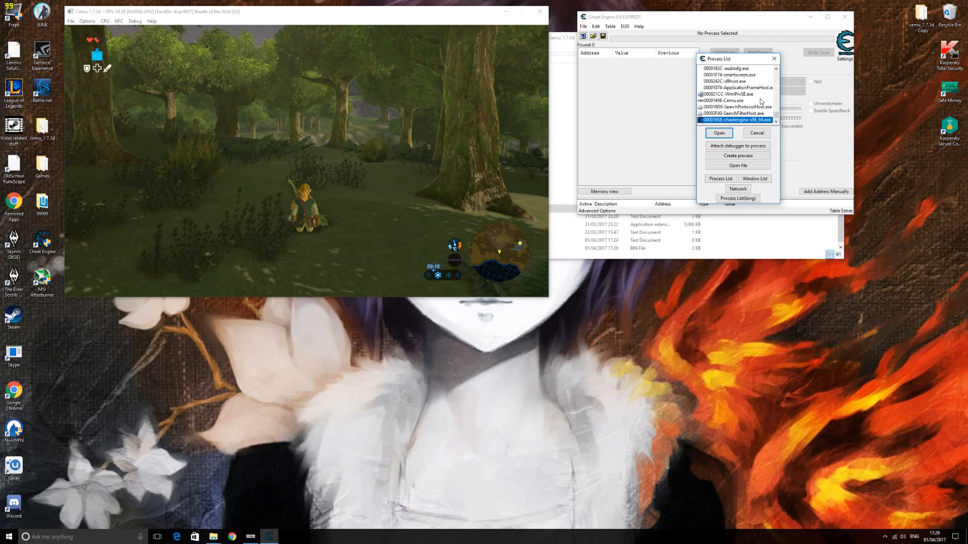
{"action": "left_click", "coordinate": [731, 100]}
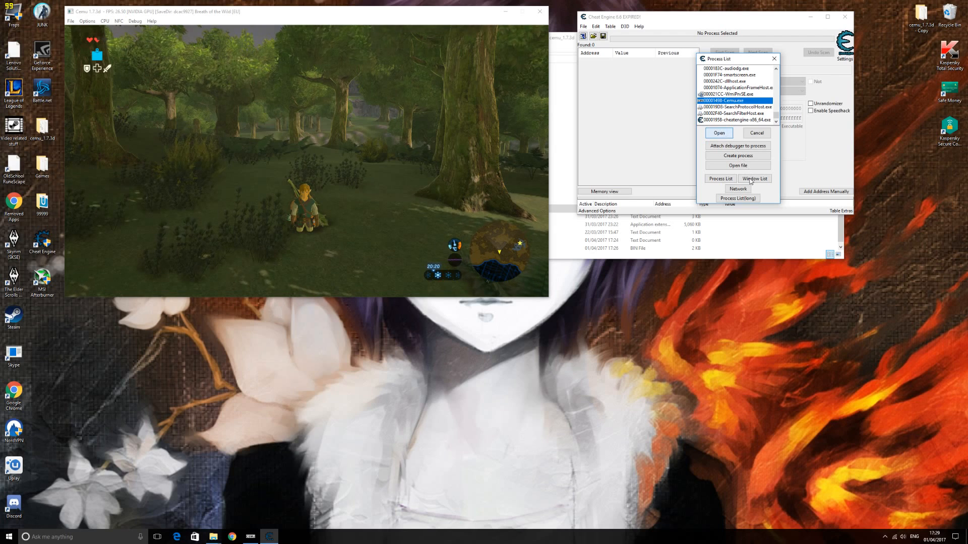
{"action": "left_click", "coordinate": [718, 132]}
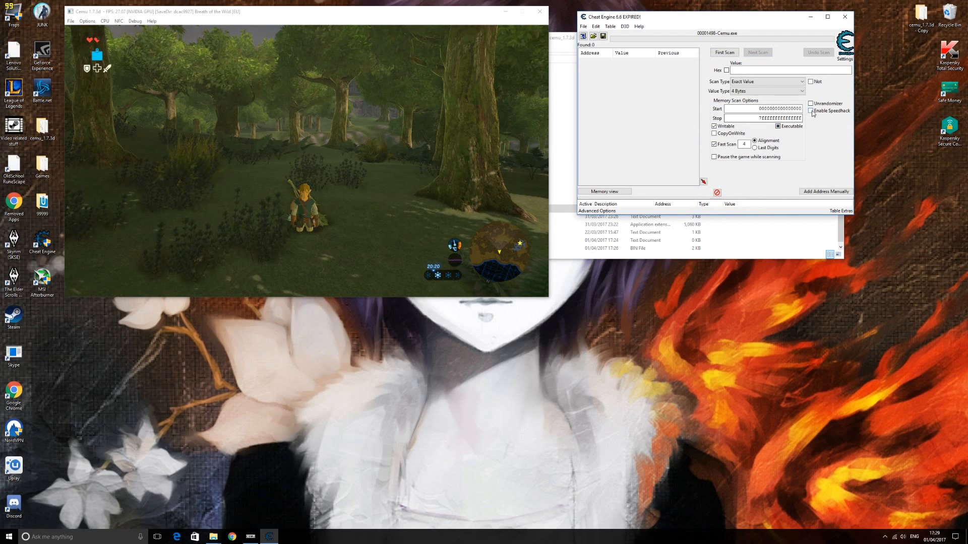
{"action": "mouse_move", "coordinate": [810, 111]}
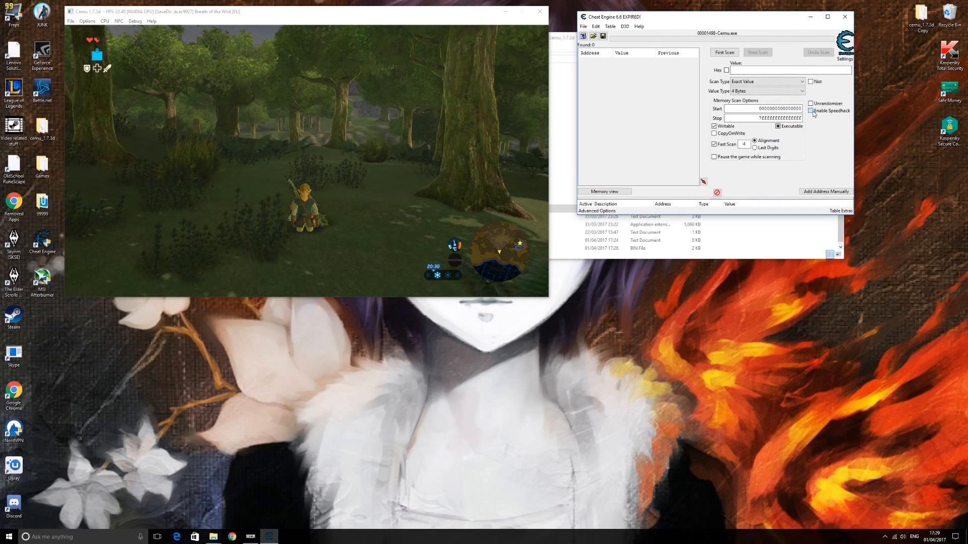
{"action": "left_click", "coordinate": [811, 110]}
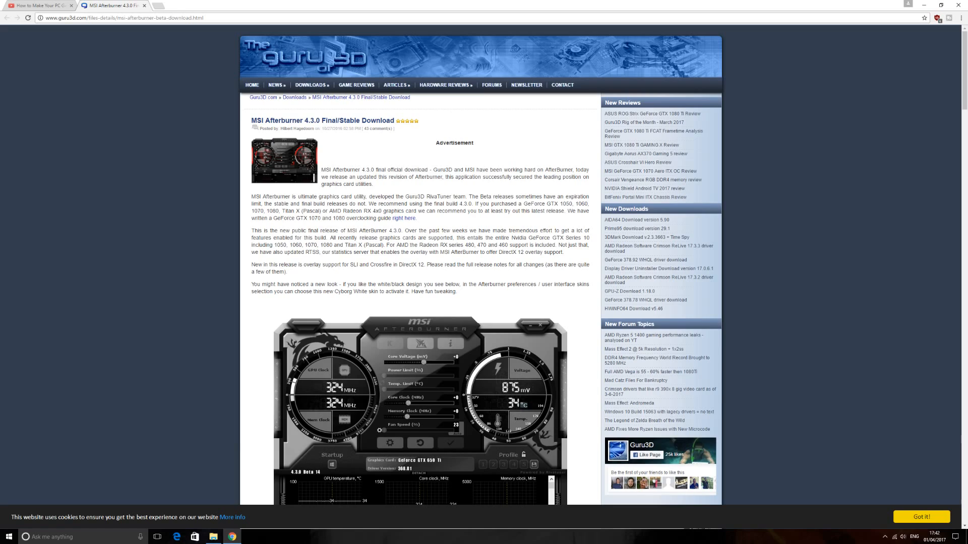
{"action": "mouse_move", "coordinate": [553, 161]}
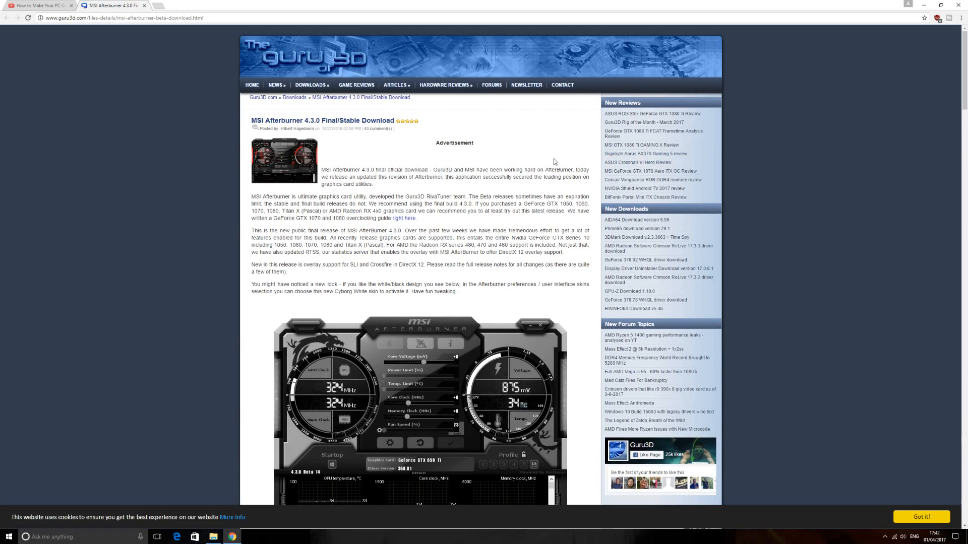
{"action": "mouse_move", "coordinate": [539, 150]}
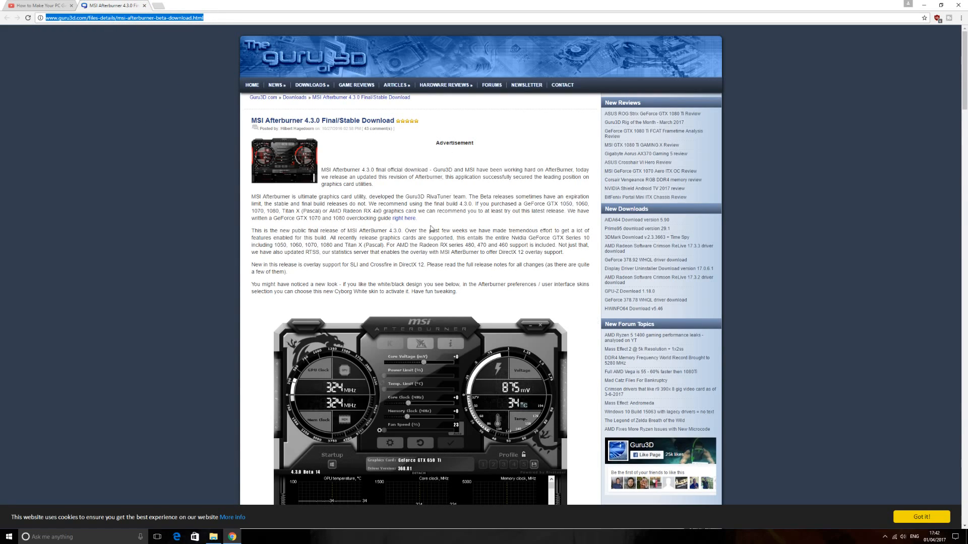
{"action": "mouse_move", "coordinate": [225, 113]}
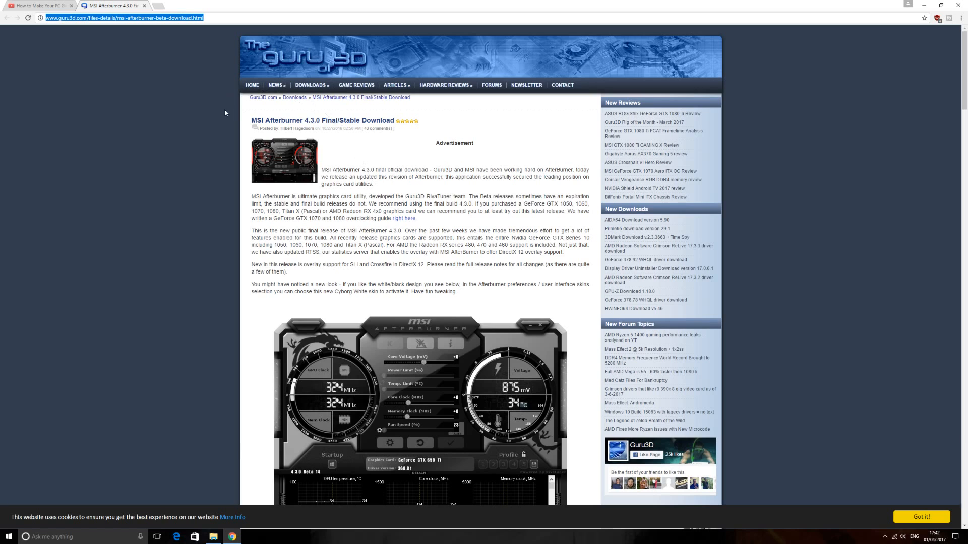
- Scroll the Guru3D page past the revision history to the Download Locations list
{"action": "scroll", "scroll_direction": "down", "scroll_amount": 3}
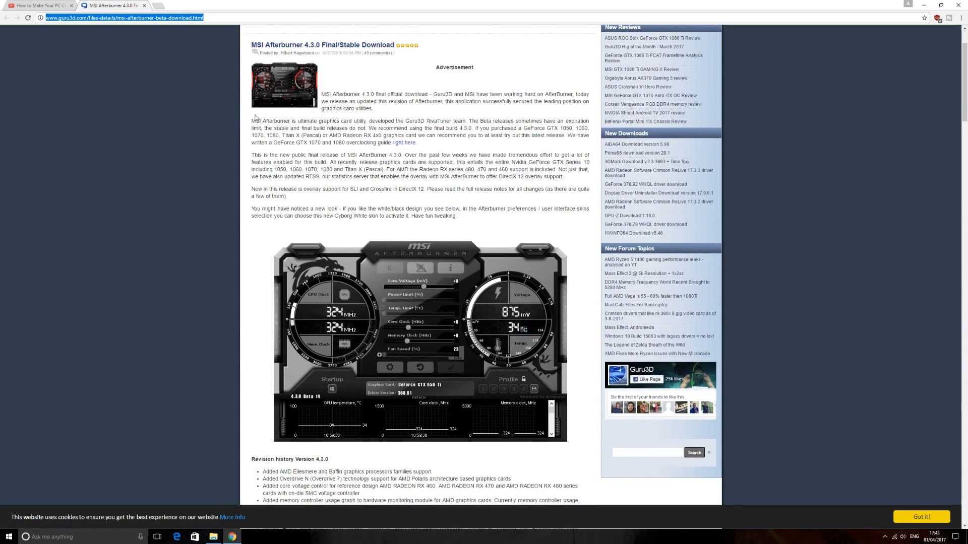
{"action": "scroll", "scroll_direction": "down", "scroll_amount": 3}
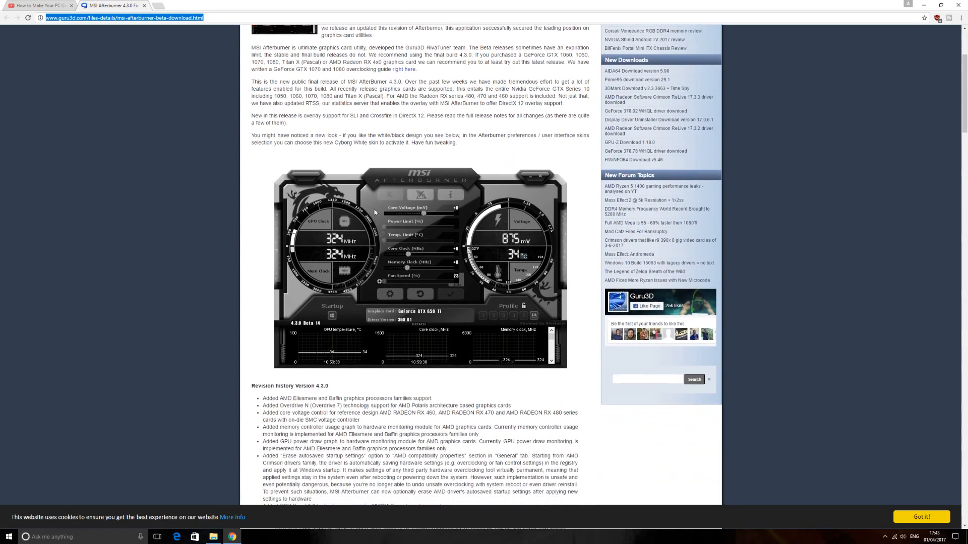
{"action": "scroll", "scroll_direction": "down", "scroll_amount": 3}
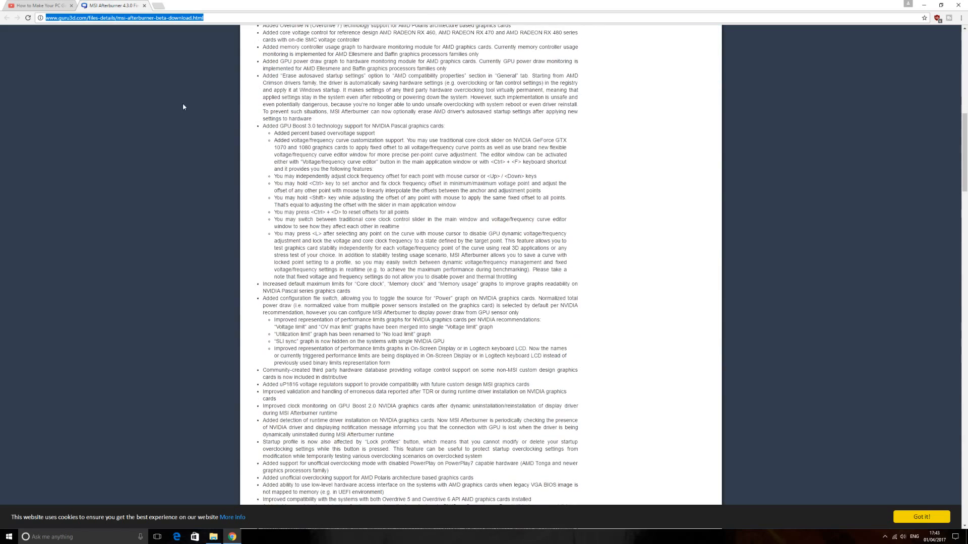
{"action": "scroll", "scroll_direction": "down", "scroll_amount": 3}
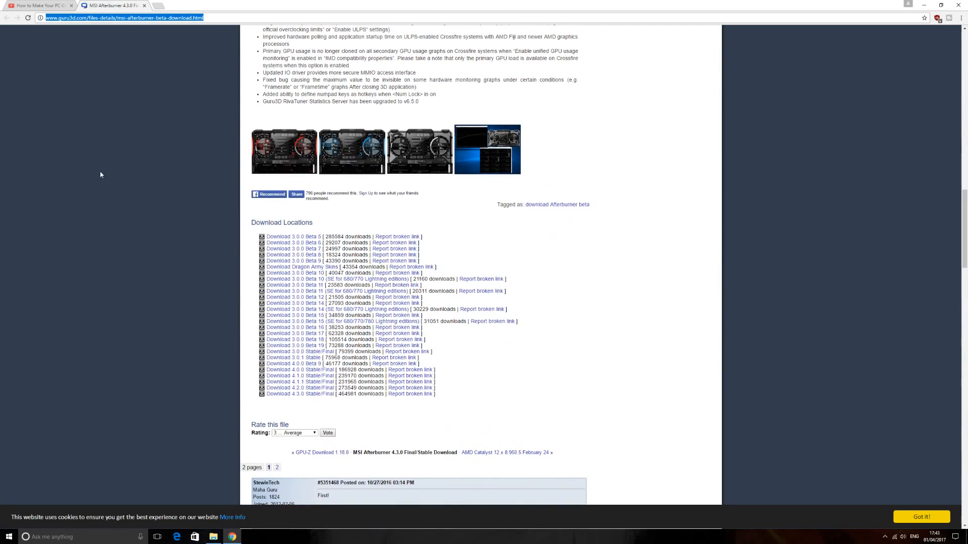
{"action": "mouse_move", "coordinate": [276, 272]}
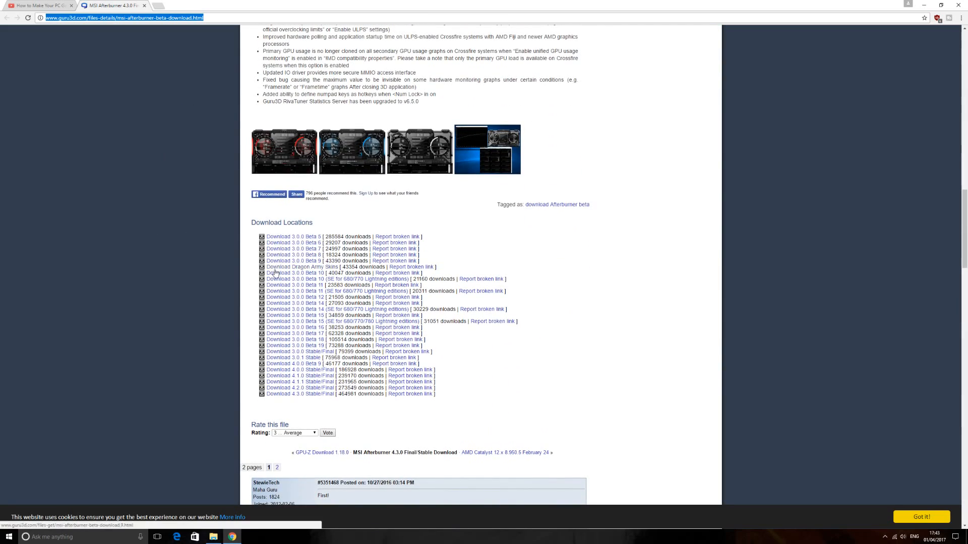
{"action": "mouse_move", "coordinate": [285, 402]}
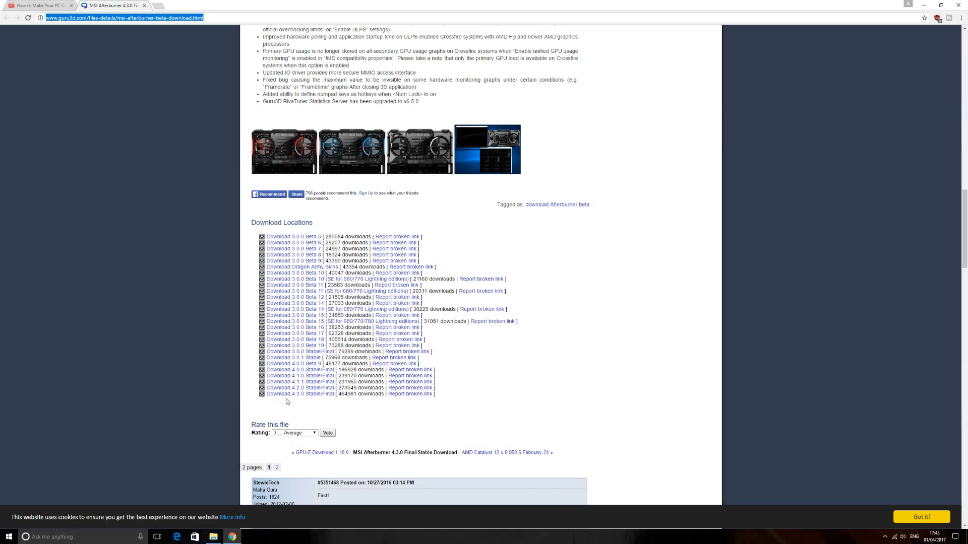
{"action": "mouse_move", "coordinate": [294, 397]}
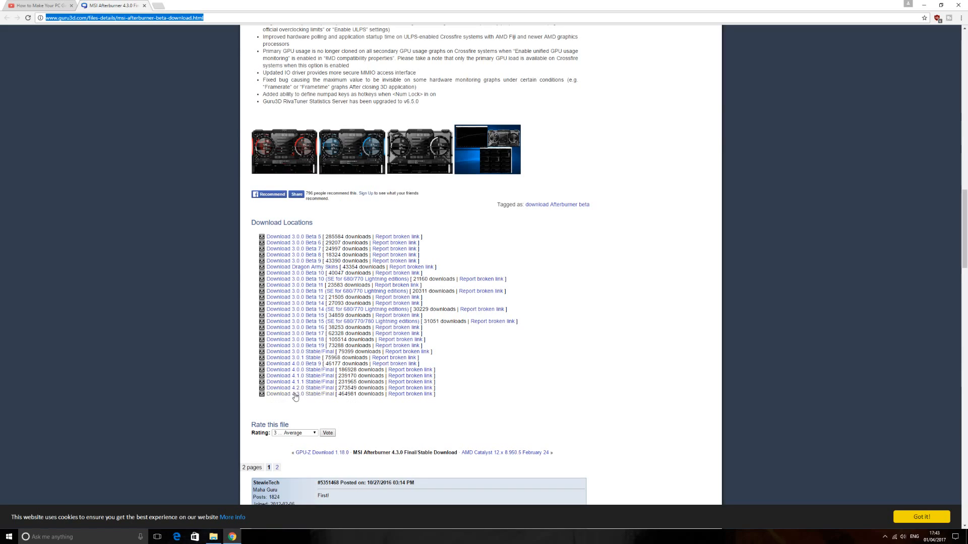
{"action": "mouse_move", "coordinate": [311, 406]}
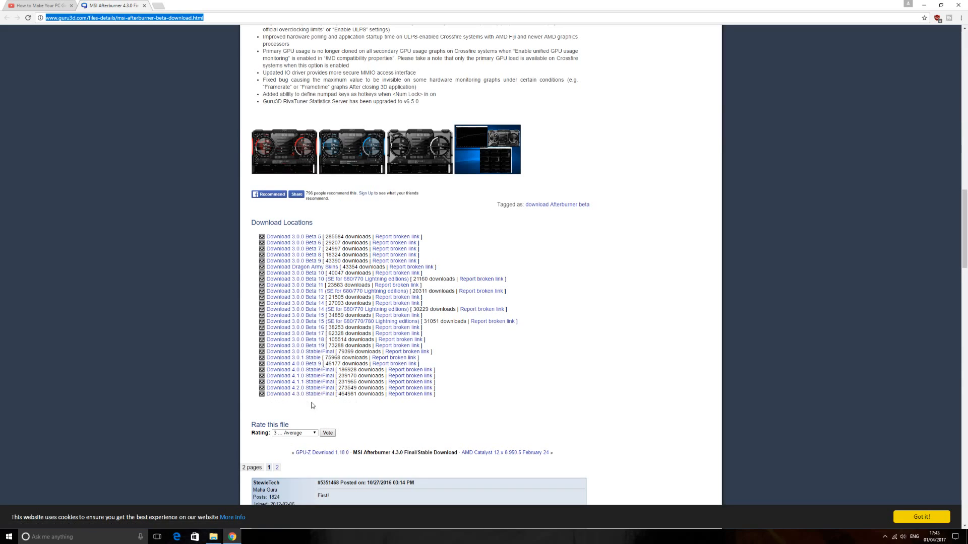
{"action": "mouse_move", "coordinate": [295, 393]}
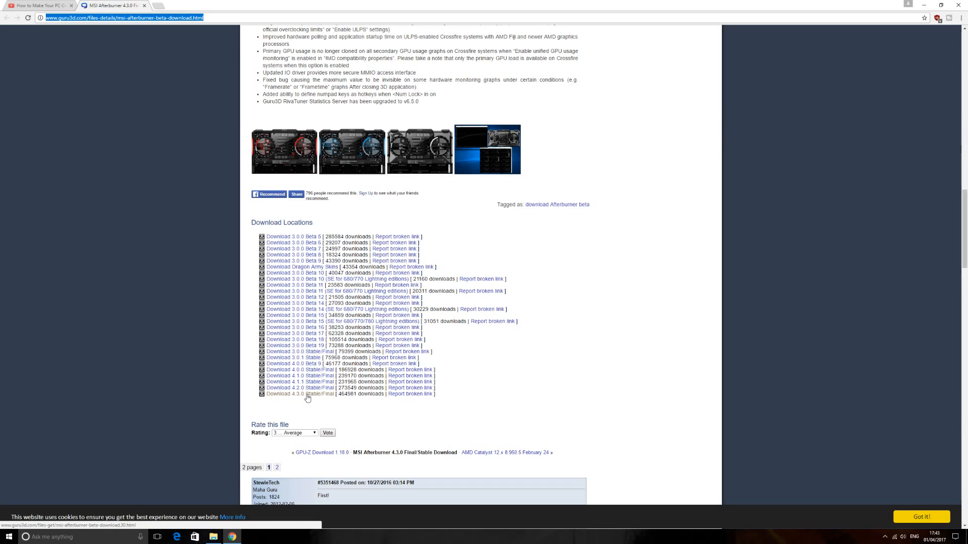
{"action": "mouse_move", "coordinate": [290, 425]}
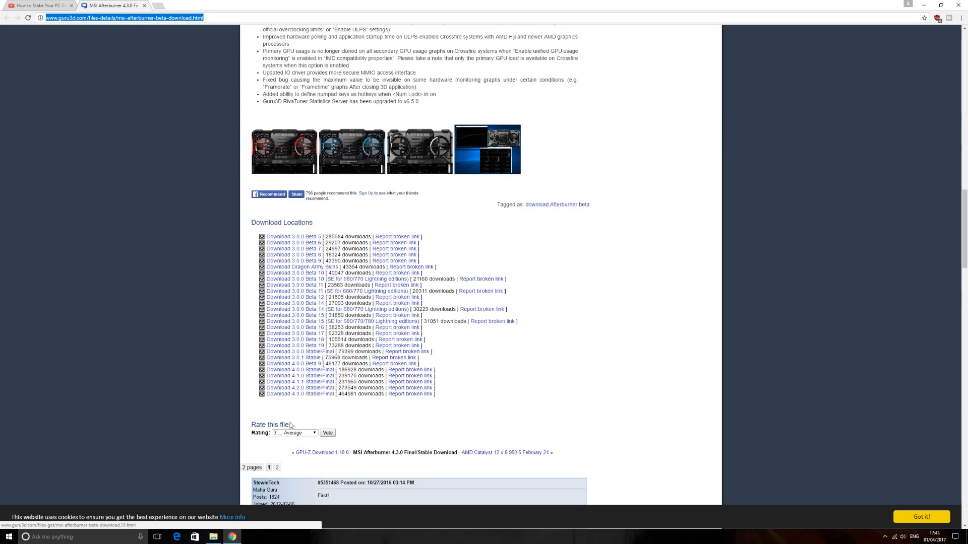
- Start downloading the MSI Afterburner 4.3.0 Stable/Final zip from Guru3D
{"action": "left_click", "coordinate": [302, 394]}
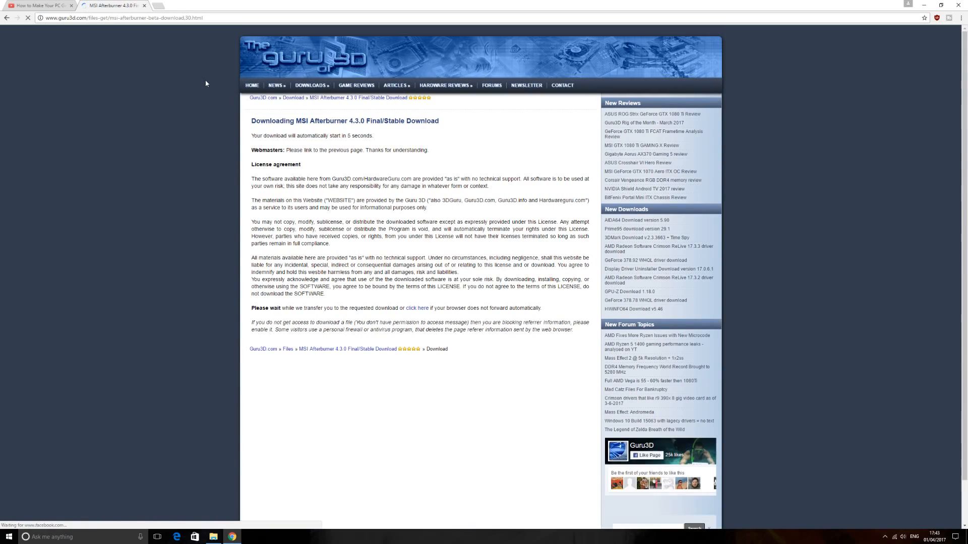
{"action": "scroll", "scroll_direction": "down", "scroll_amount": 3}
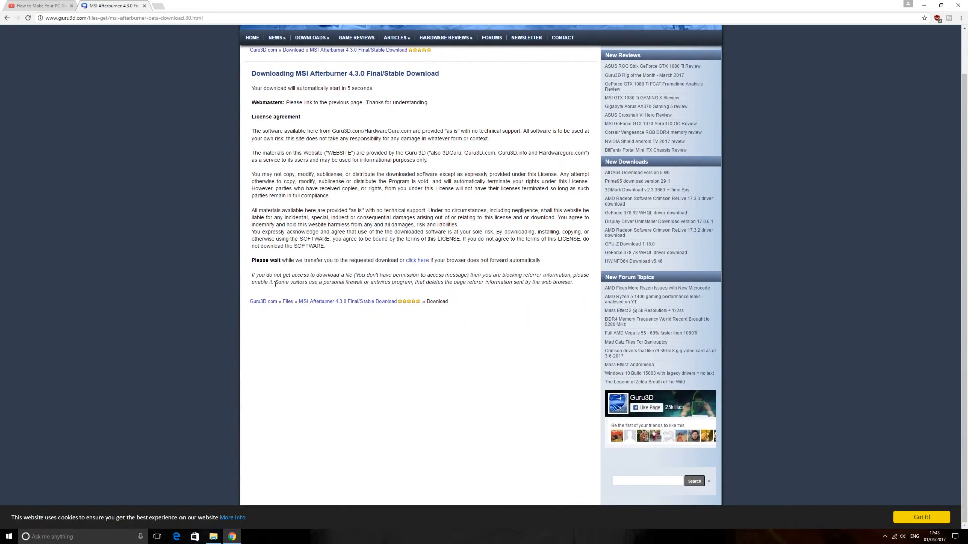
{"action": "scroll", "scroll_direction": "up", "scroll_amount": 3}
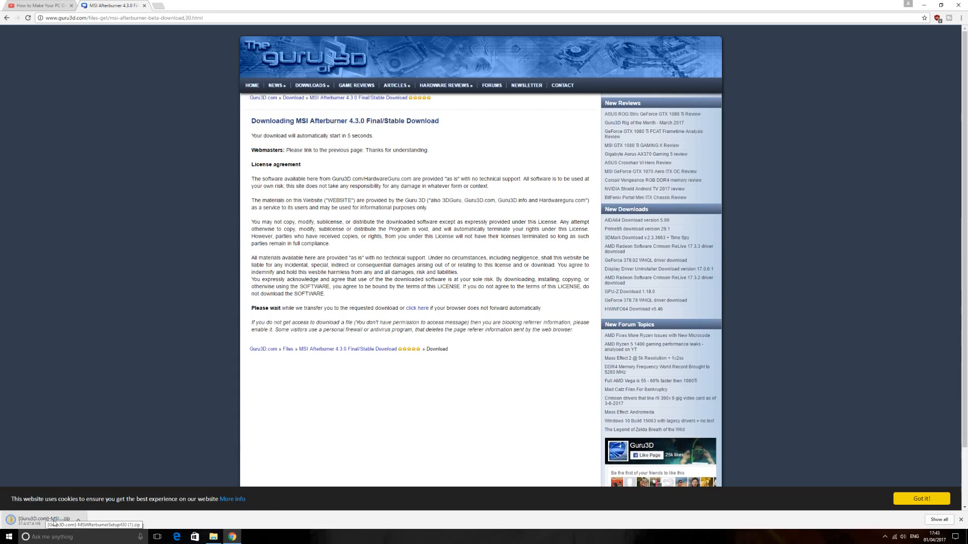
- Open the downloaded zip's Guru3D folder and select the MSIAfterburnerSetup430 application
{"action": "left_click", "coordinate": [44, 525]}
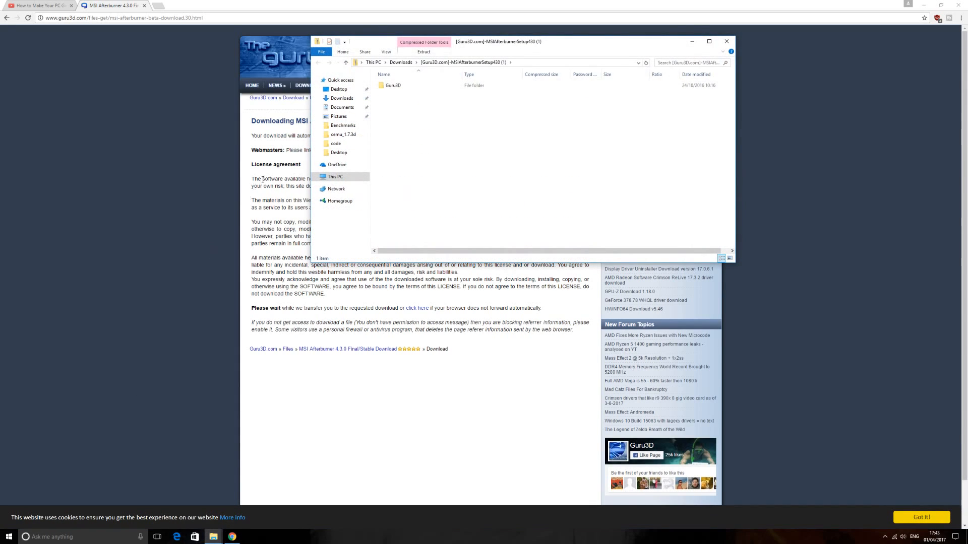
{"action": "double_click", "coordinate": [393, 85]}
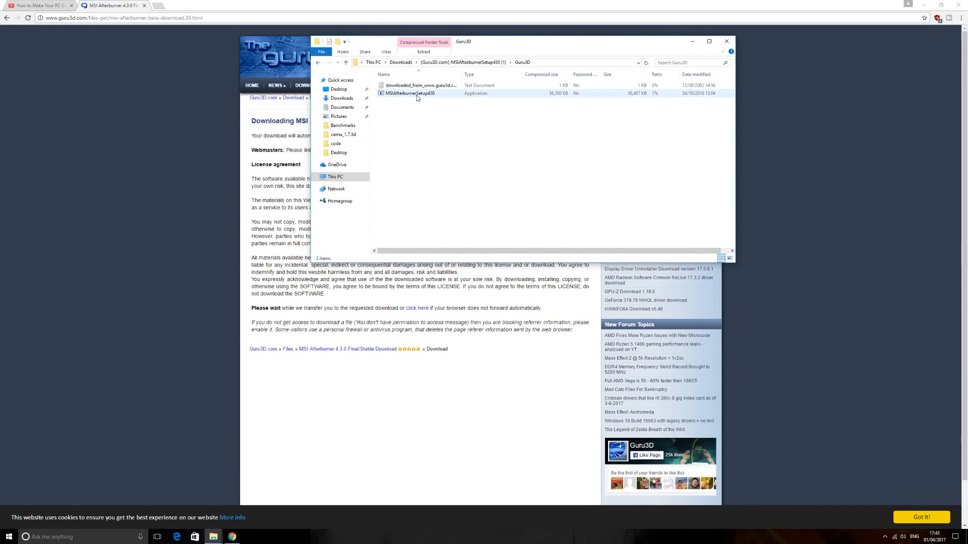
{"action": "left_click", "coordinate": [410, 93]}
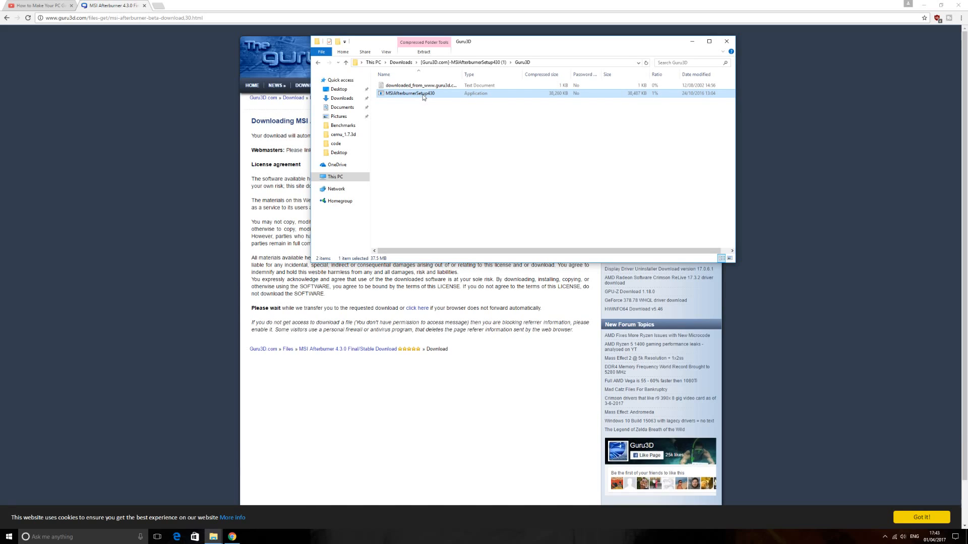
{"action": "right_click", "coordinate": [409, 94]}
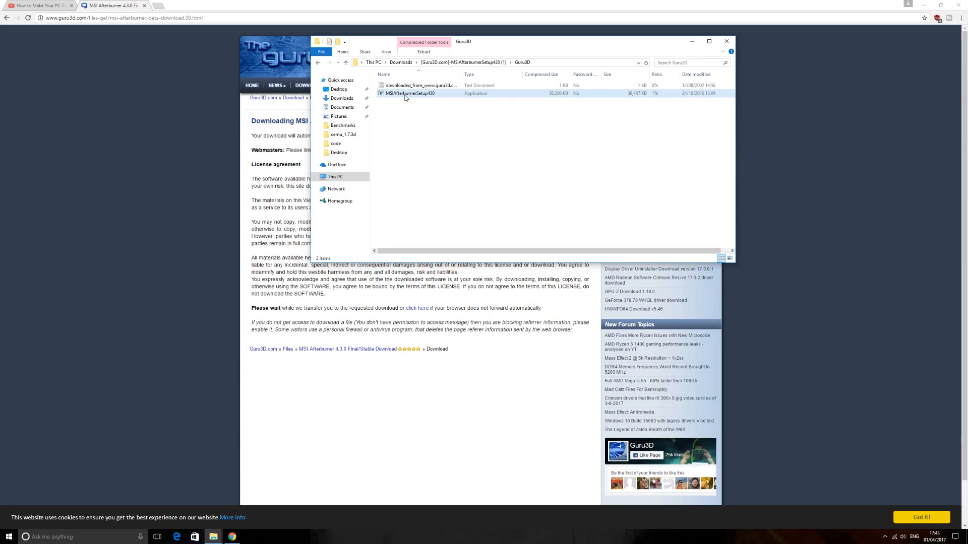
{"action": "left_click", "coordinate": [410, 94]}
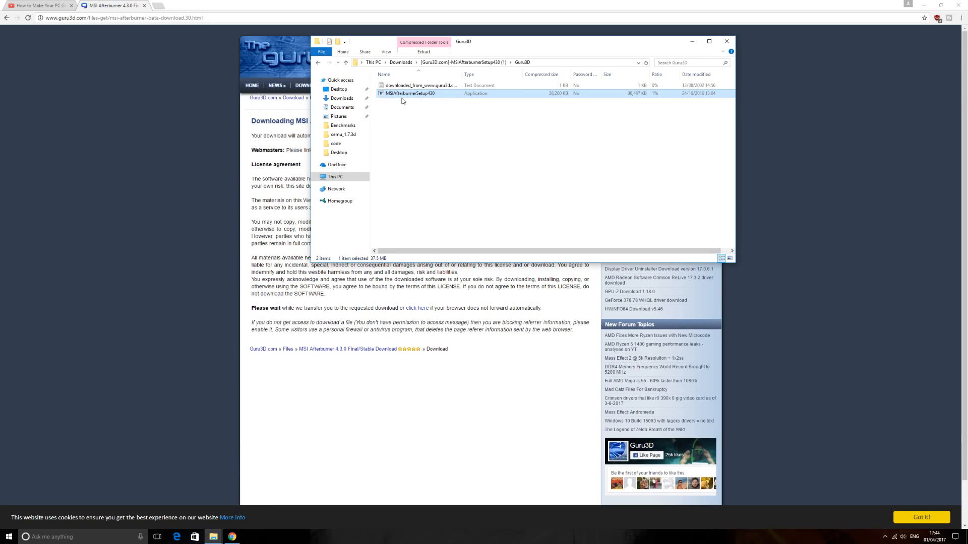
{"action": "mouse_move", "coordinate": [489, 48]}
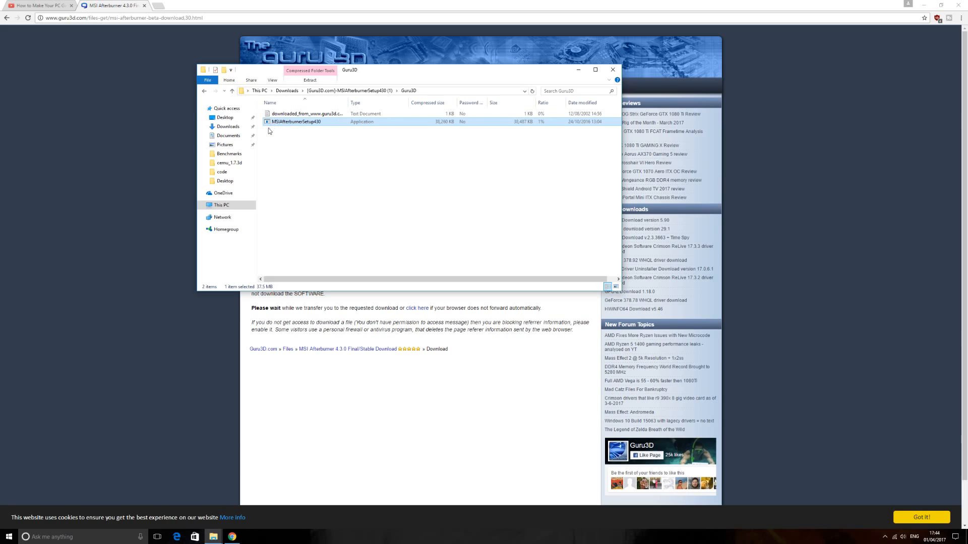
{"action": "mouse_move", "coordinate": [351, 129]}
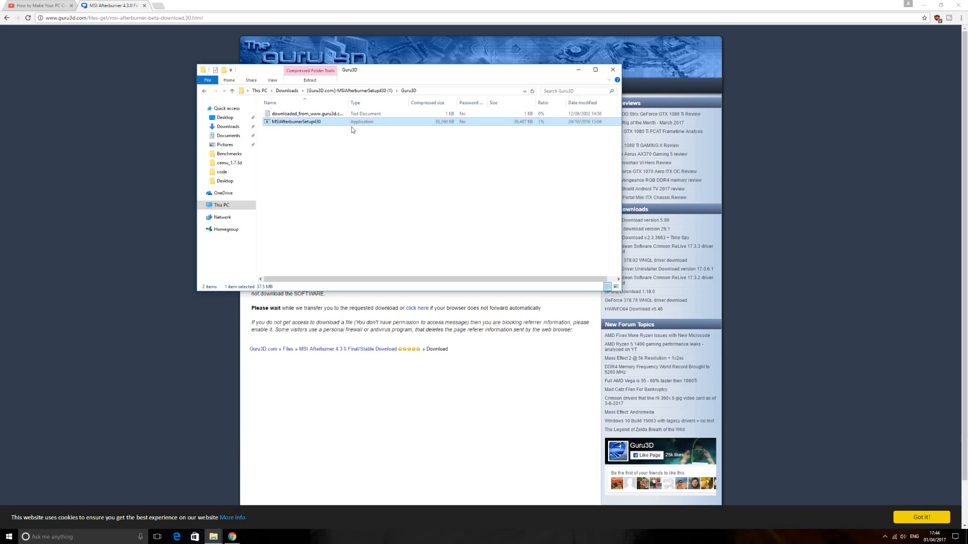
{"action": "mouse_move", "coordinate": [320, 132]}
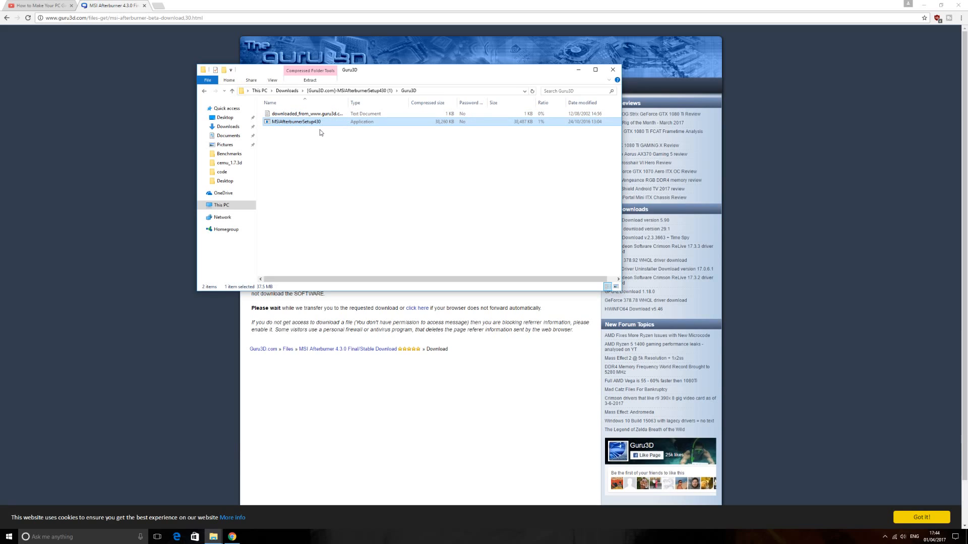
{"action": "mouse_move", "coordinate": [316, 133]}
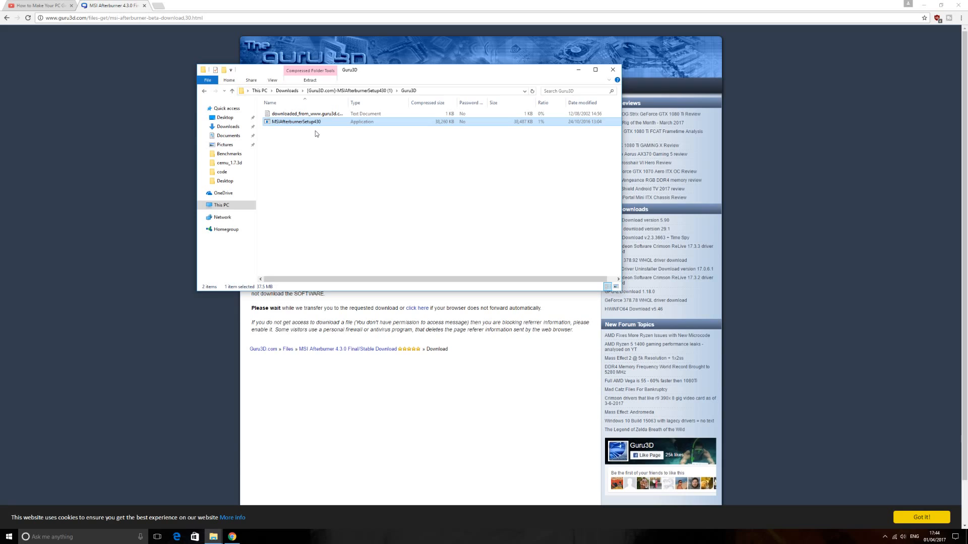
{"action": "mouse_move", "coordinate": [297, 130]}
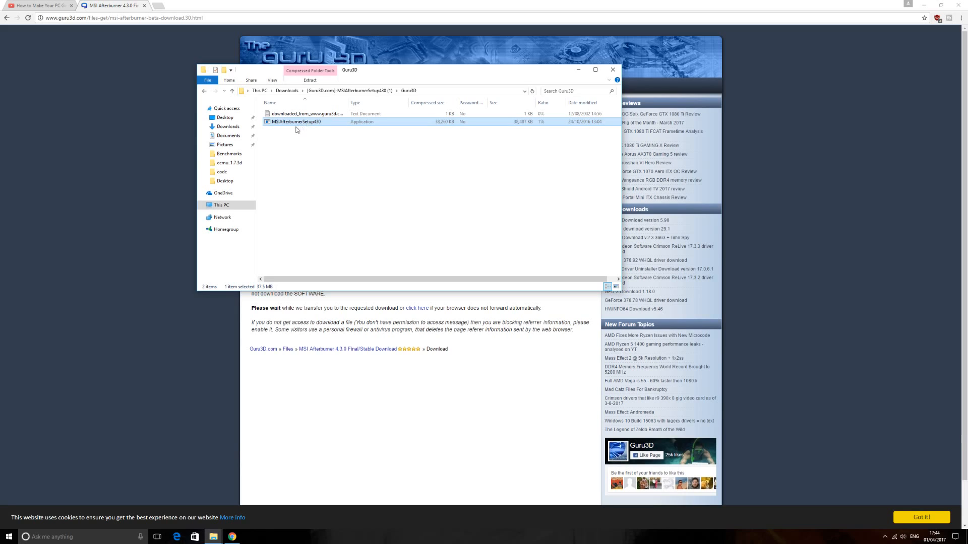
{"action": "mouse_move", "coordinate": [299, 129]}
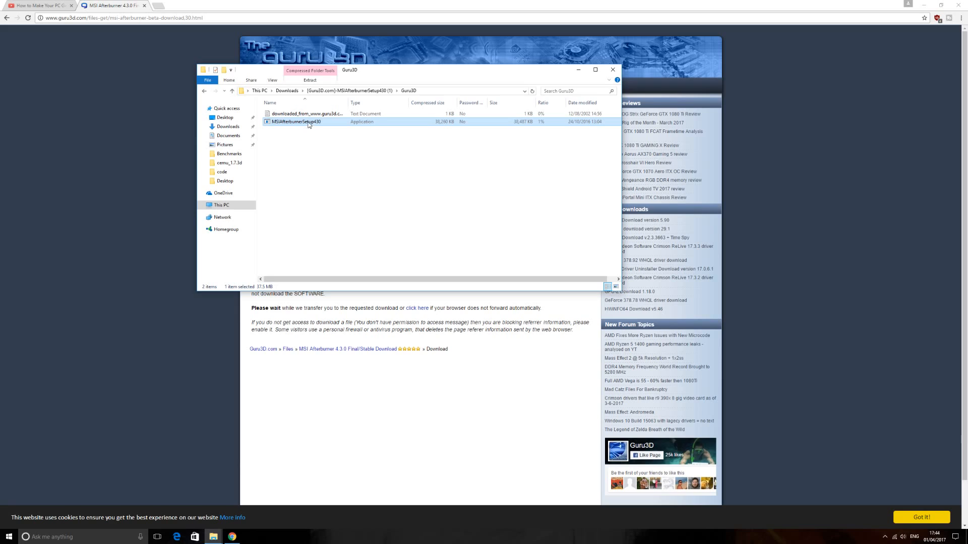
{"action": "mouse_move", "coordinate": [311, 138]}
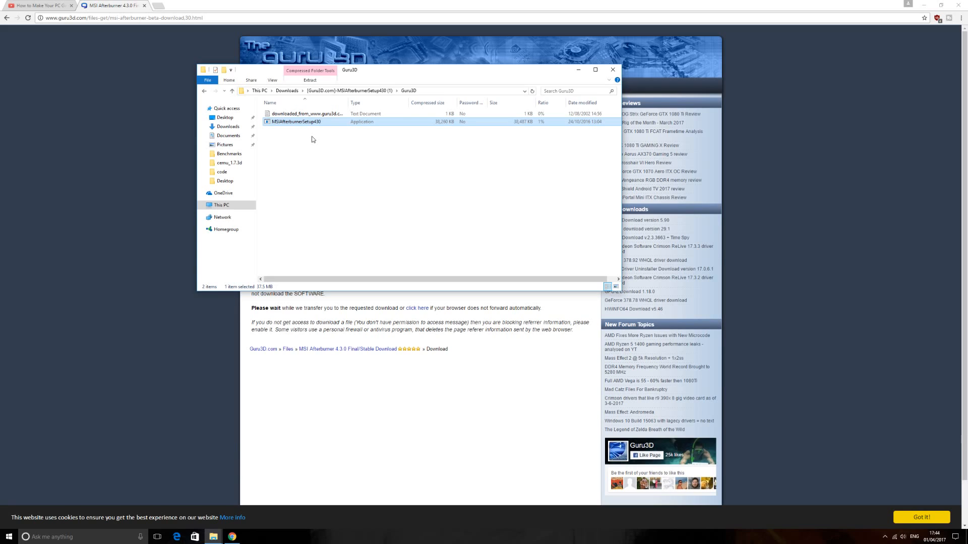
{"action": "mouse_move", "coordinate": [315, 142]}
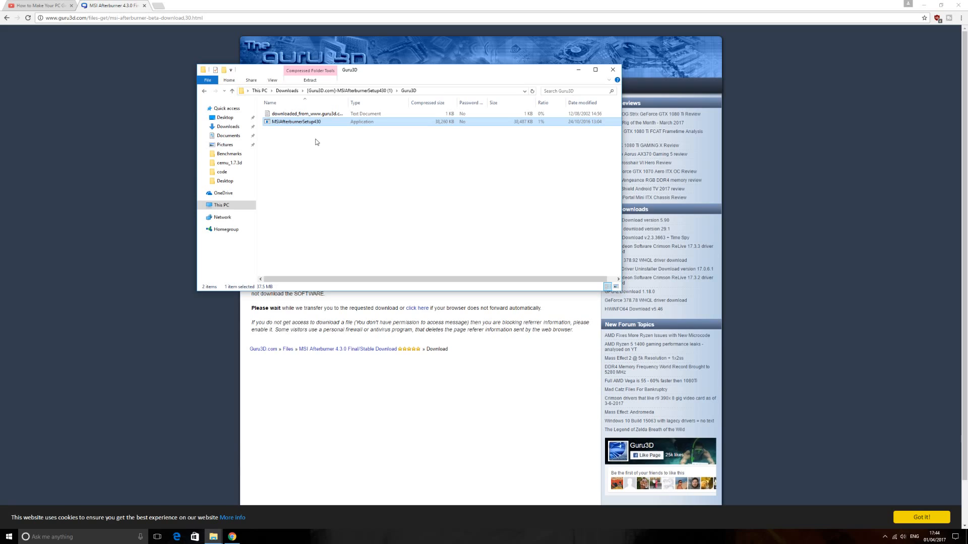
{"action": "mouse_move", "coordinate": [320, 135]}
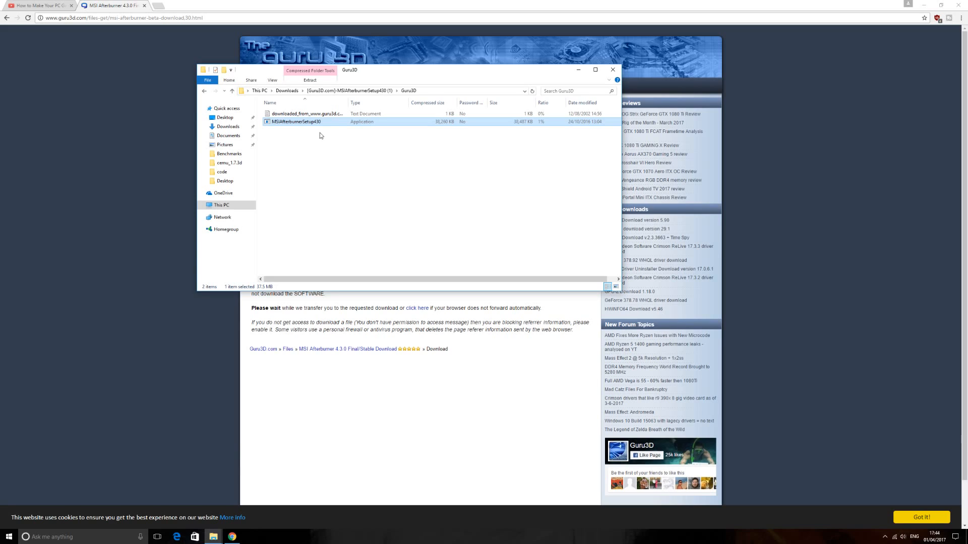
{"action": "mouse_move", "coordinate": [319, 139]}
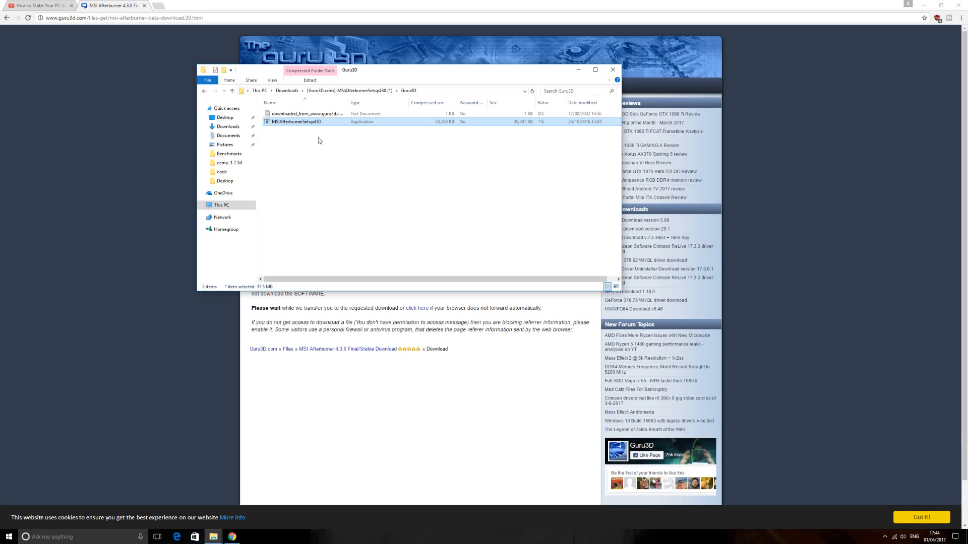
{"action": "mouse_move", "coordinate": [299, 129]}
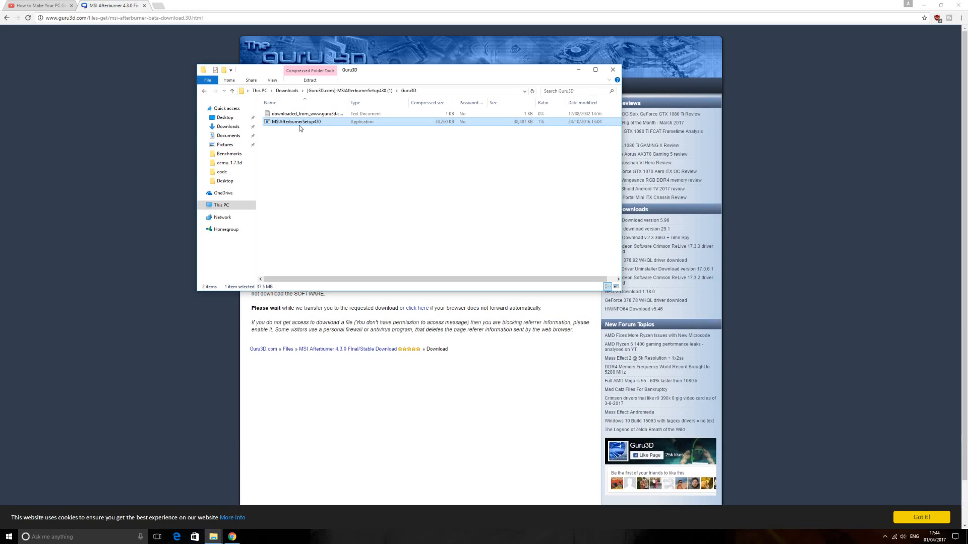
{"action": "mouse_move", "coordinate": [271, 126]}
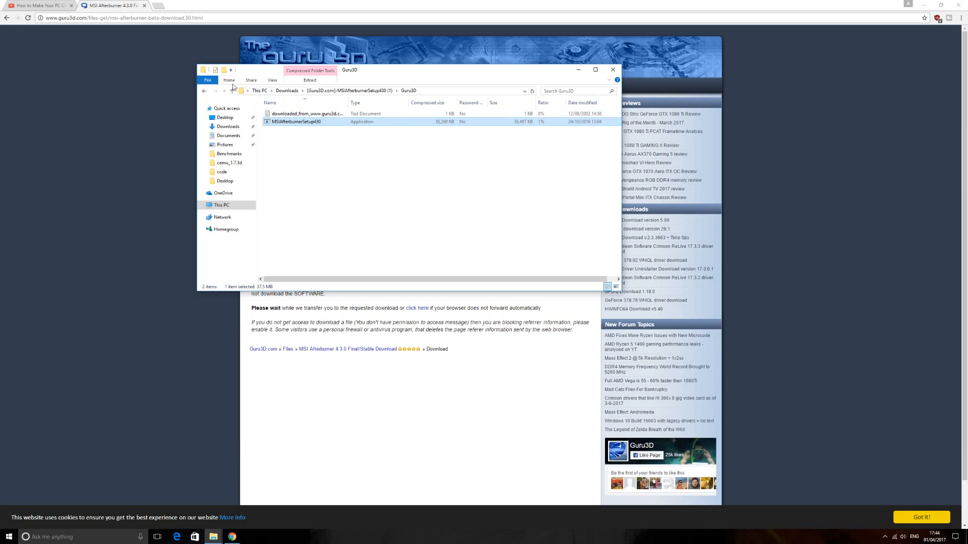
{"action": "mouse_move", "coordinate": [232, 90]}
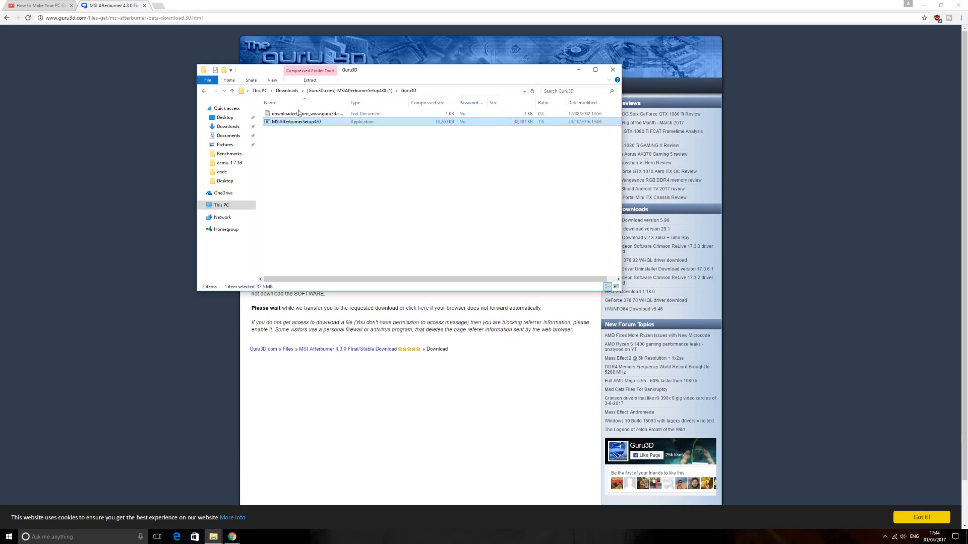
{"action": "mouse_move", "coordinate": [300, 124]}
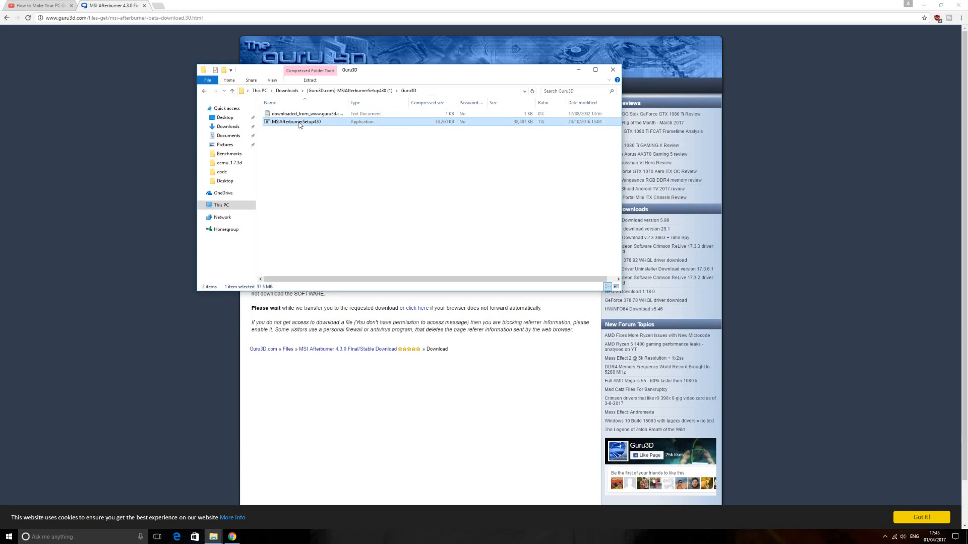
{"action": "left_click", "coordinate": [307, 113]}
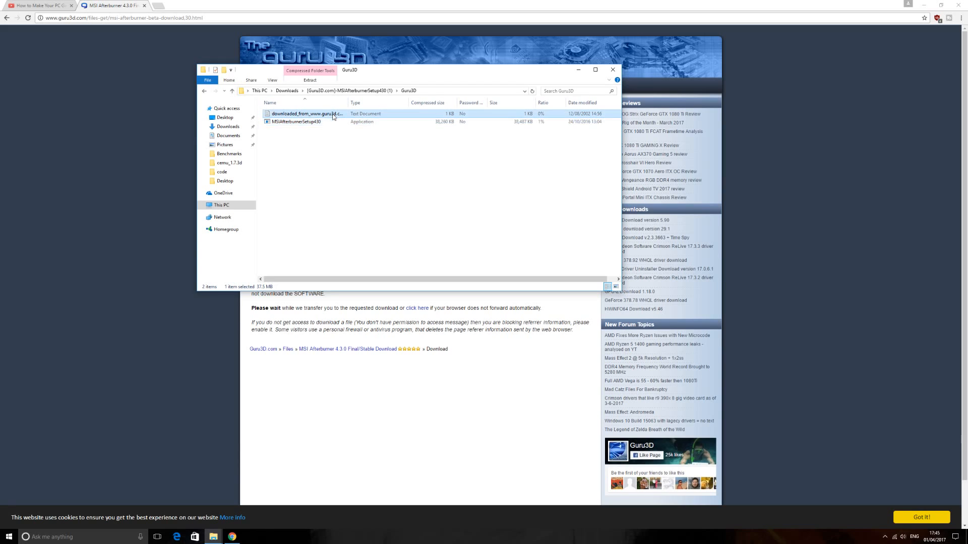
{"action": "mouse_move", "coordinate": [39, 5]}
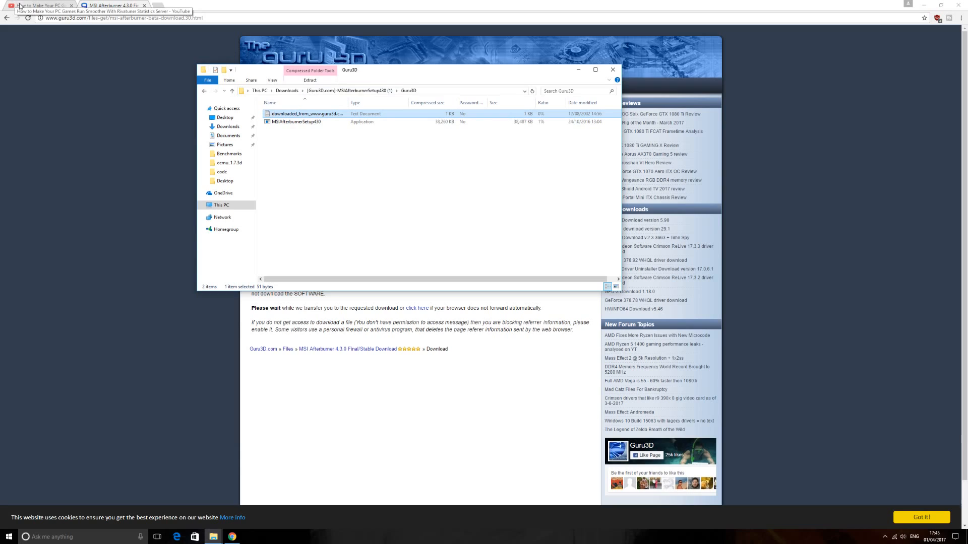
{"action": "left_click", "coordinate": [297, 122]}
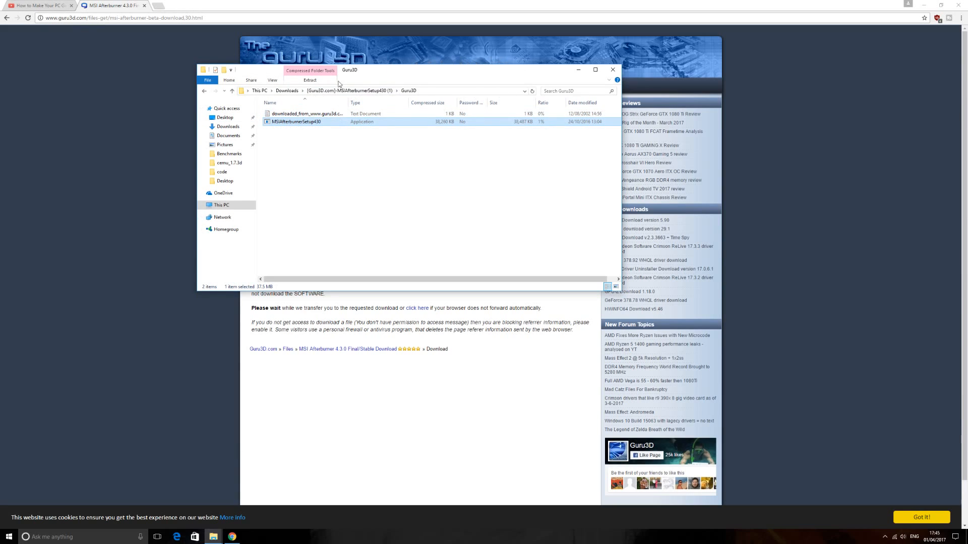
{"action": "mouse_move", "coordinate": [413, 270]}
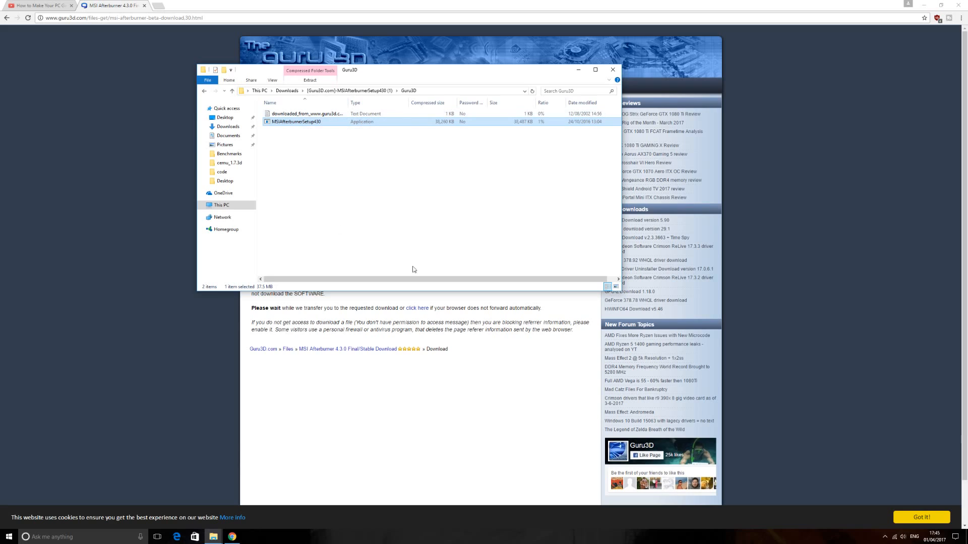
{"action": "mouse_move", "coordinate": [416, 184]}
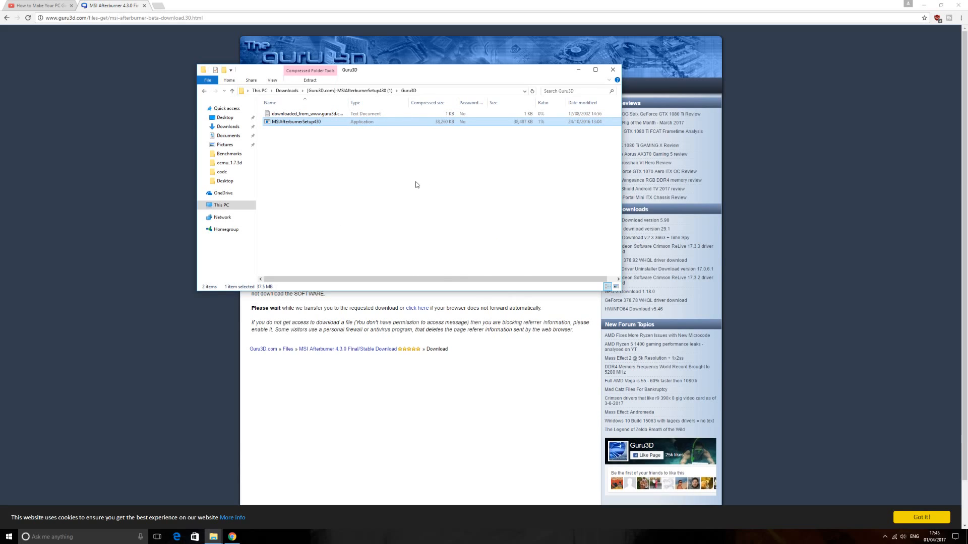
{"action": "mouse_move", "coordinate": [328, 138]}
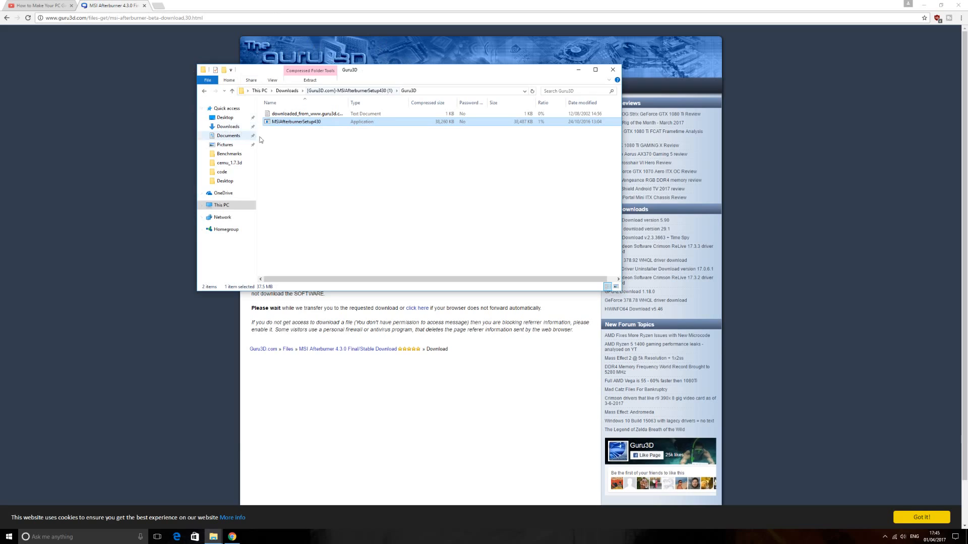
{"action": "mouse_move", "coordinate": [613, 69]}
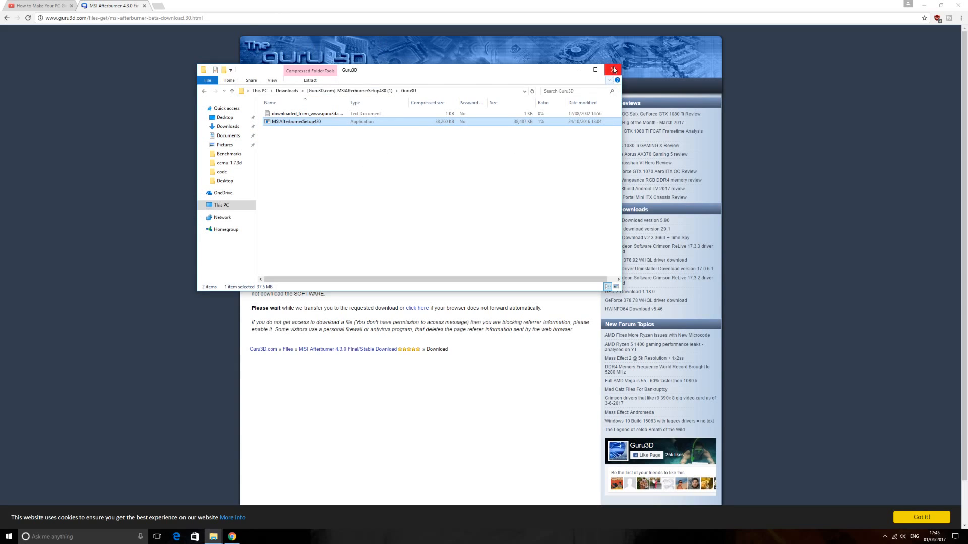
{"action": "mouse_move", "coordinate": [611, 79]}
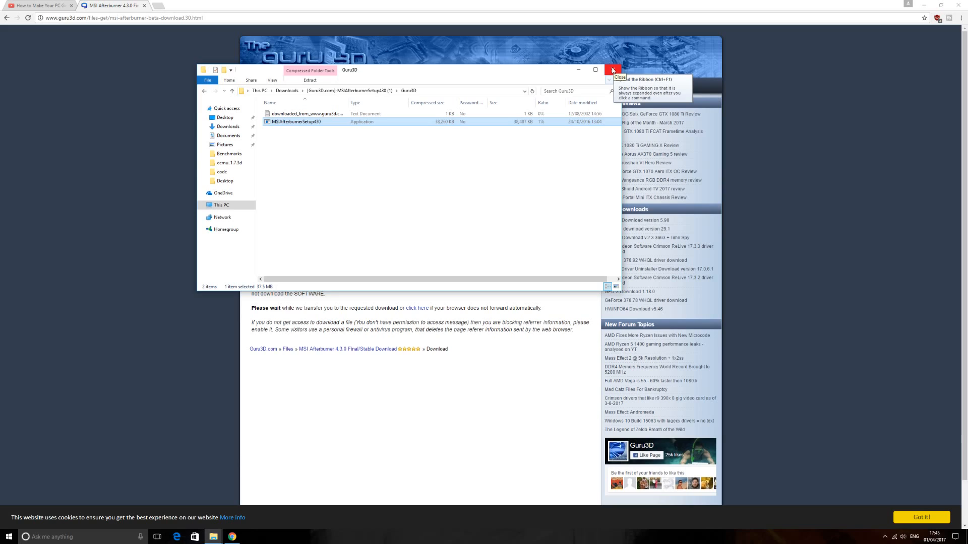
{"action": "mouse_move", "coordinate": [610, 79]}
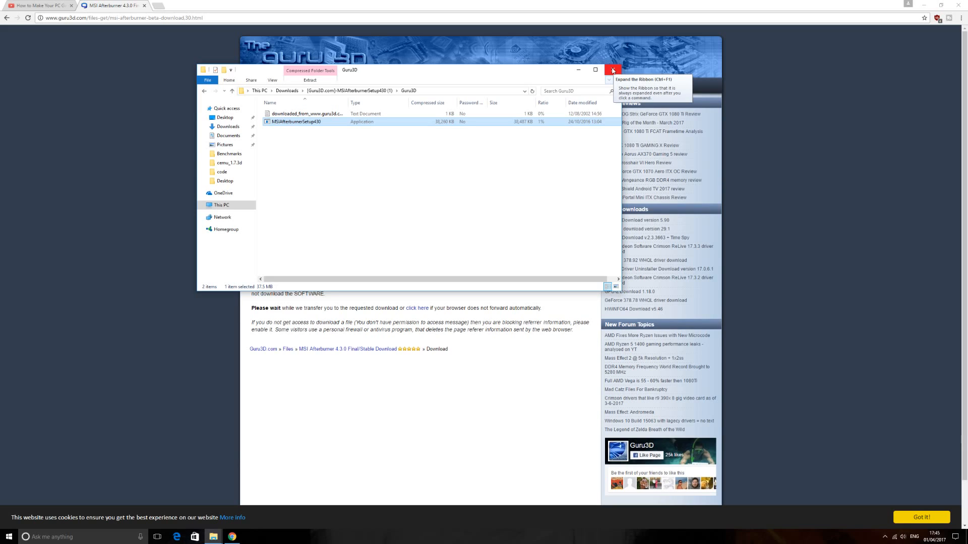